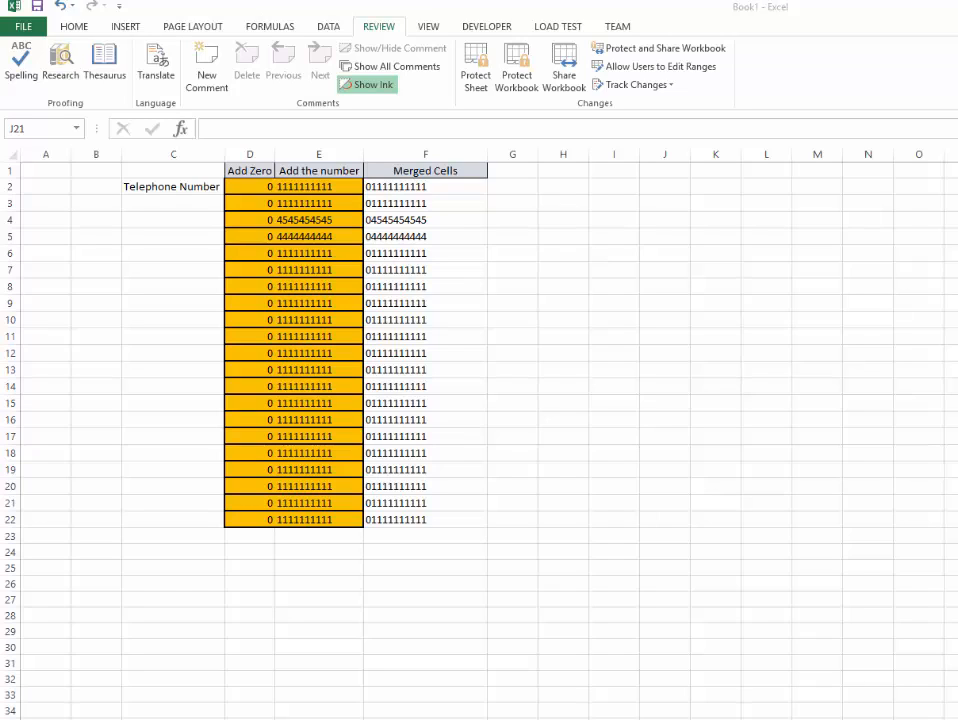
{"action": "mouse_move", "coordinate": [822, 587]}
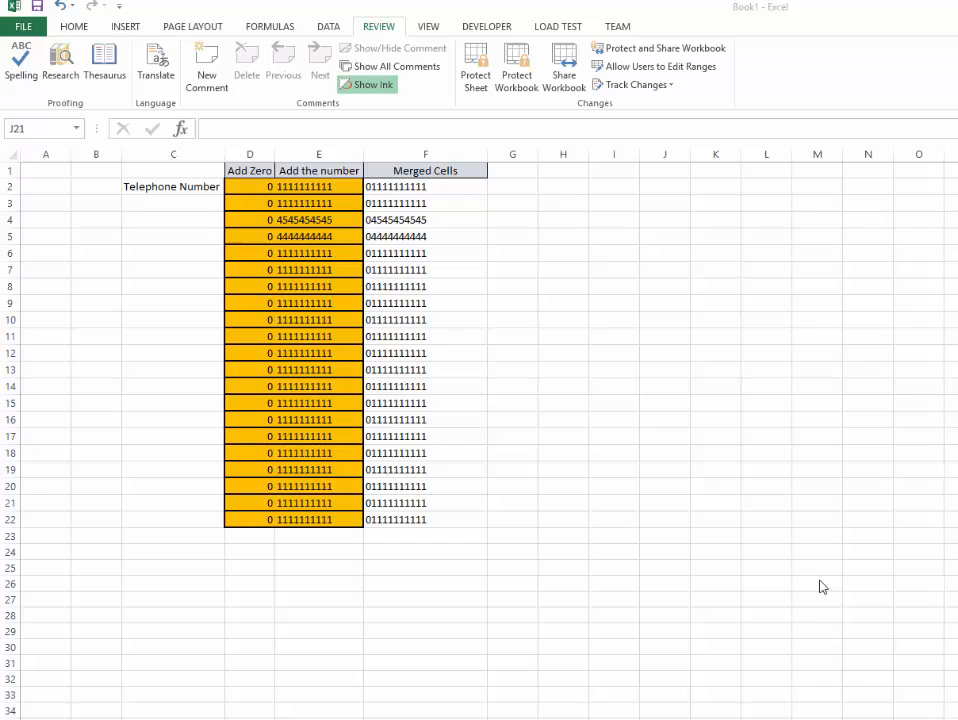
{"action": "mouse_move", "coordinate": [751, 626]}
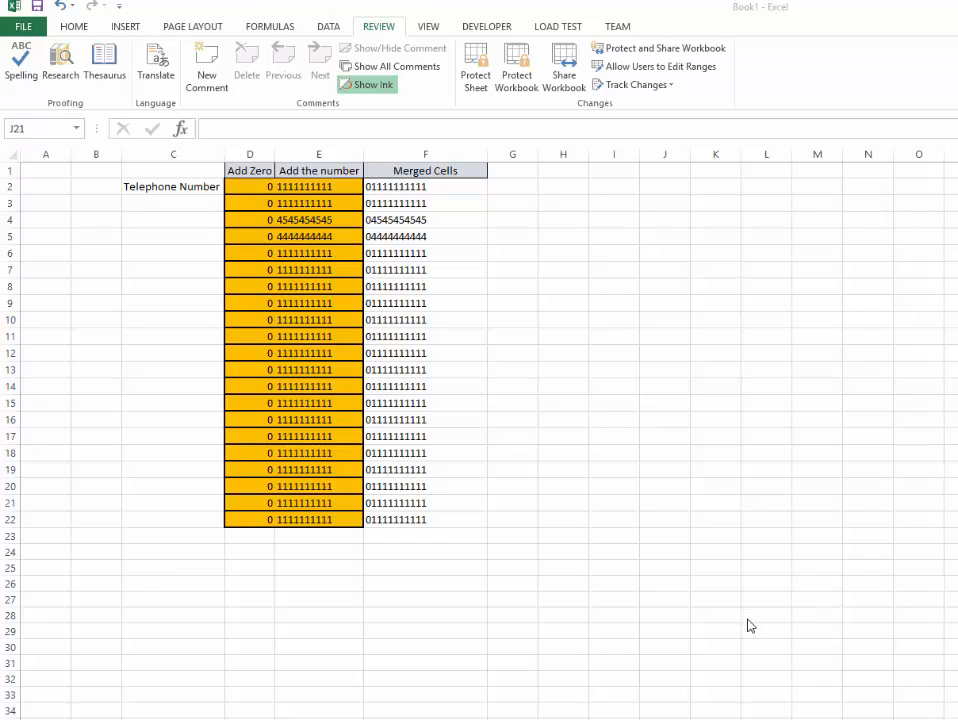
{"action": "mouse_move", "coordinate": [707, 584]}
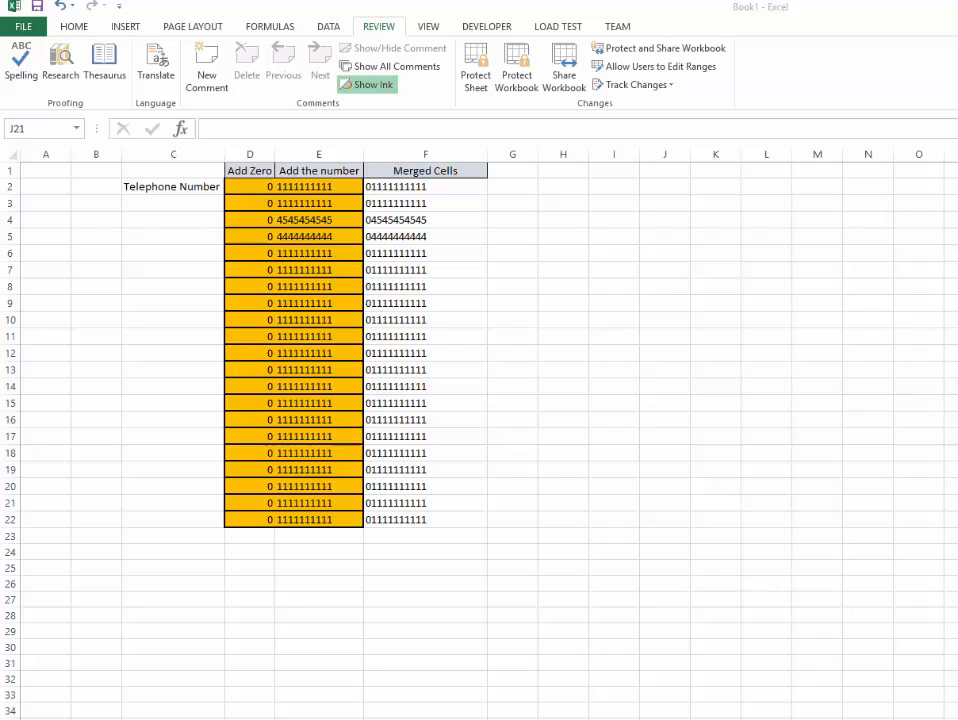
{"action": "mouse_move", "coordinate": [865, 570]}
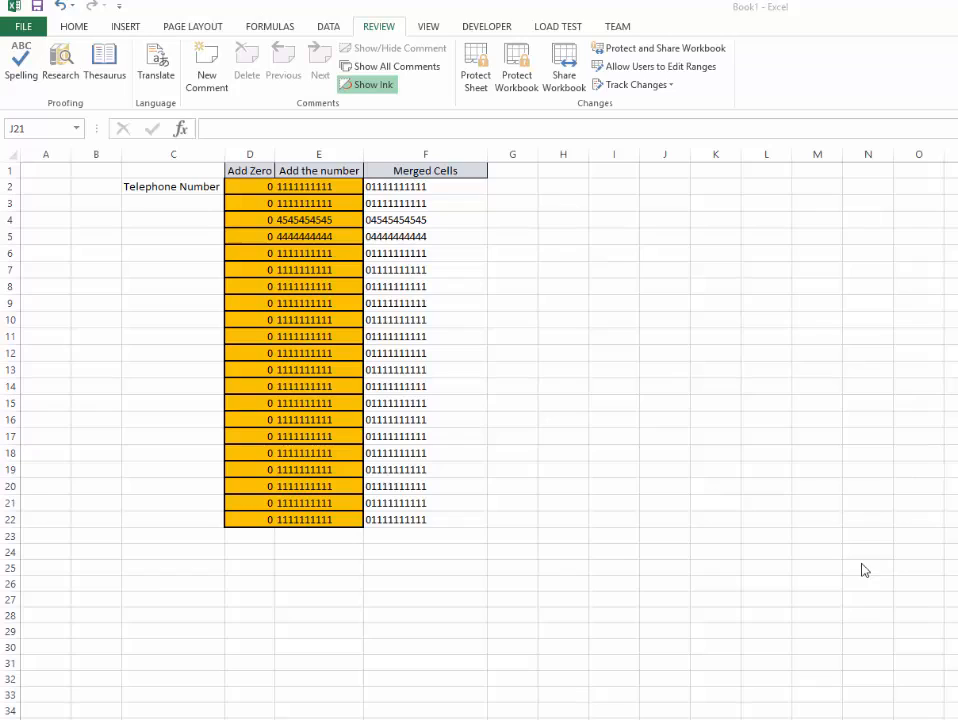
{"action": "mouse_move", "coordinate": [393, 228]}
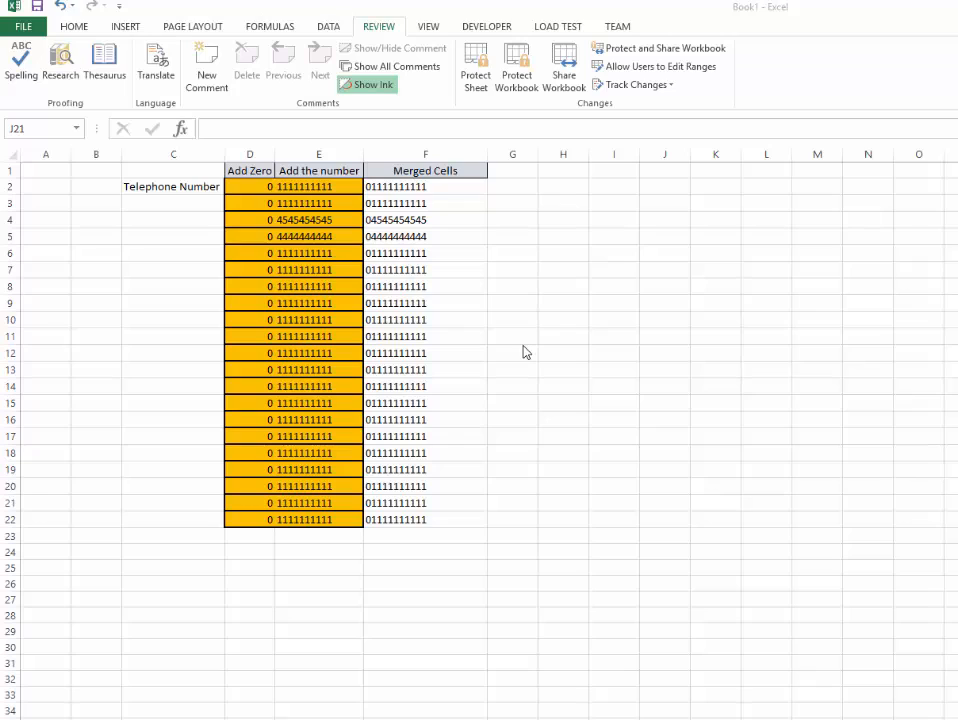
{"action": "mouse_move", "coordinate": [446, 334]}
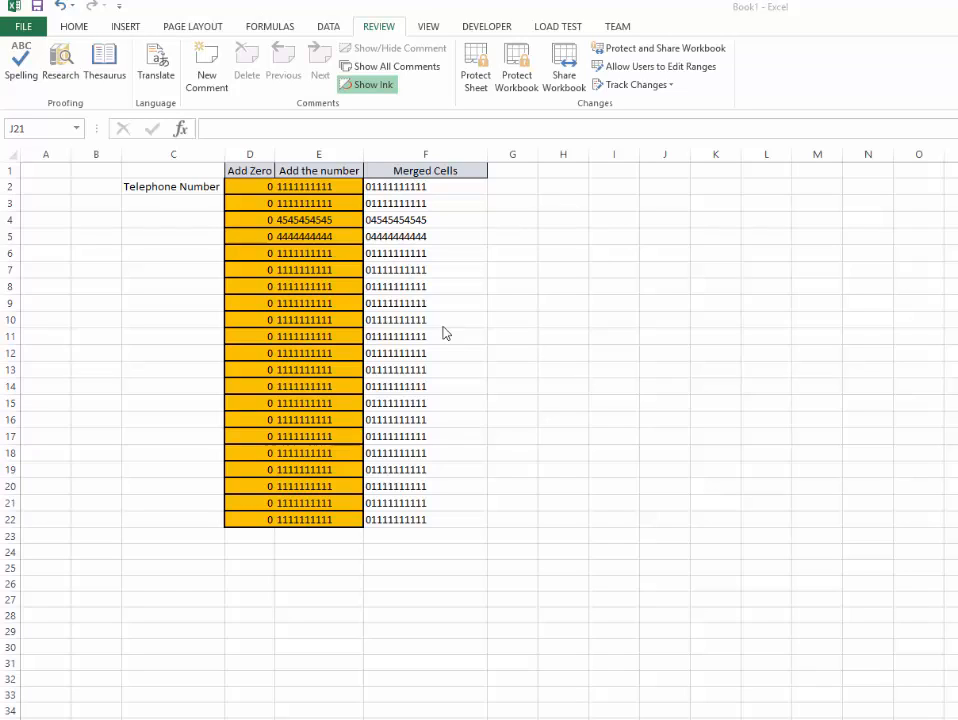
{"action": "mouse_move", "coordinate": [430, 322]}
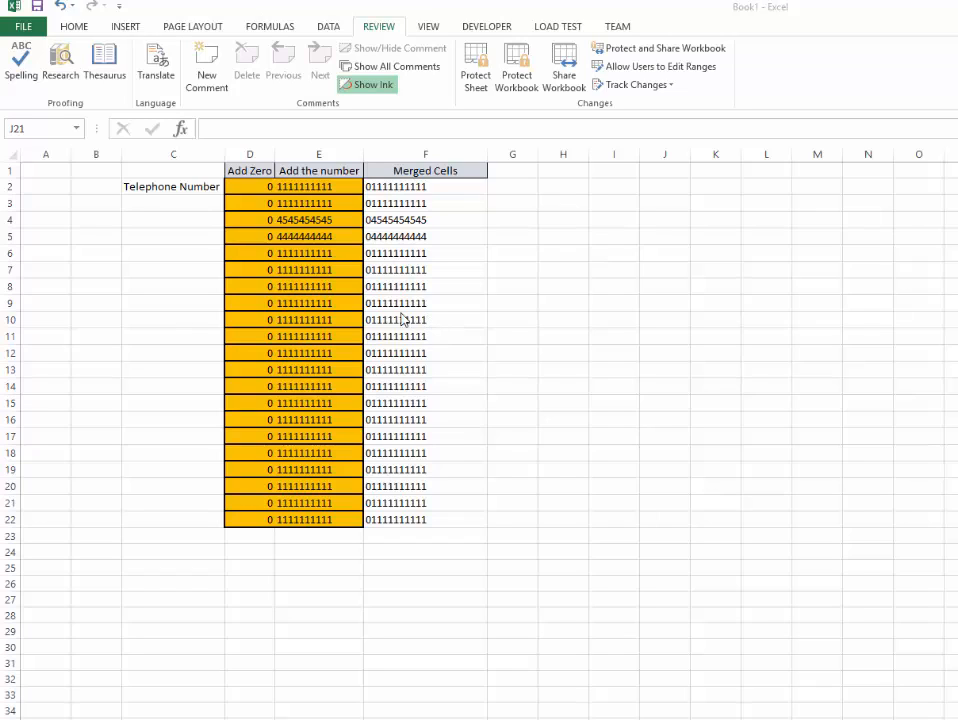
{"action": "mouse_move", "coordinate": [183, 195]}
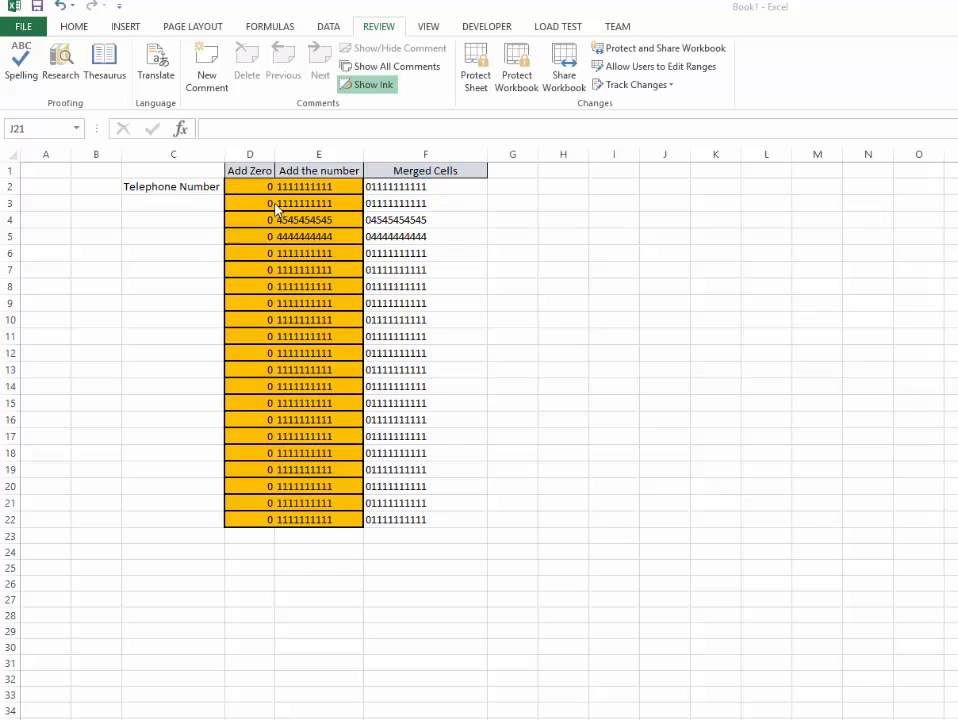
Inspect D2's IF formula and commit a wrong-length number in E2
{"action": "left_click", "coordinate": [563, 319]}
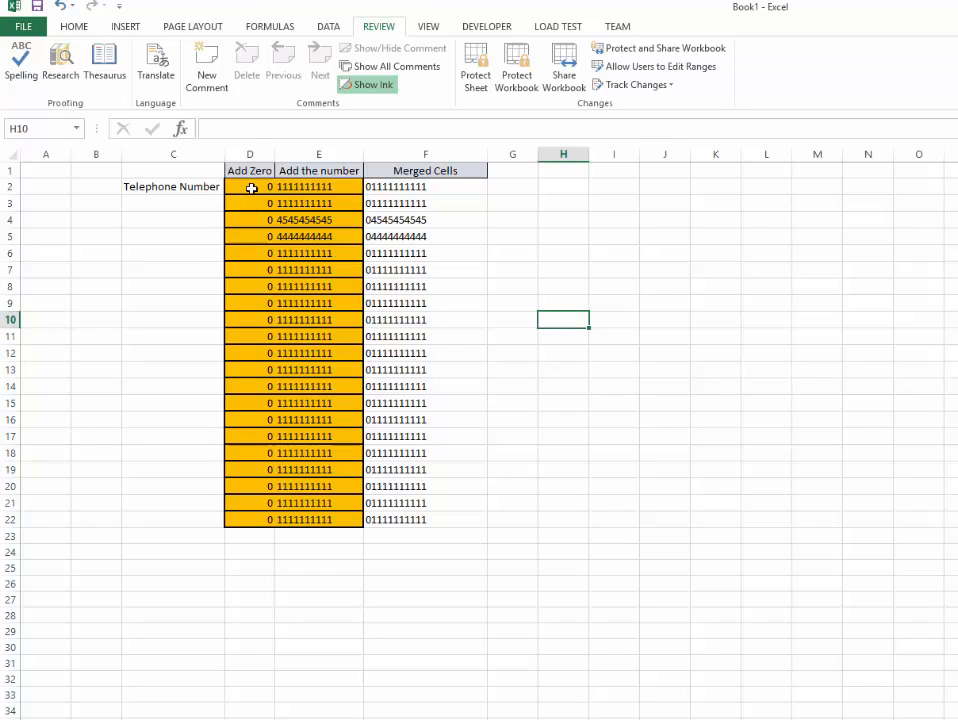
{"action": "left_click", "coordinate": [250, 187]}
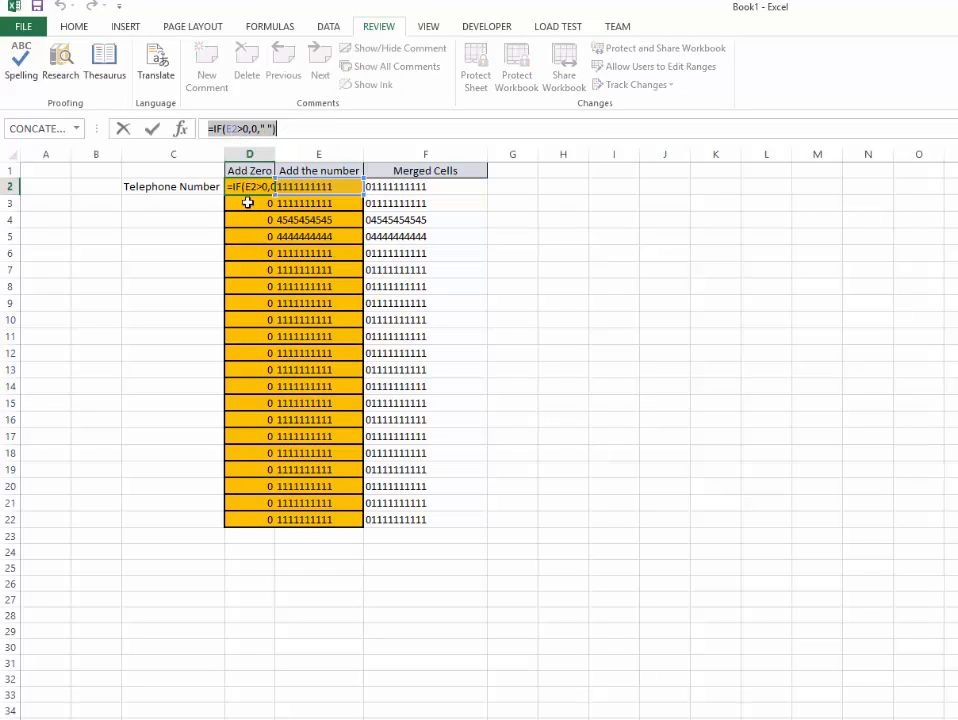
{"action": "left_click", "coordinate": [318, 186]}
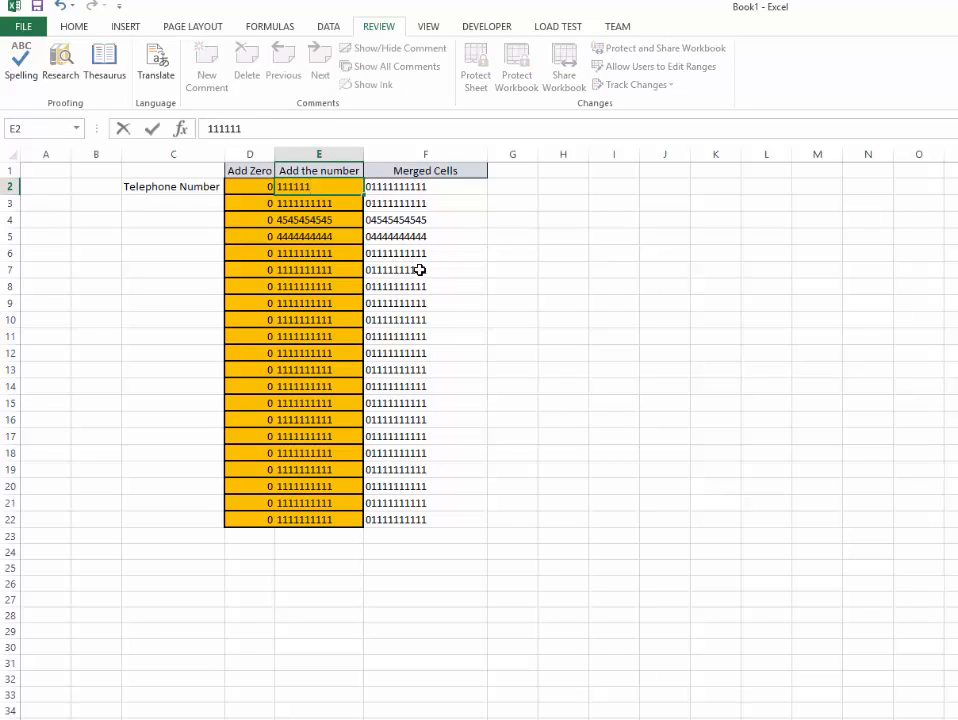
{"action": "key", "text": "Return"}
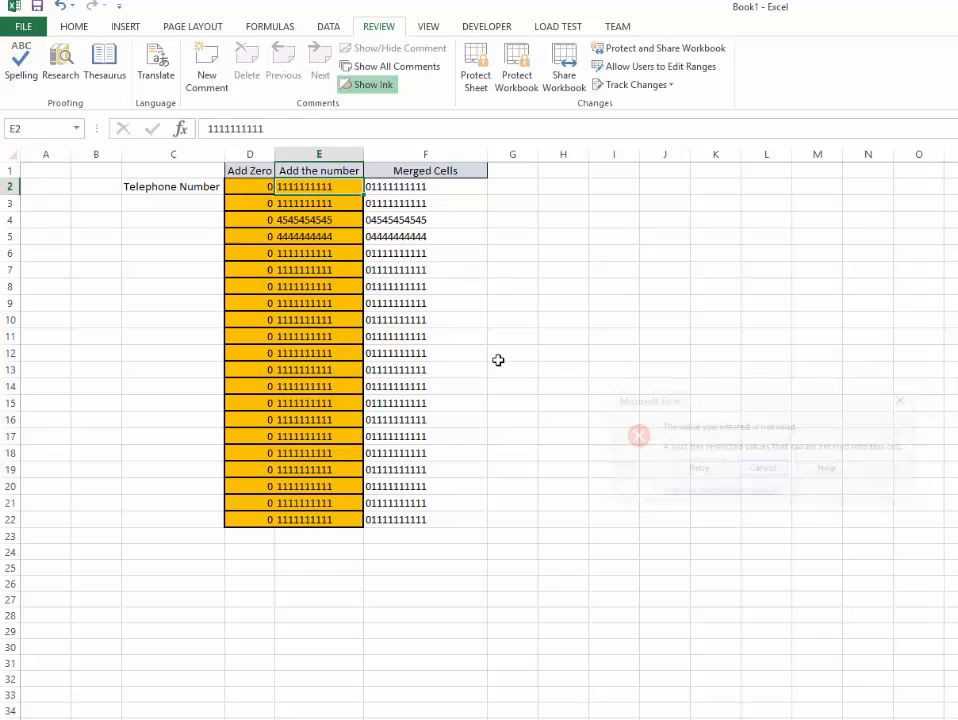
{"action": "left_click", "coordinate": [763, 467]}
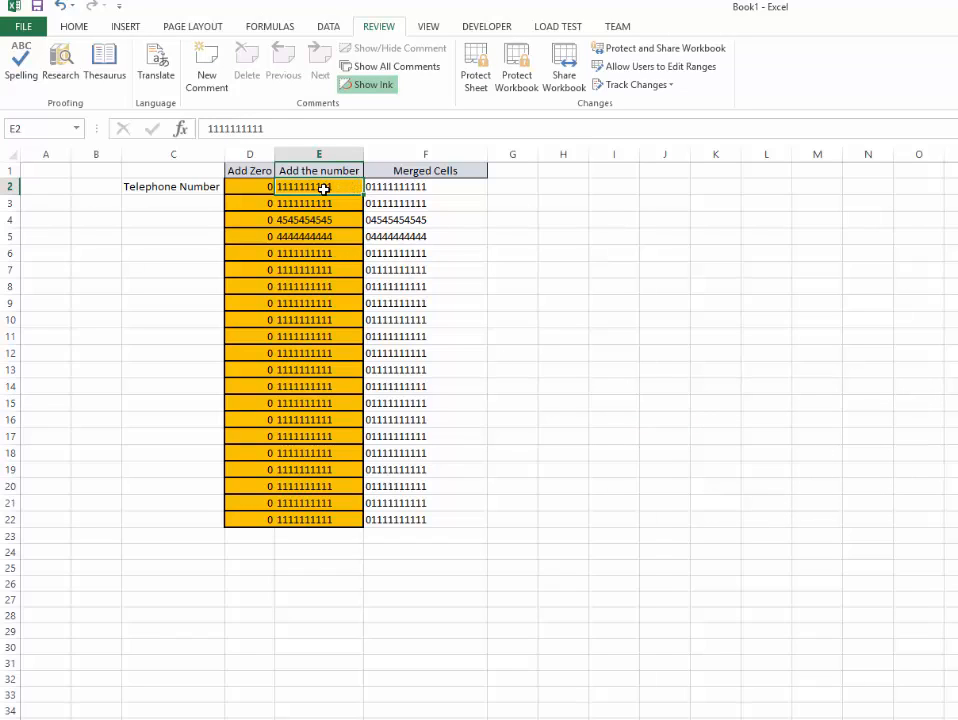
{"action": "type", "text": "222222222222"}
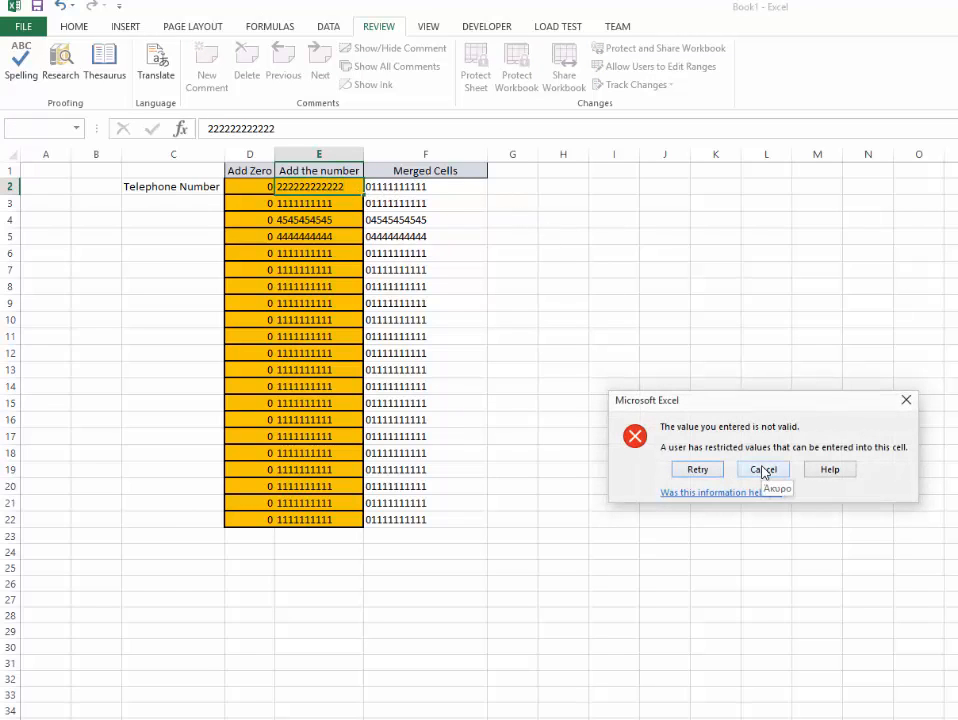
{"action": "left_click", "coordinate": [762, 469]}
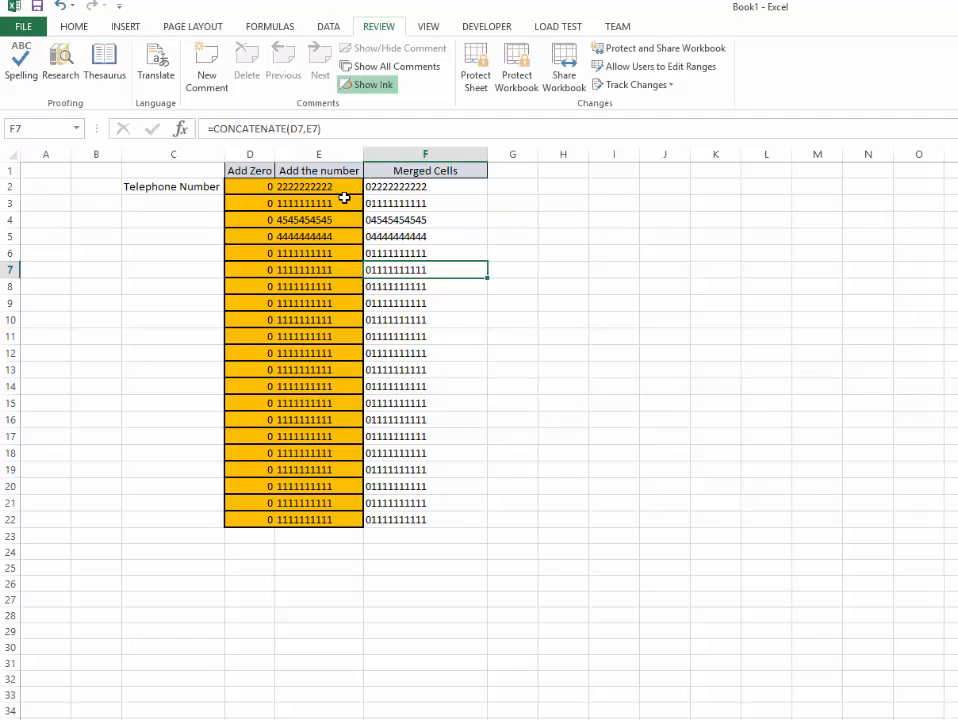
{"action": "left_click", "coordinate": [249, 186]}
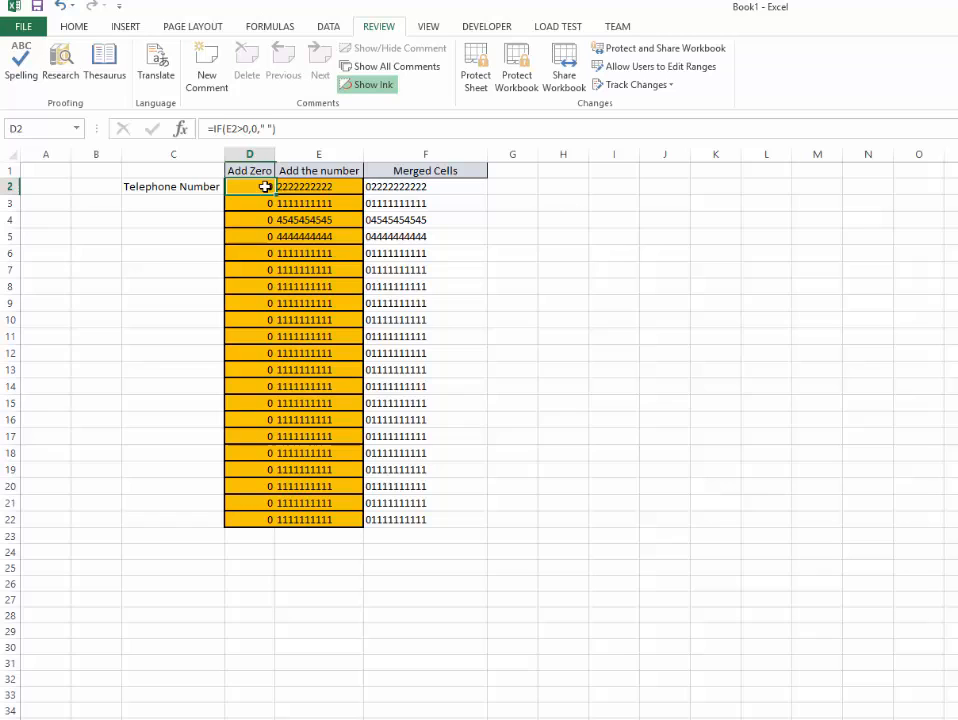
{"action": "left_click", "coordinate": [318, 219]}
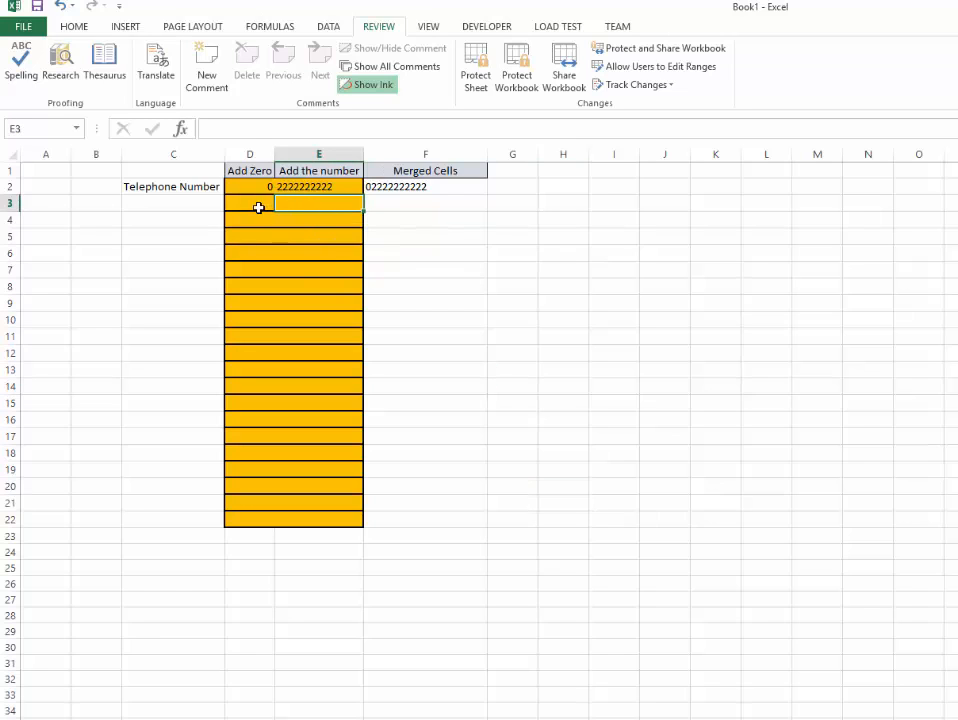
{"action": "left_click", "coordinate": [249, 202]}
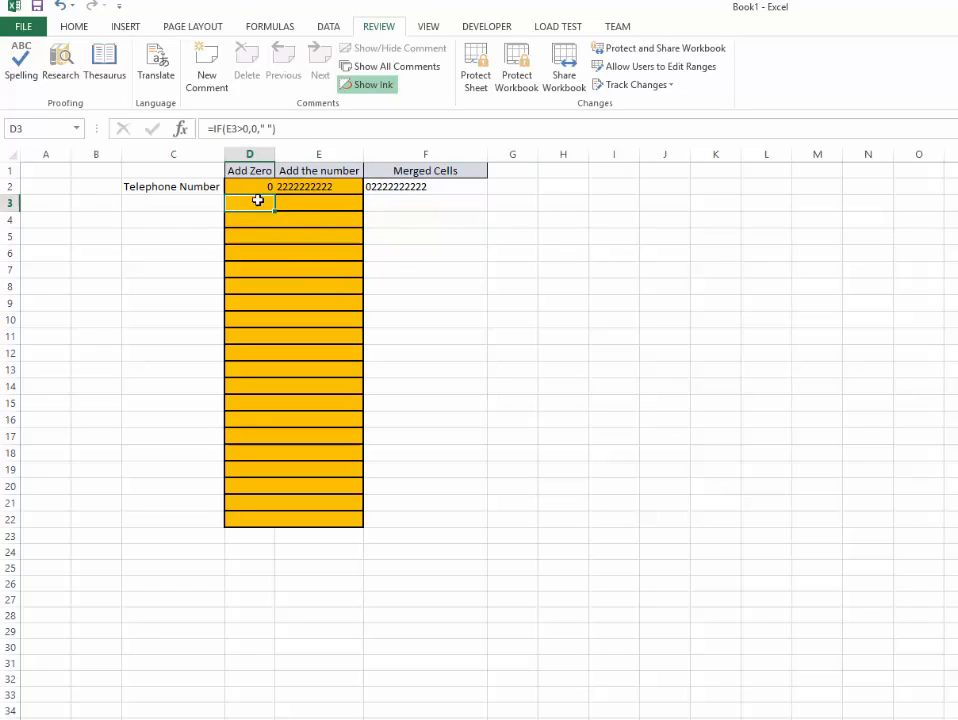
{"action": "left_click", "coordinate": [318, 202]}
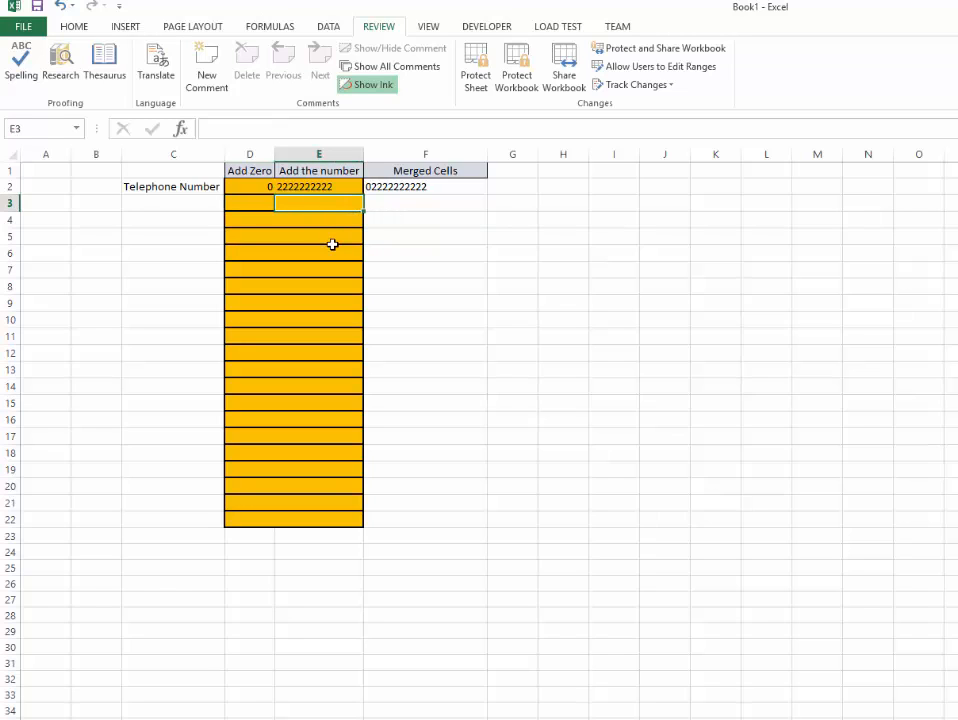
{"action": "type", "text": "3333333333"}
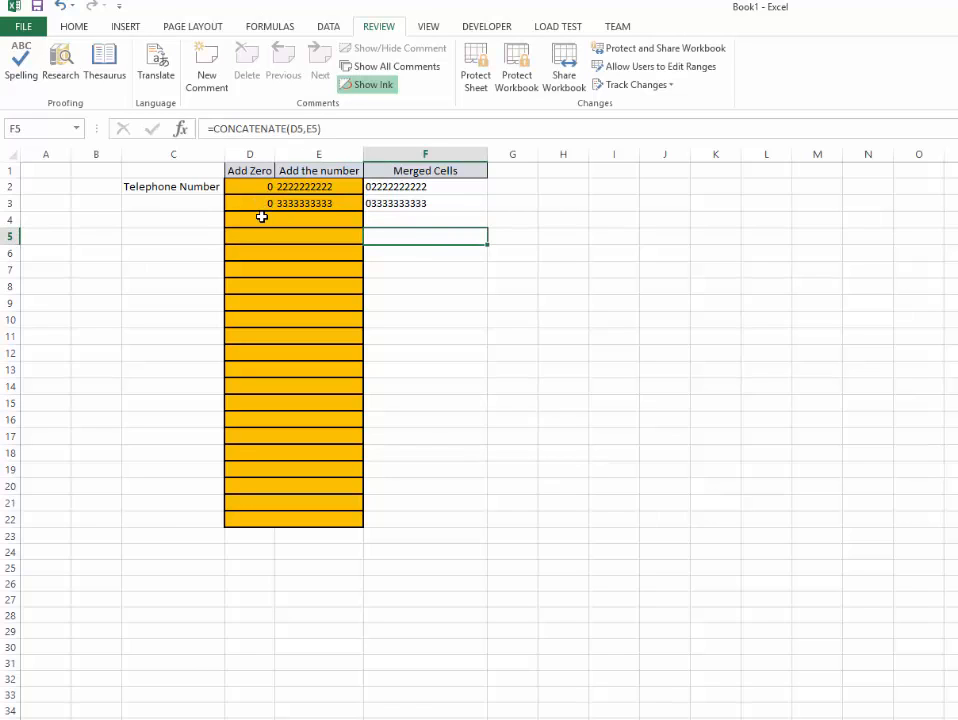
{"action": "left_click", "coordinate": [425, 203]}
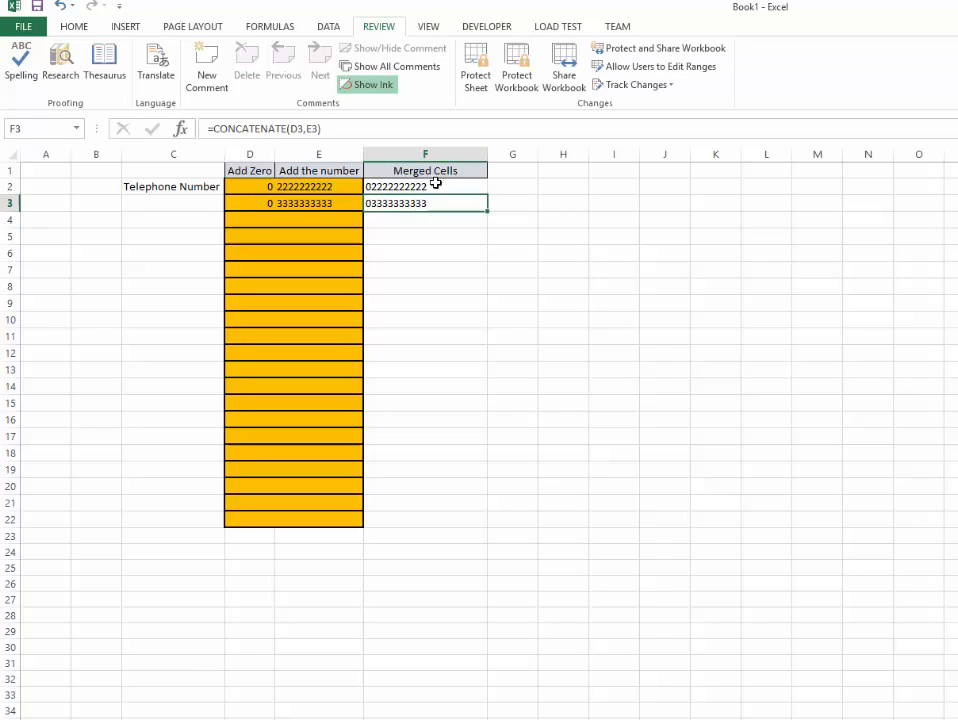
{"action": "mouse_move", "coordinate": [257, 204]}
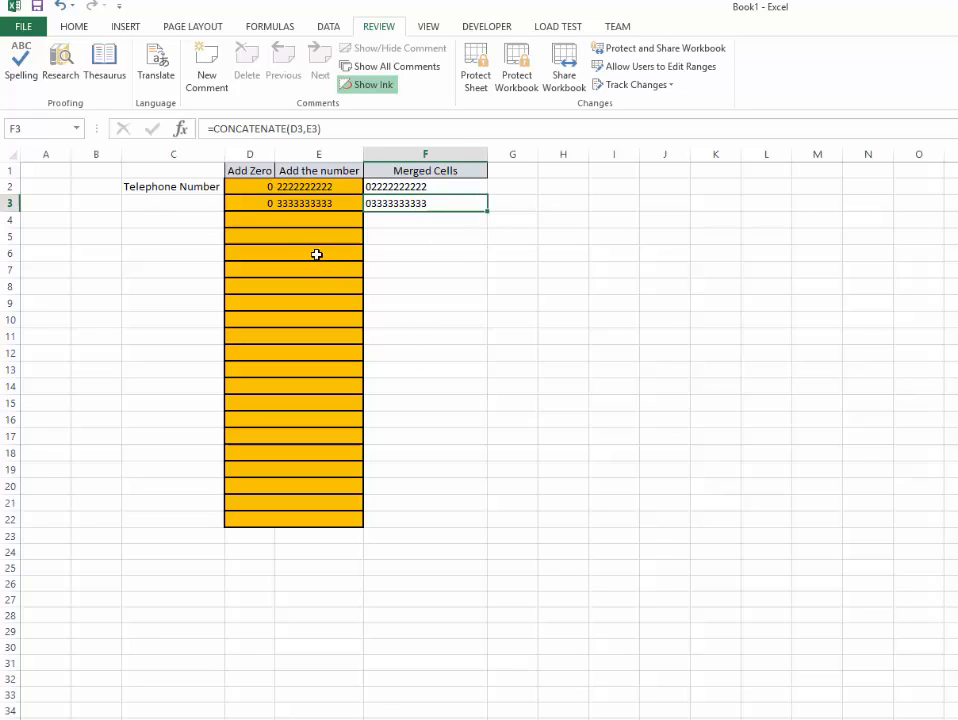
{"action": "mouse_move", "coordinate": [537, 580]}
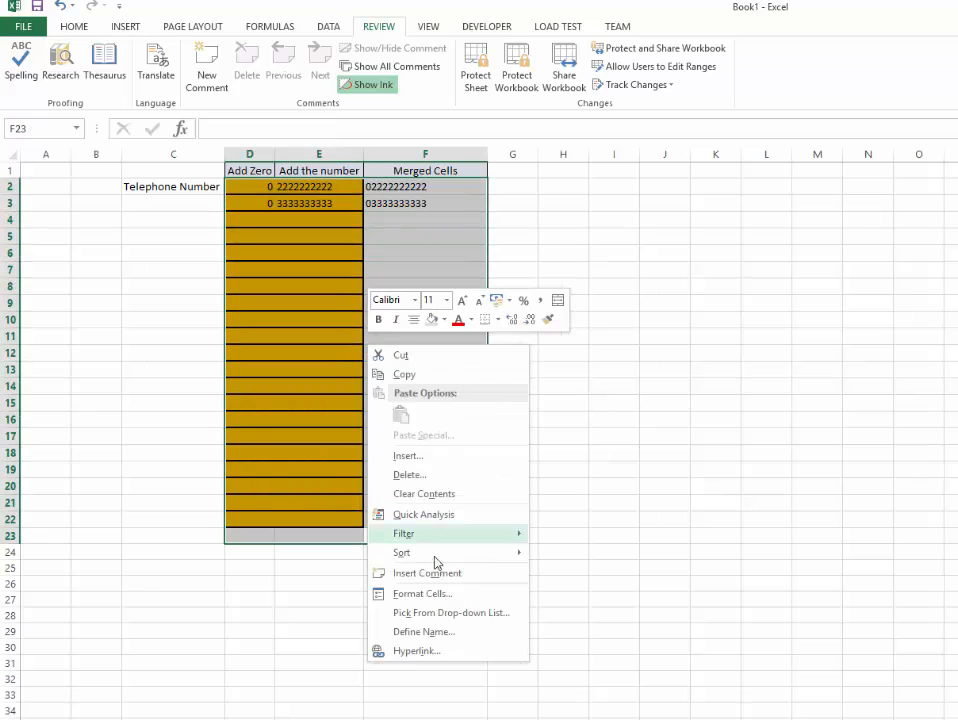
{"action": "left_click", "coordinate": [409, 474]}
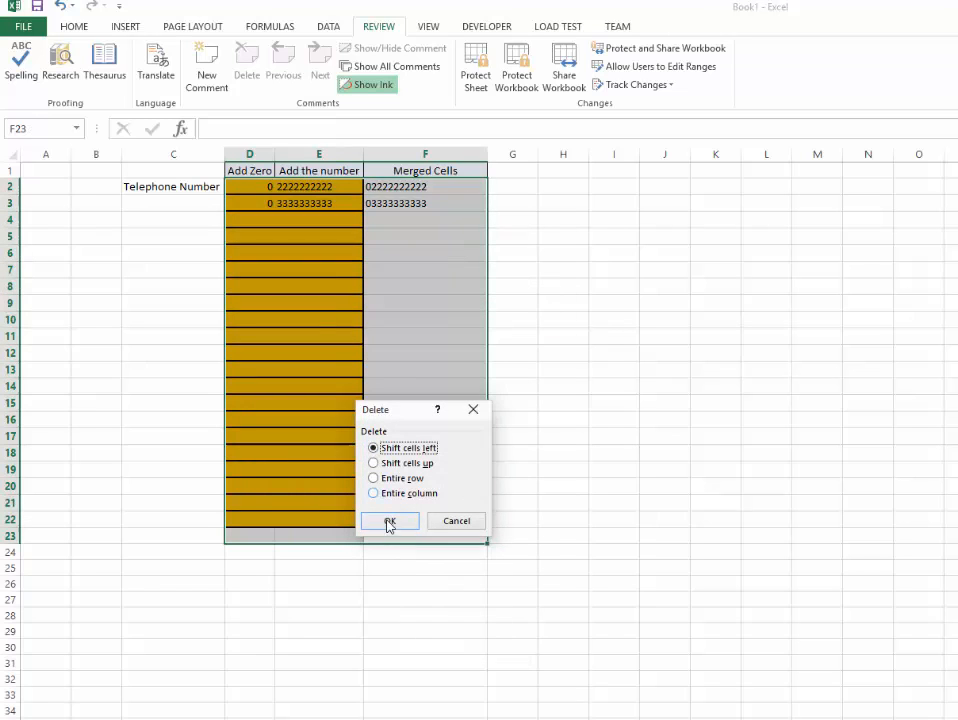
{"action": "left_click", "coordinate": [389, 520]}
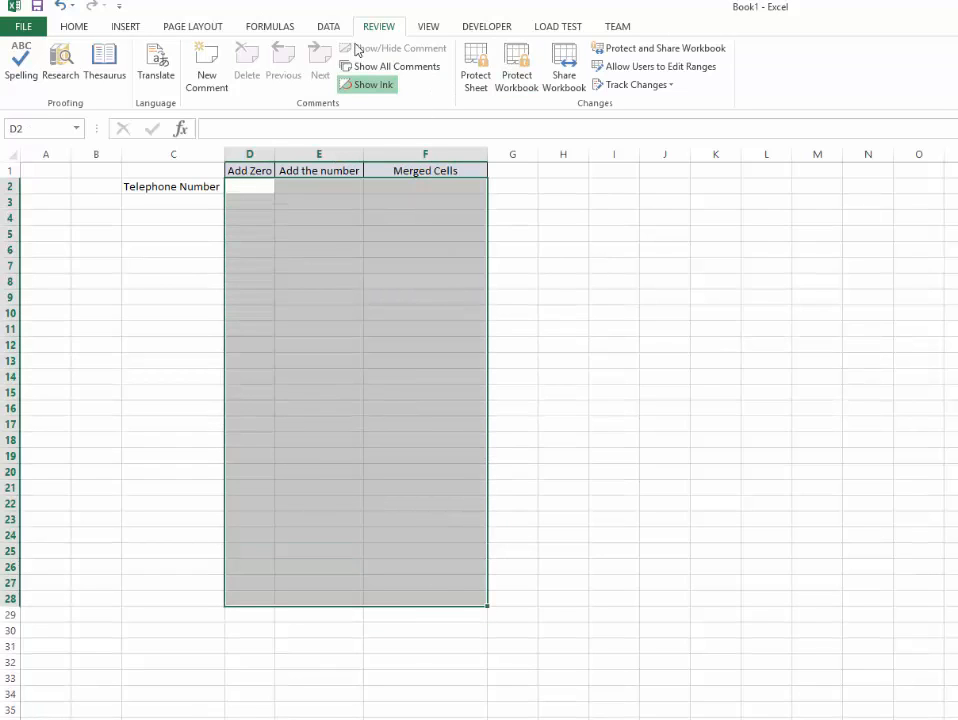
{"action": "left_click", "coordinate": [328, 26]}
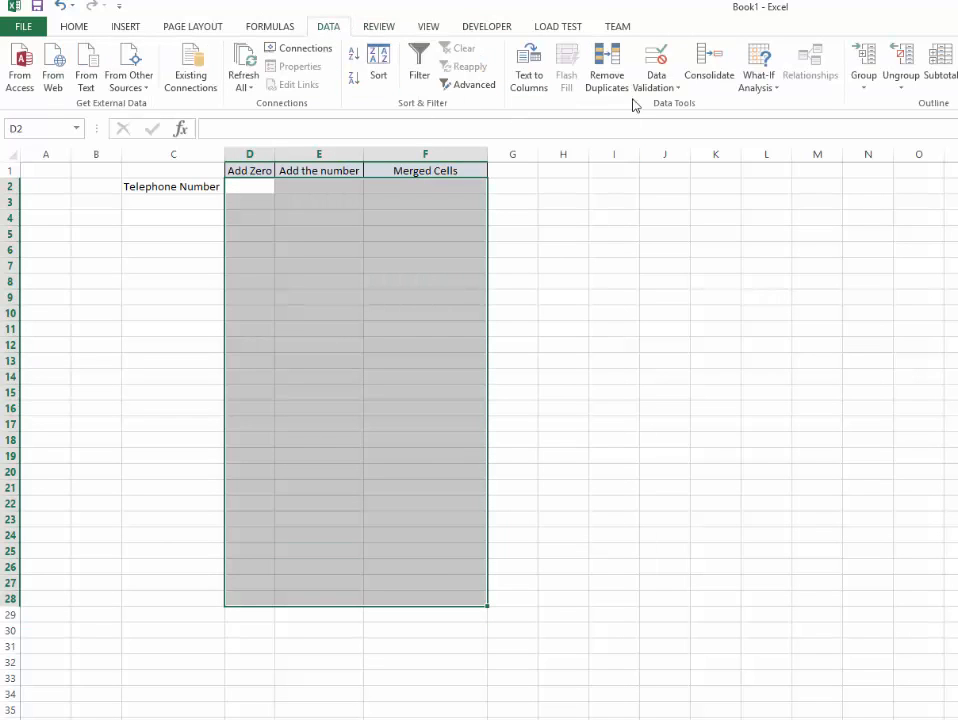
{"action": "left_click", "coordinate": [656, 65]}
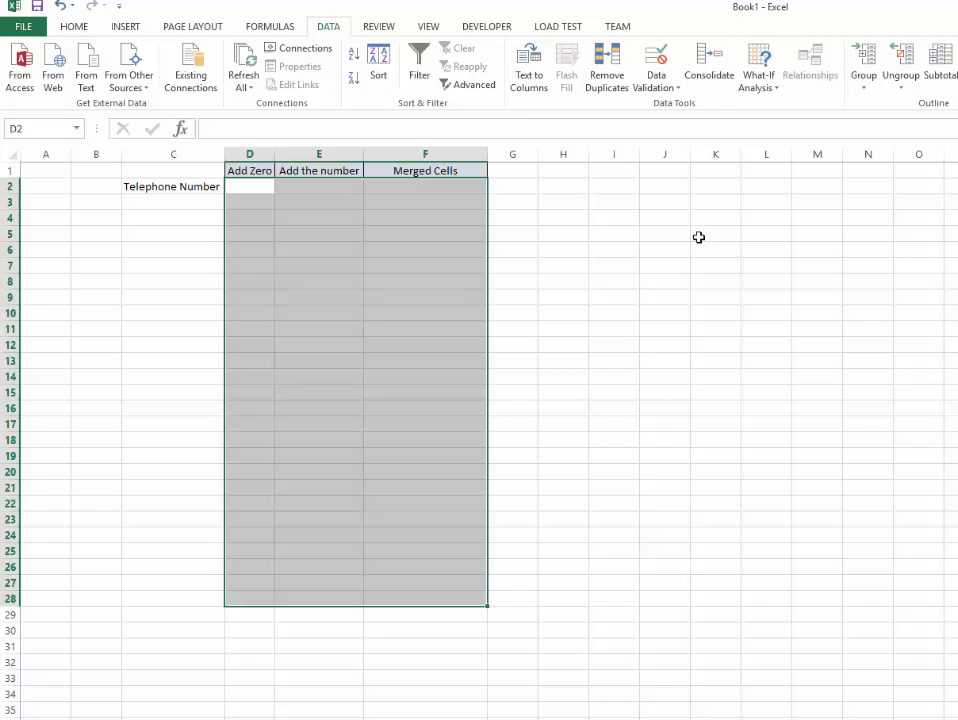
{"action": "left_click", "coordinate": [487, 26]}
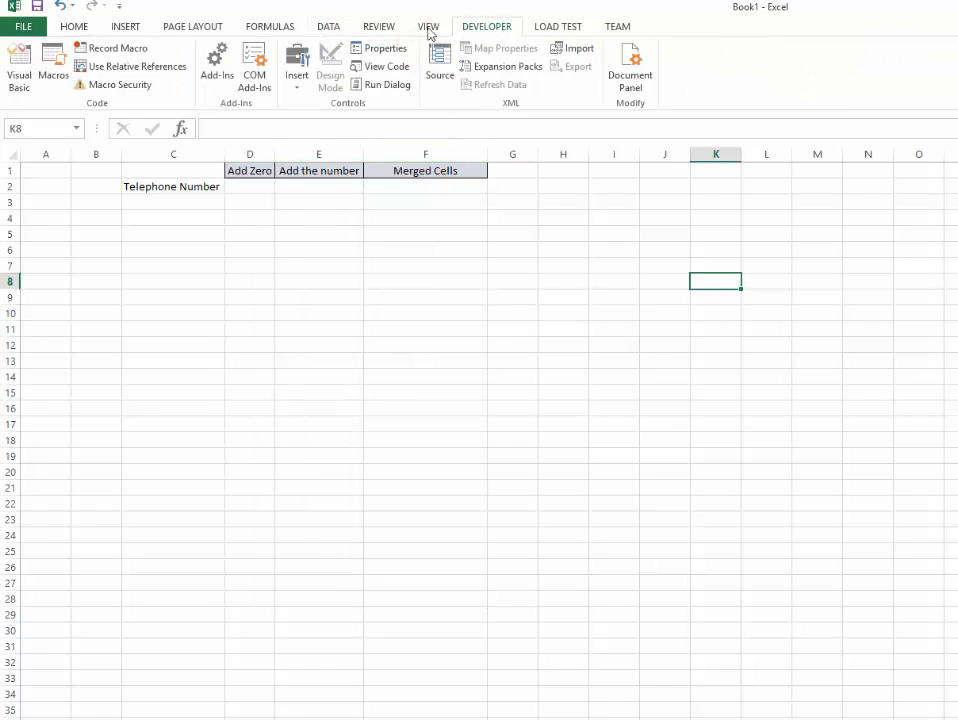
{"action": "left_click", "coordinate": [328, 26]}
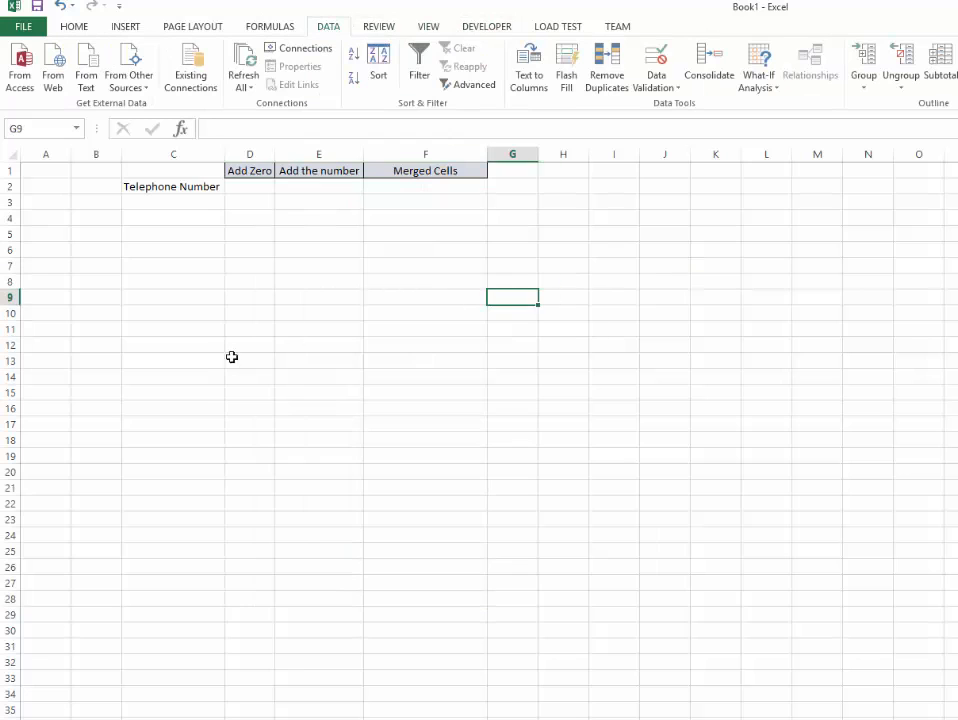
{"action": "left_click", "coordinate": [249, 170]}
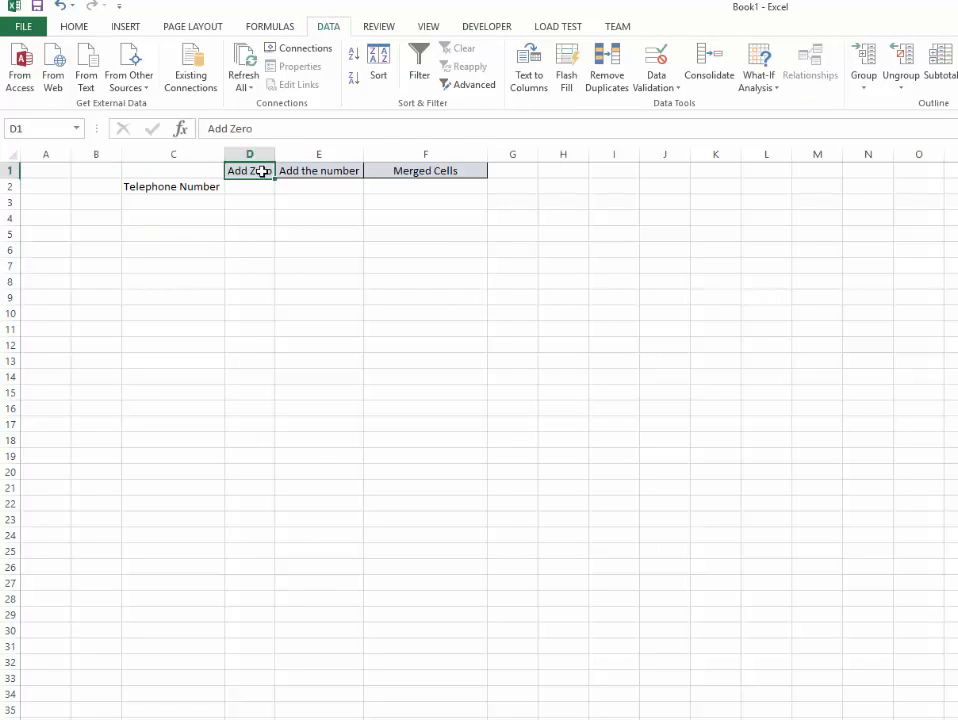
{"action": "left_click", "coordinate": [319, 170]}
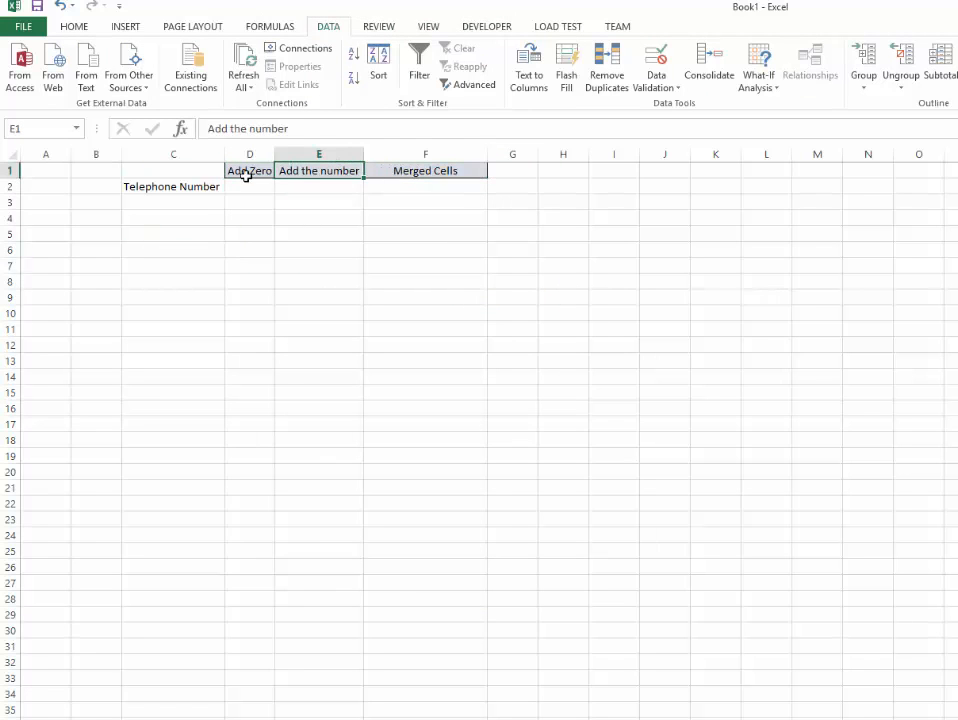
{"action": "left_click", "coordinate": [249, 217]}
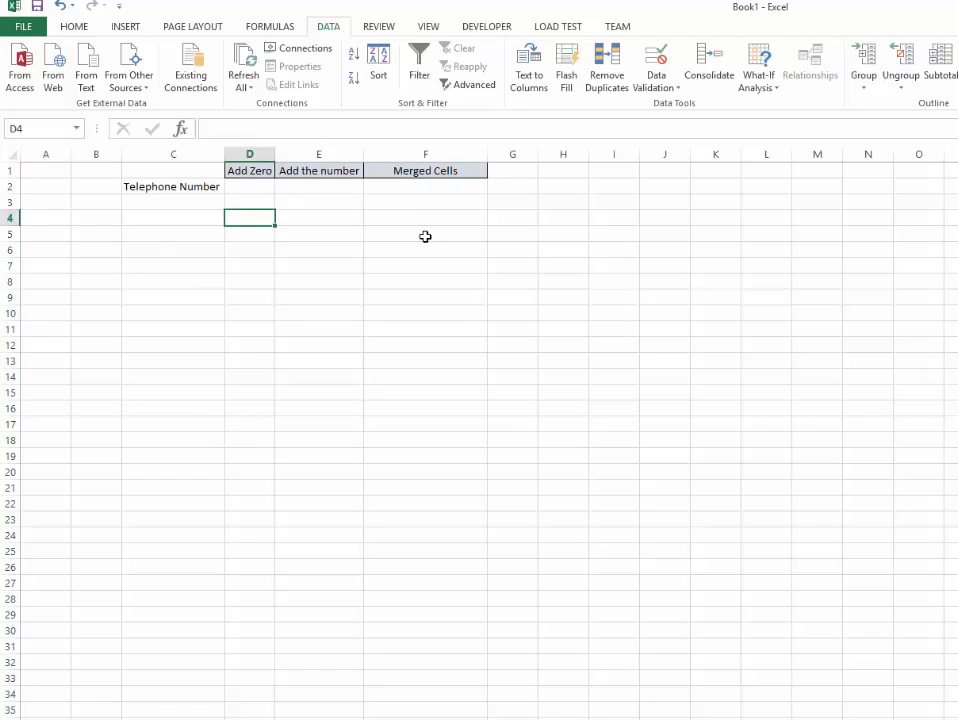
{"action": "left_click", "coordinate": [249, 170]}
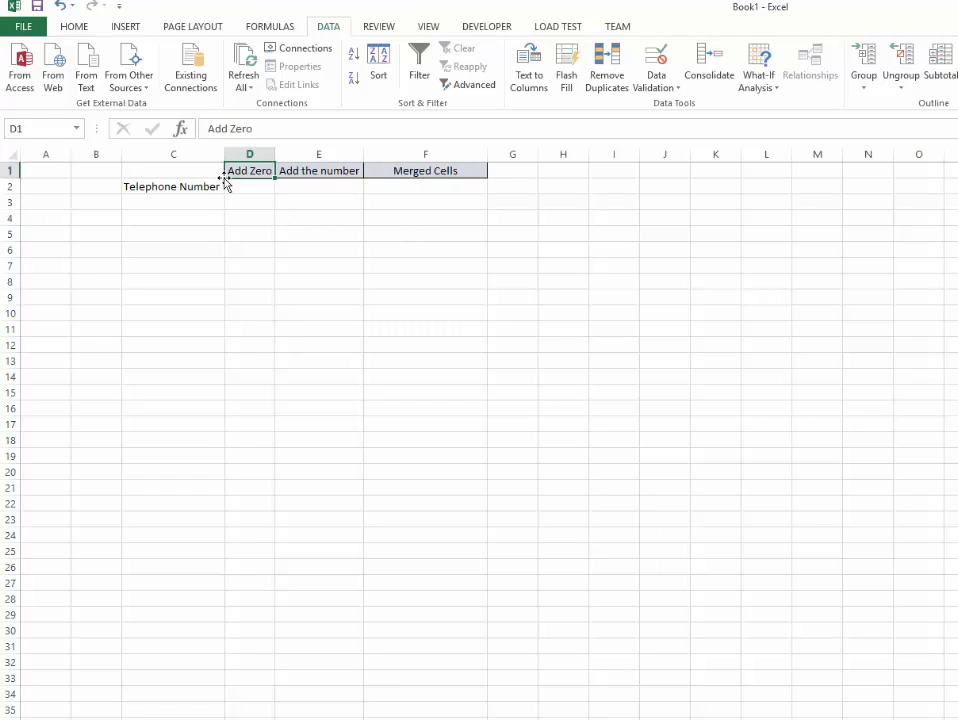
{"action": "left_click", "coordinate": [173, 186]}
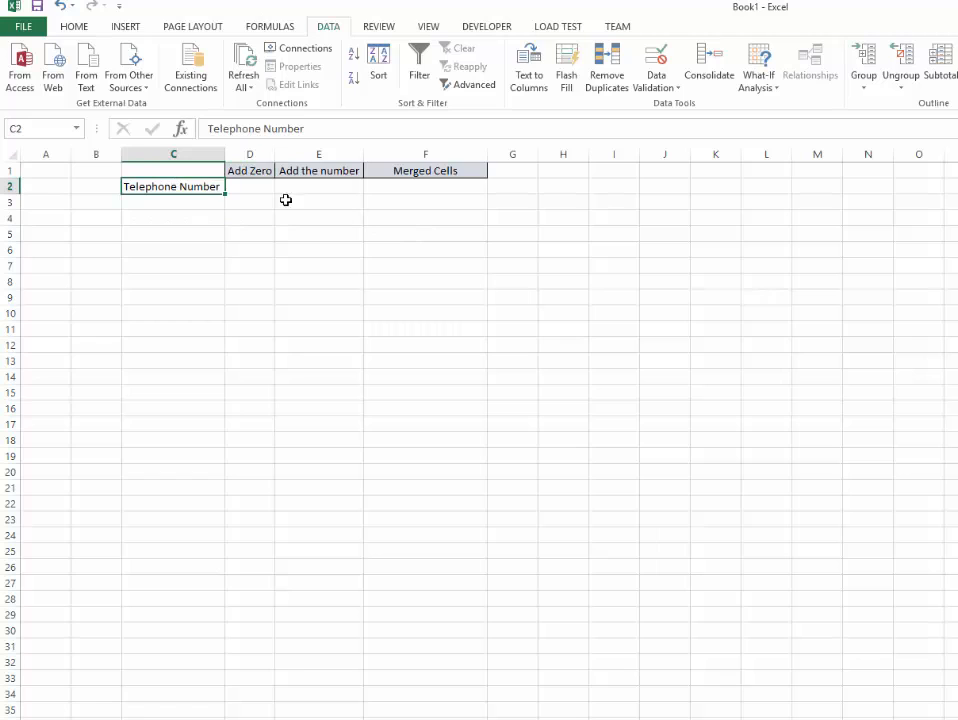
{"action": "mouse_move", "coordinate": [213, 169]}
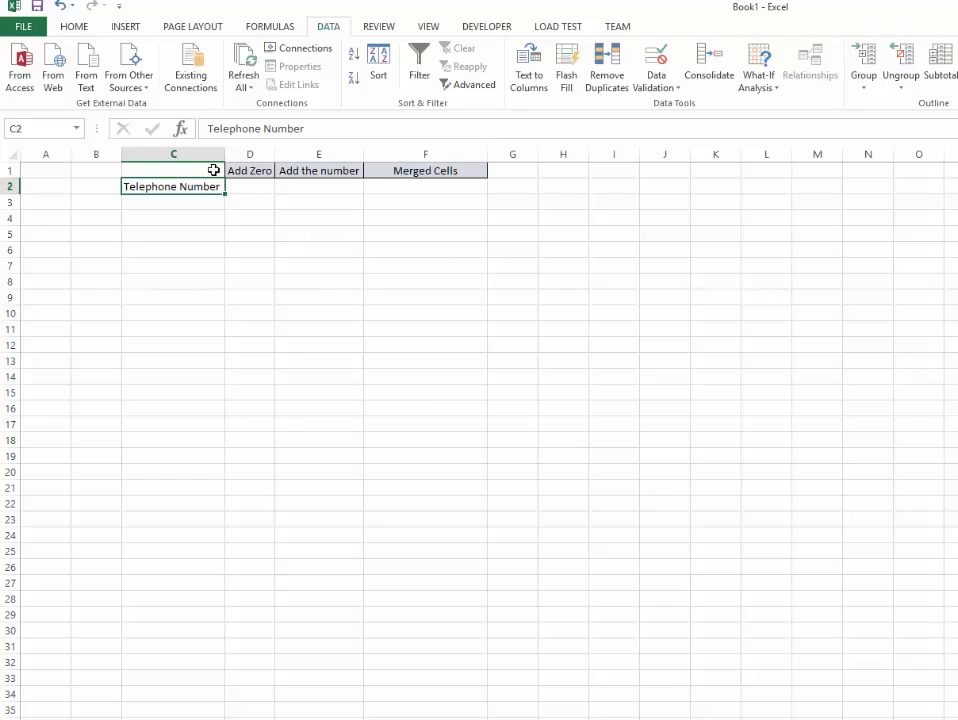
{"action": "left_click", "coordinate": [319, 249]}
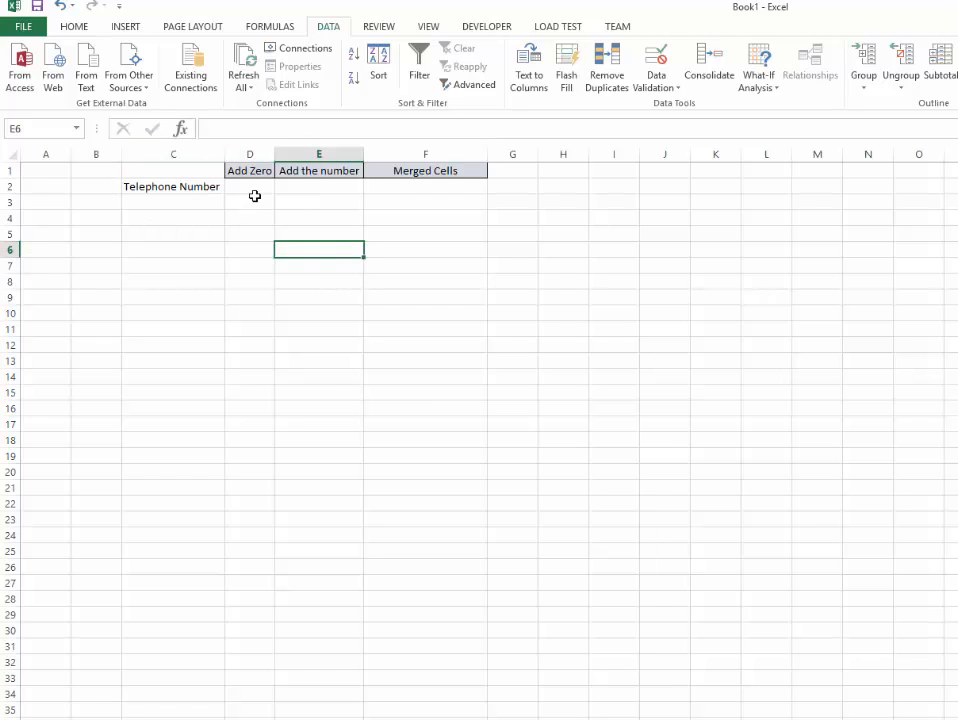
{"action": "left_click", "coordinate": [249, 186]}
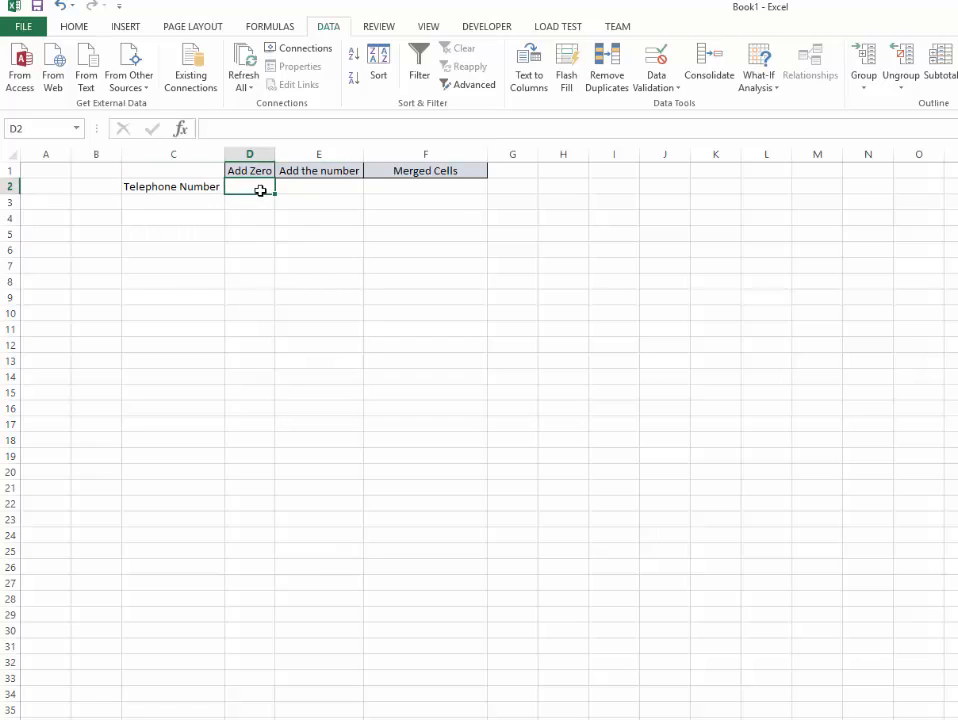
{"action": "left_click", "coordinate": [318, 186]}
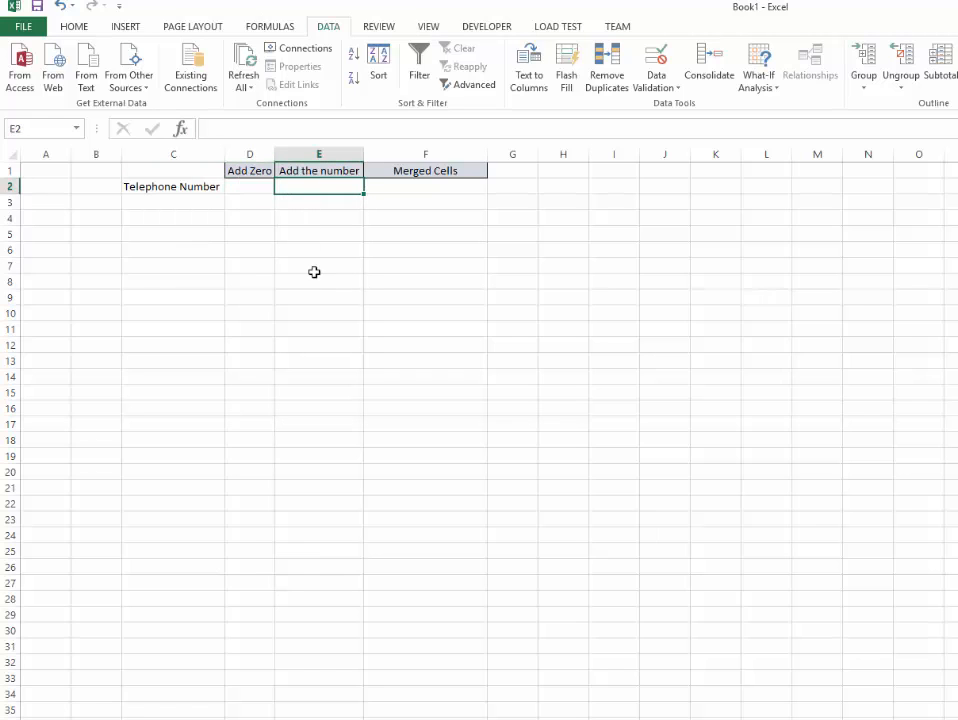
{"action": "left_click", "coordinate": [318, 153]}
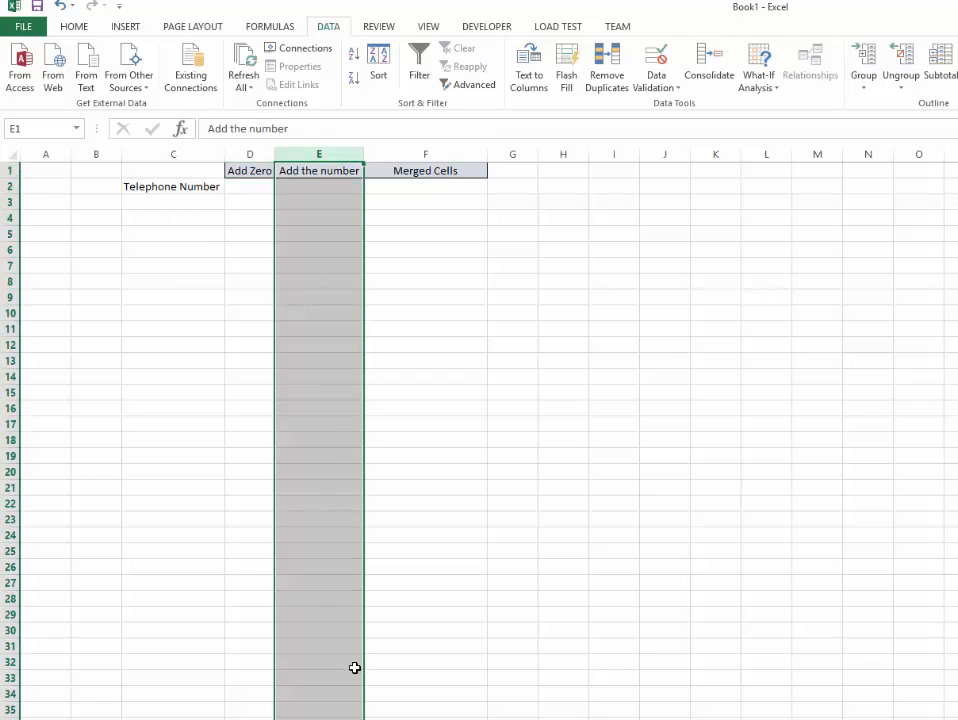
{"action": "left_click", "coordinate": [249, 186]}
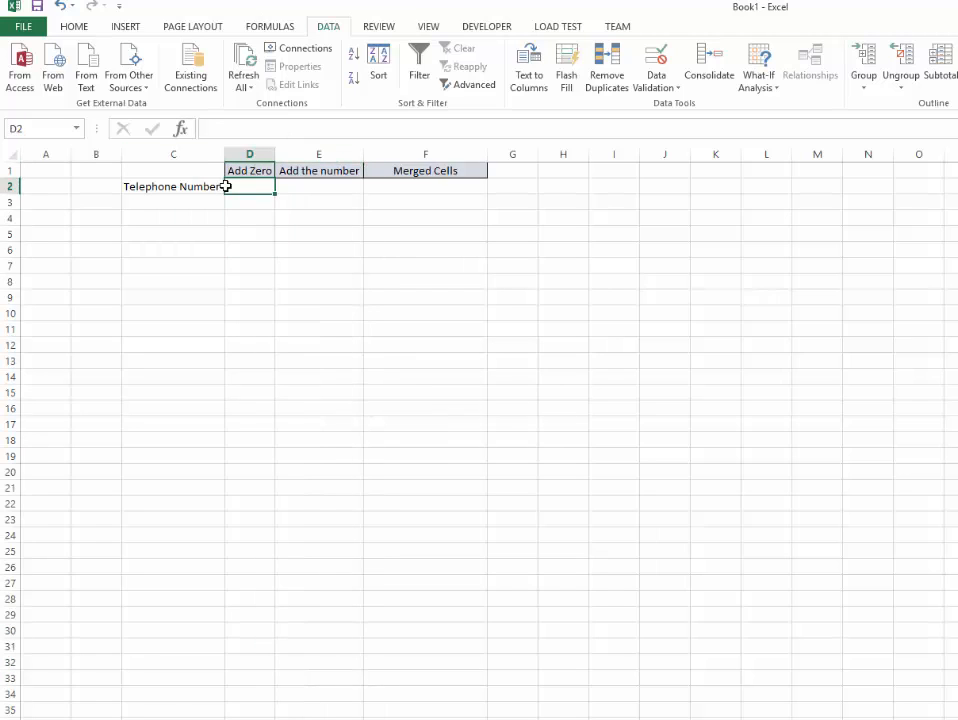
{"action": "left_click", "coordinate": [318, 186]}
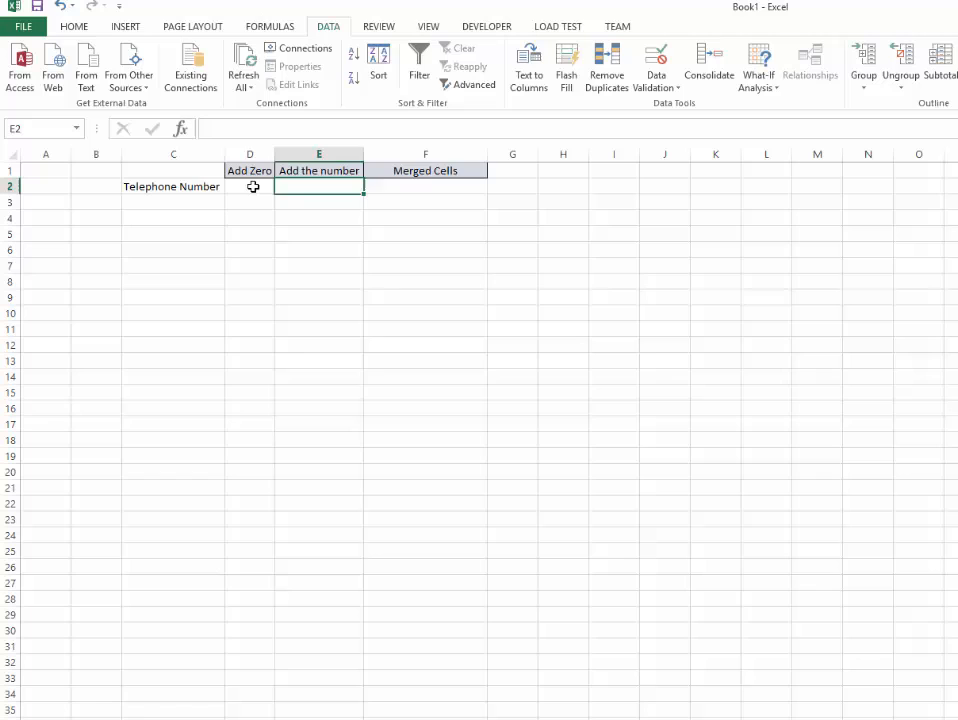
Insert an IF function in D2 with test E2>0 and true value 0
{"action": "left_click", "coordinate": [249, 186]}
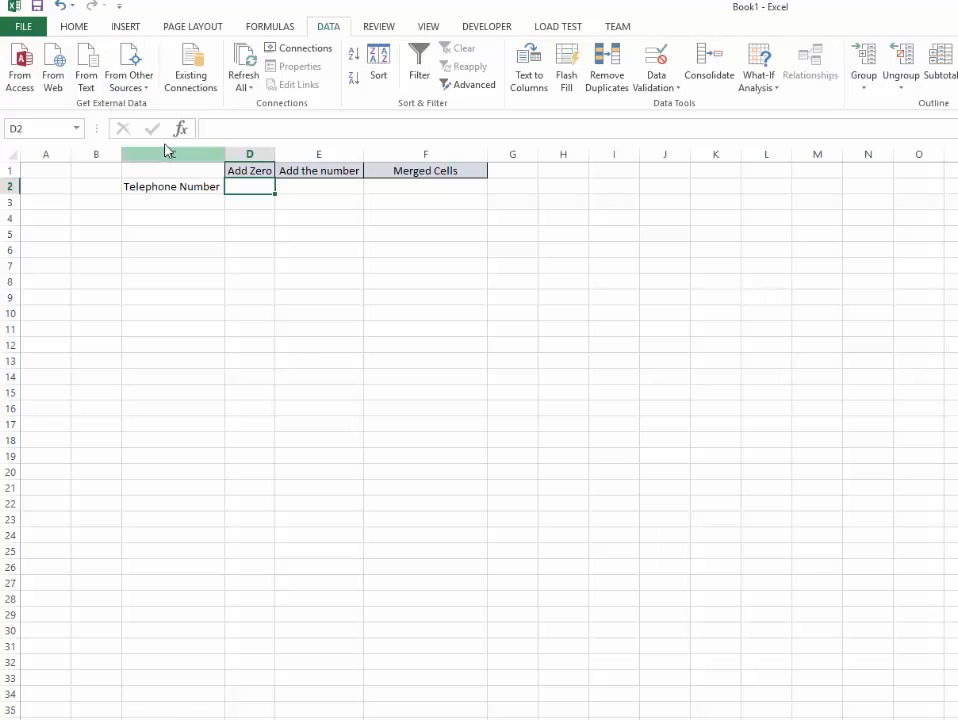
{"action": "left_click", "coordinate": [180, 128]}
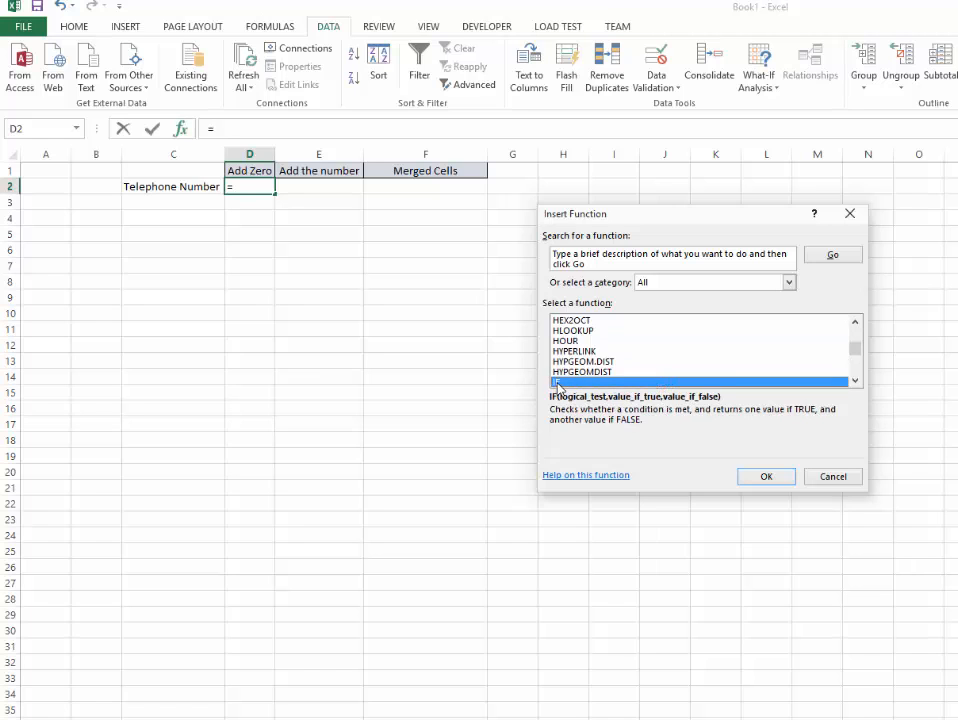
{"action": "left_click", "coordinate": [766, 476]}
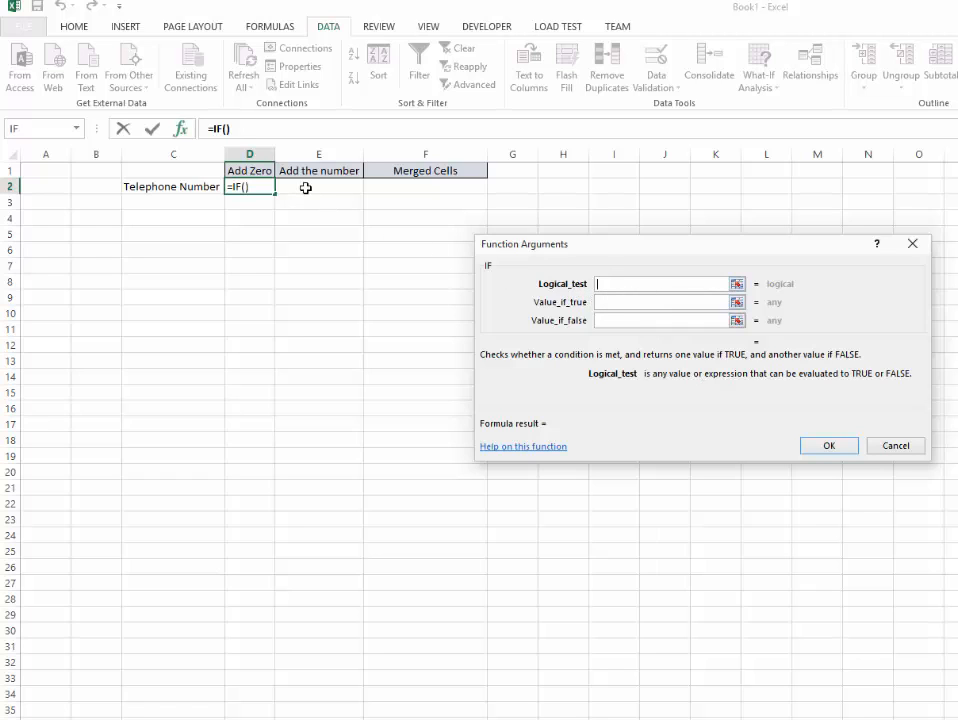
{"action": "left_click", "coordinate": [318, 186]}
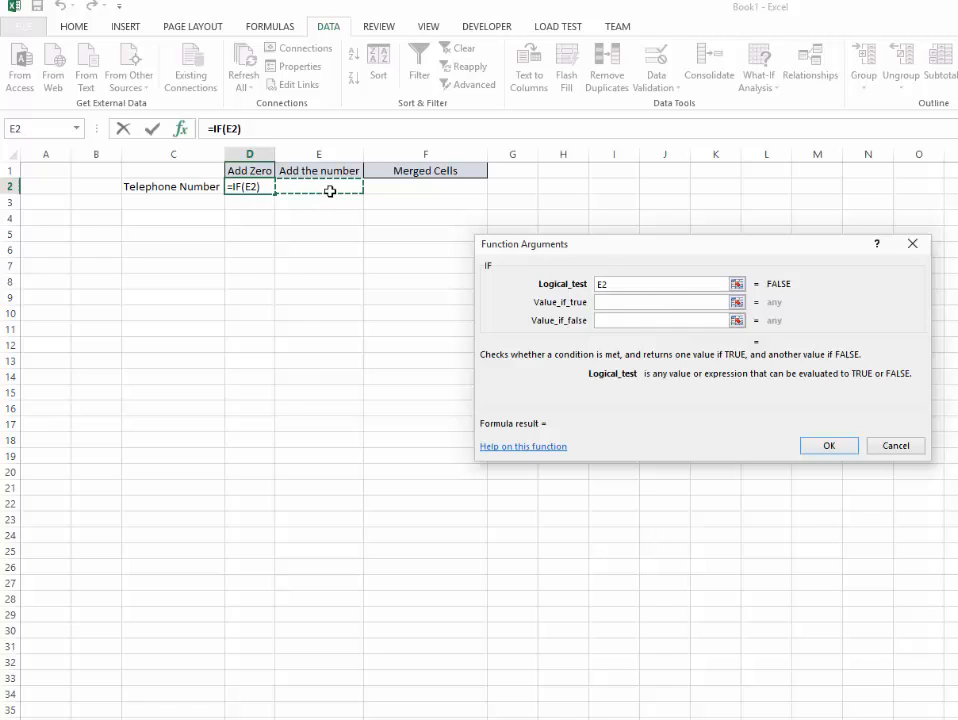
{"action": "type", "text": ">"}
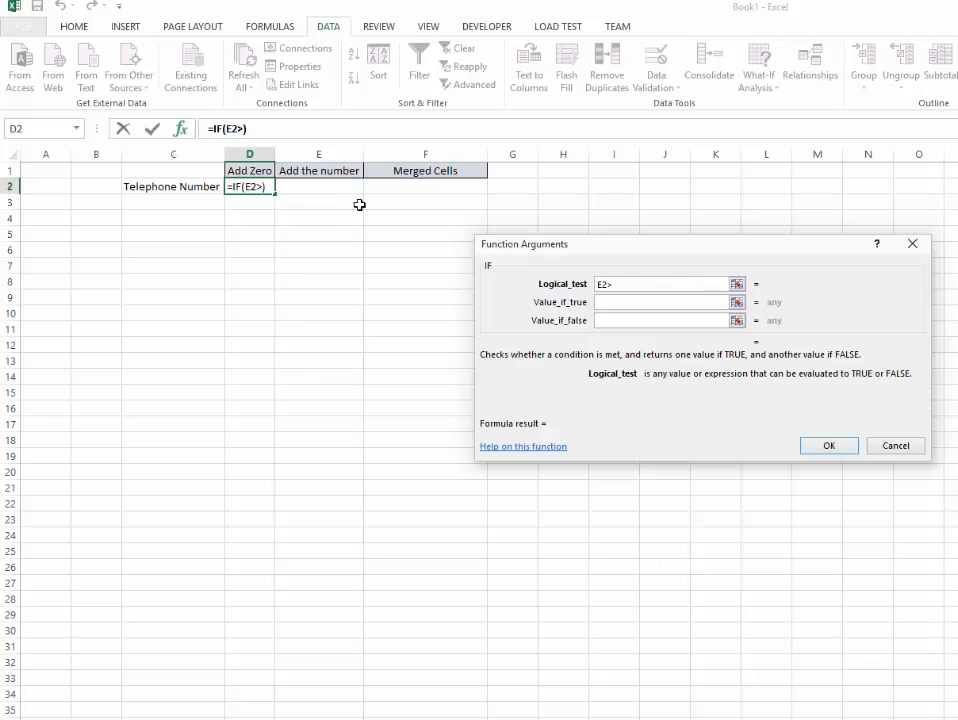
{"action": "type", "text": "0"}
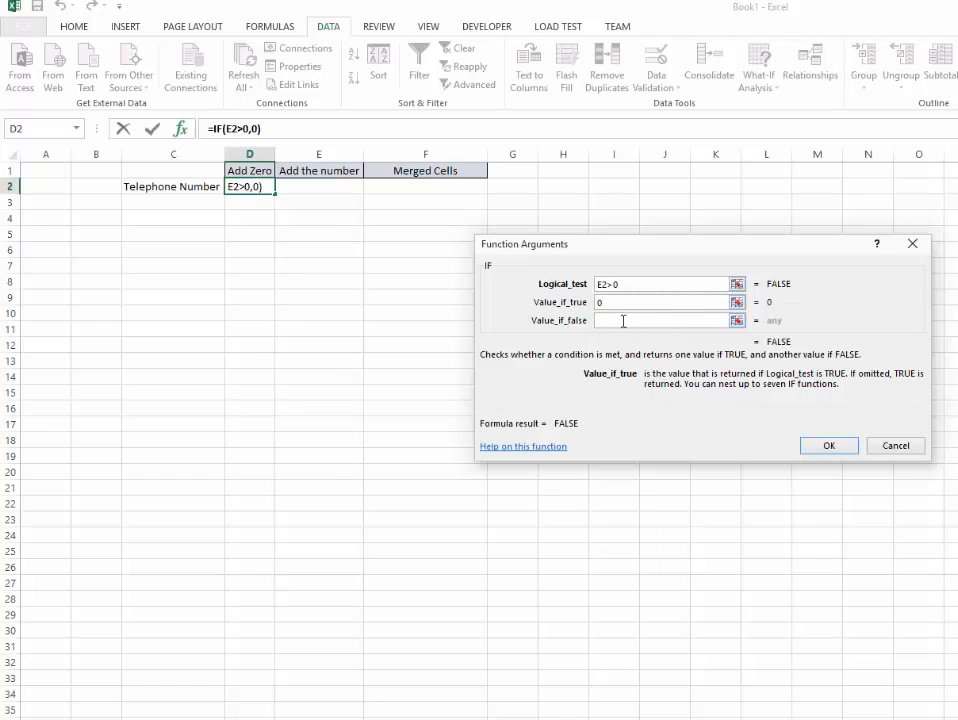
{"action": "left_click", "coordinate": [668, 320]}
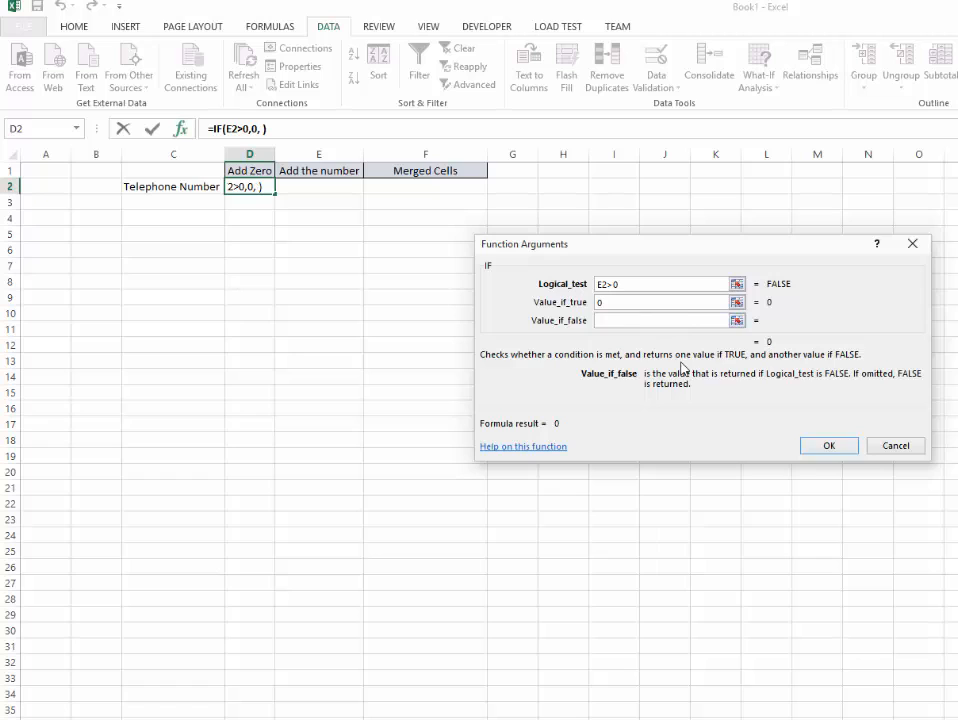
{"action": "left_click", "coordinate": [665, 320]}
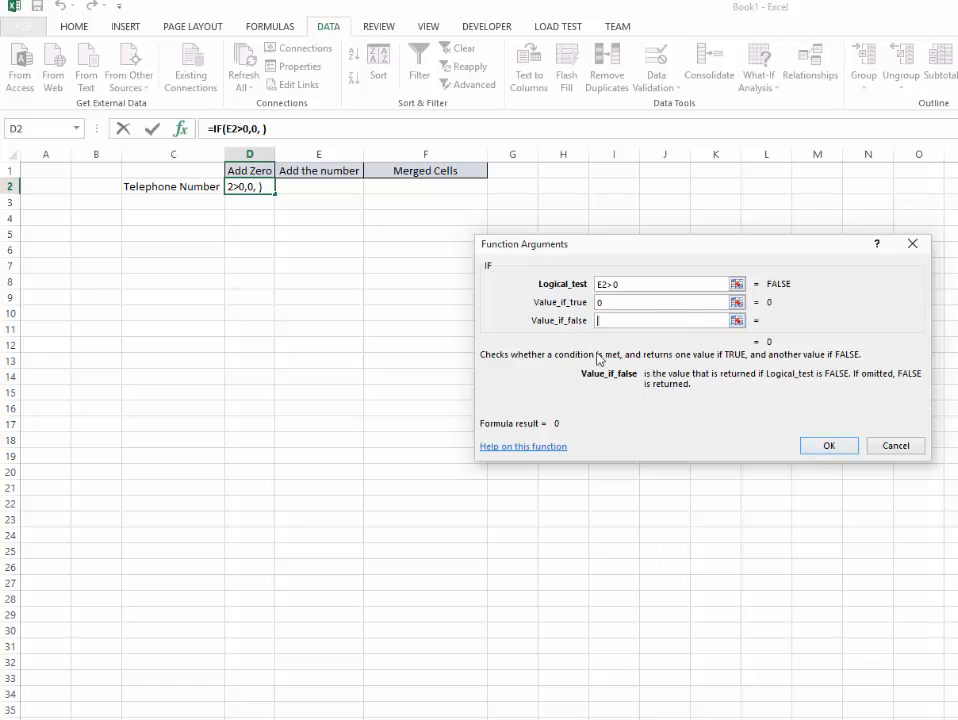
{"action": "mouse_move", "coordinate": [439, 268]}
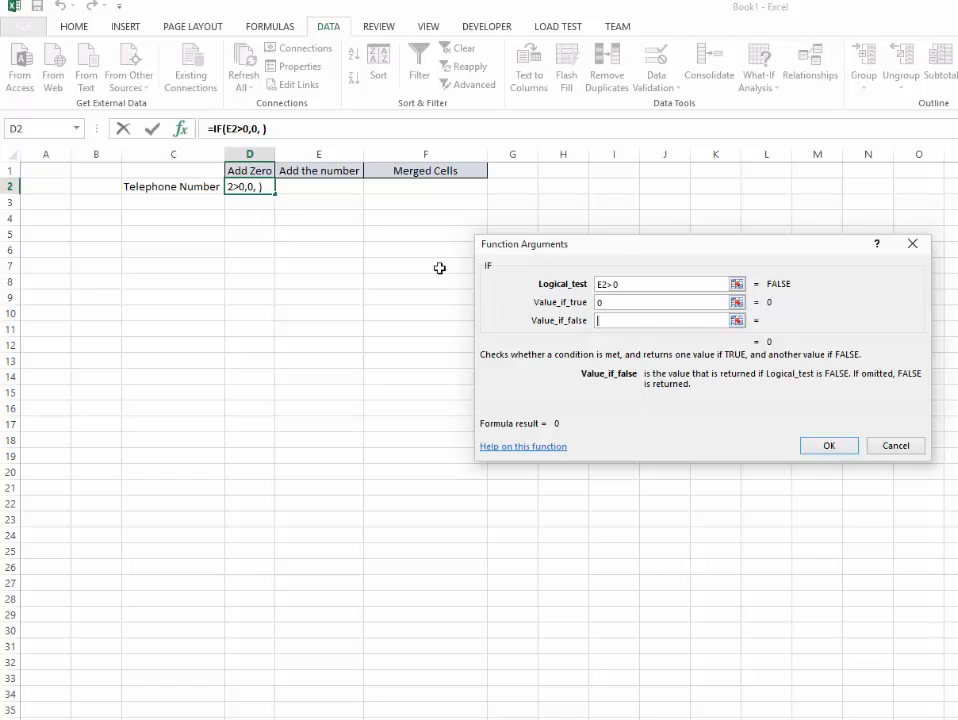
{"action": "mouse_move", "coordinate": [260, 213]}
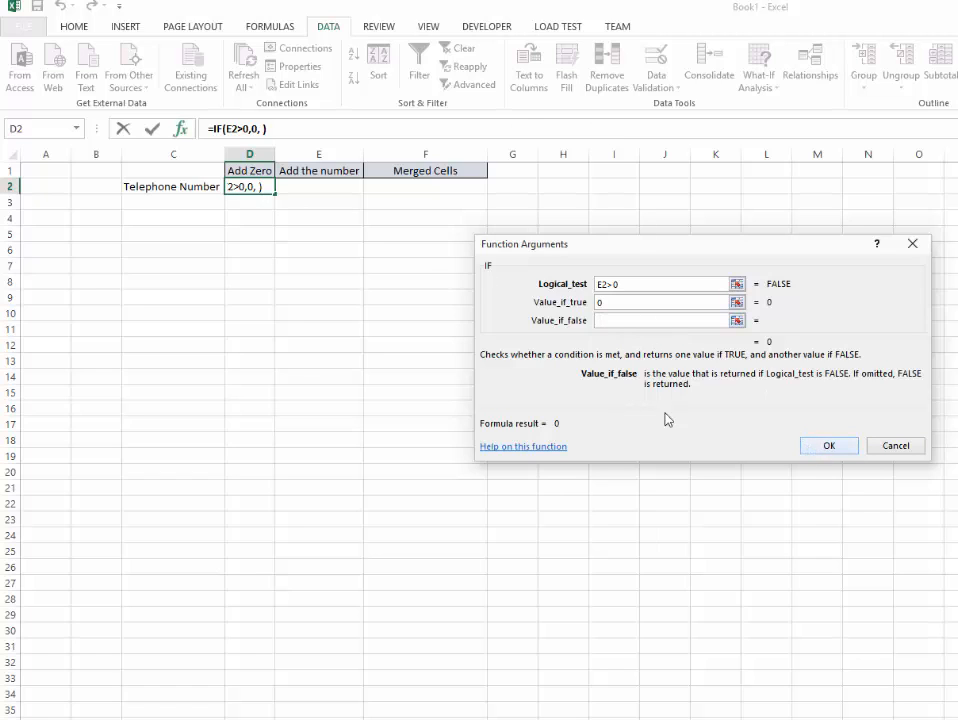
{"action": "mouse_move", "coordinate": [829, 445]}
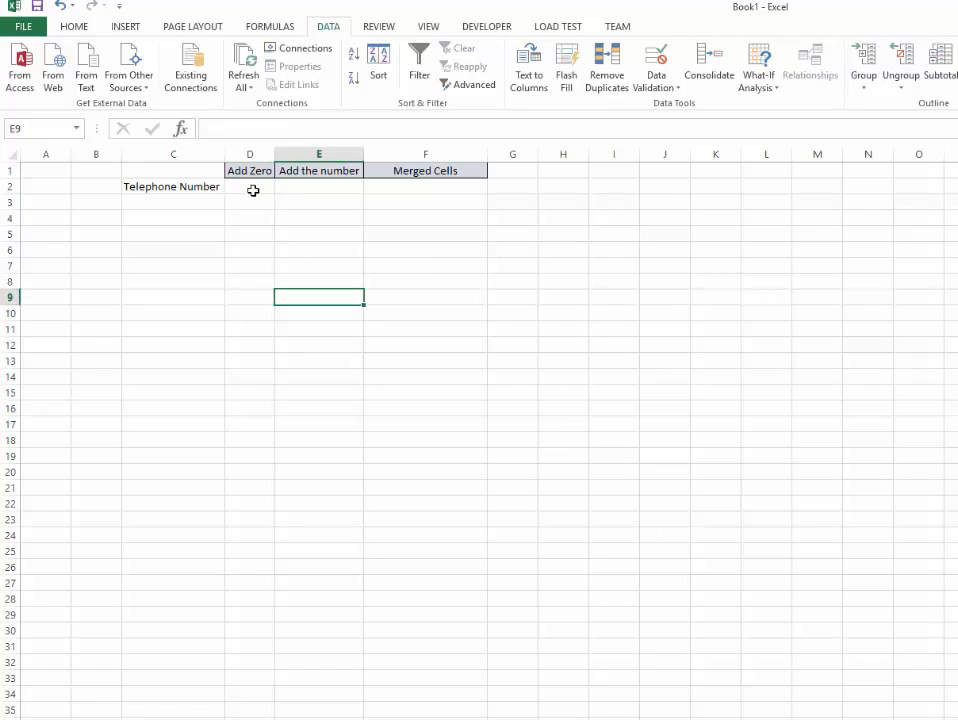
Enter 4 in E2 and copy D2's IF formula down column D
{"action": "left_click", "coordinate": [249, 186]}
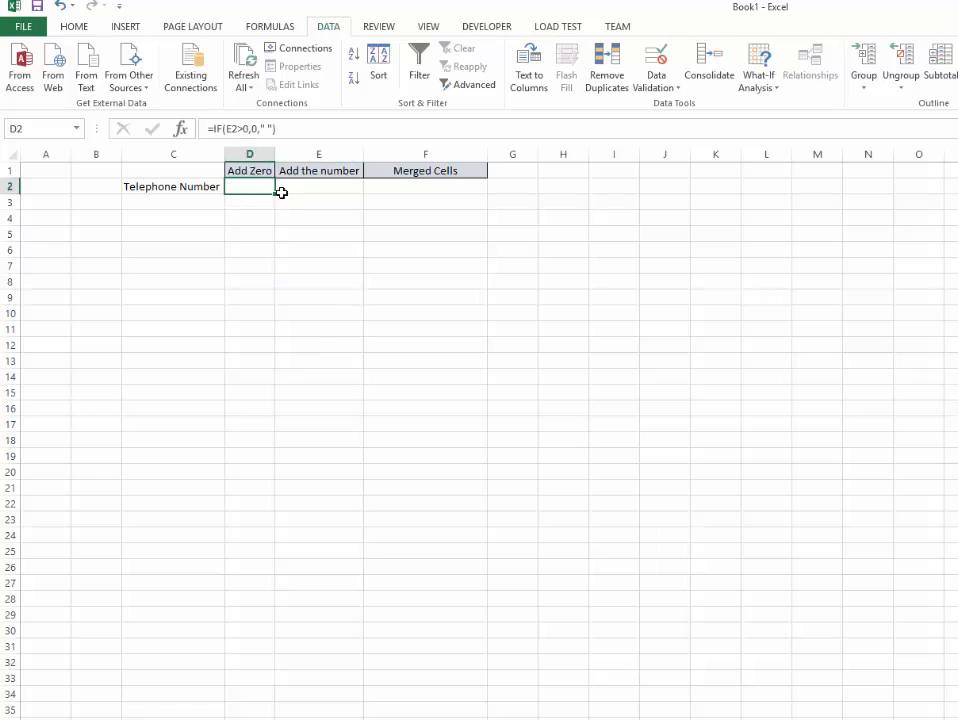
{"action": "left_click", "coordinate": [319, 186]}
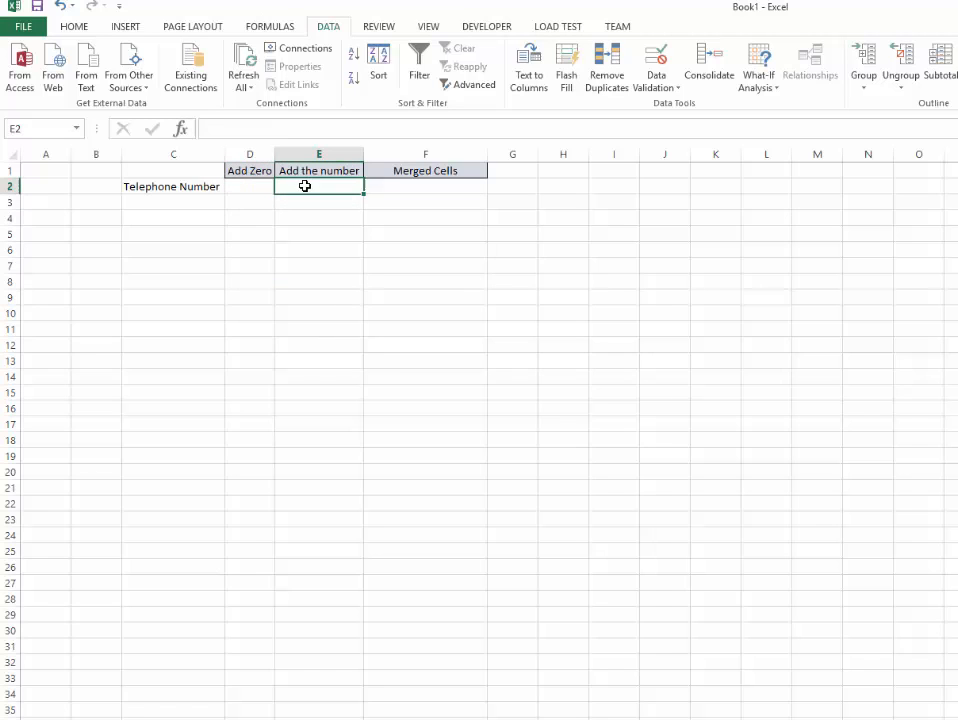
{"action": "type", "text": "4"}
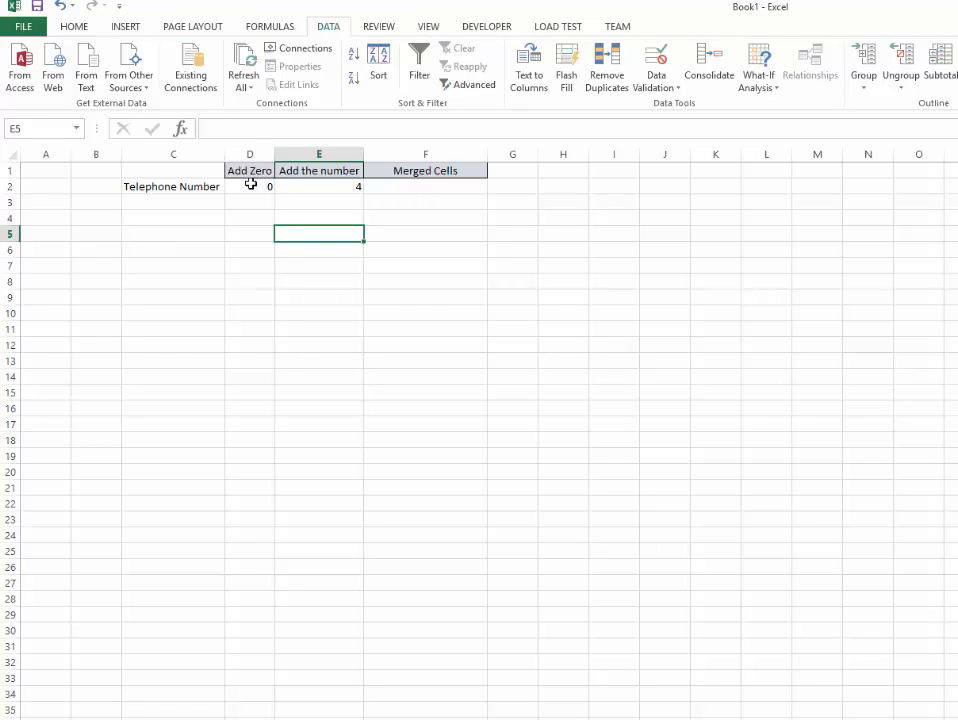
{"action": "left_click", "coordinate": [249, 186]}
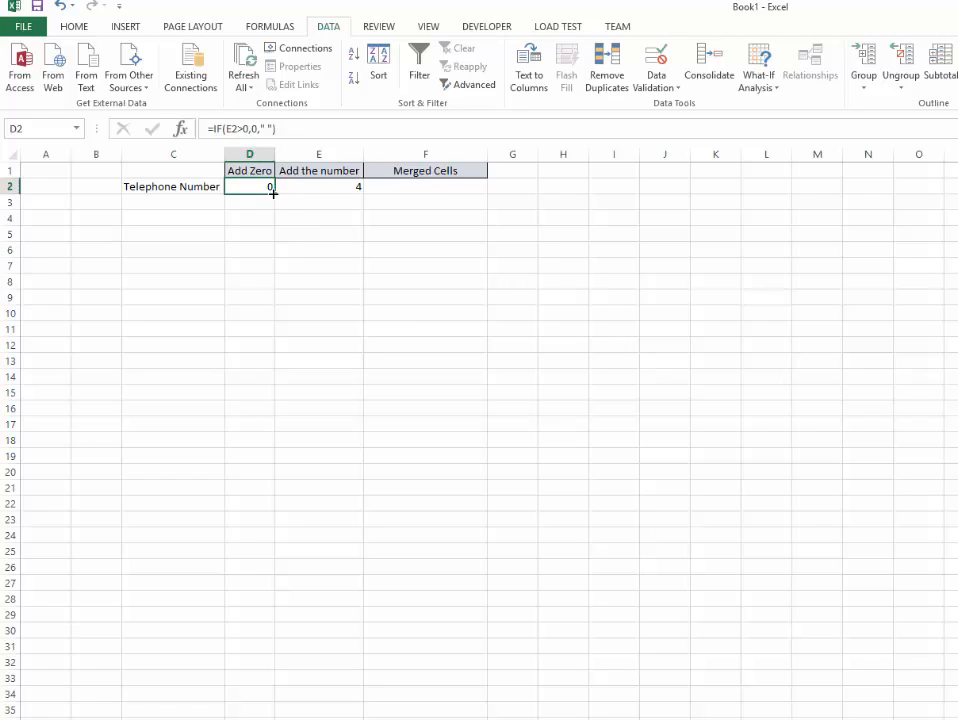
{"action": "left_click_drag", "start_coordinate": [249, 186], "coordinate": [249, 440]}
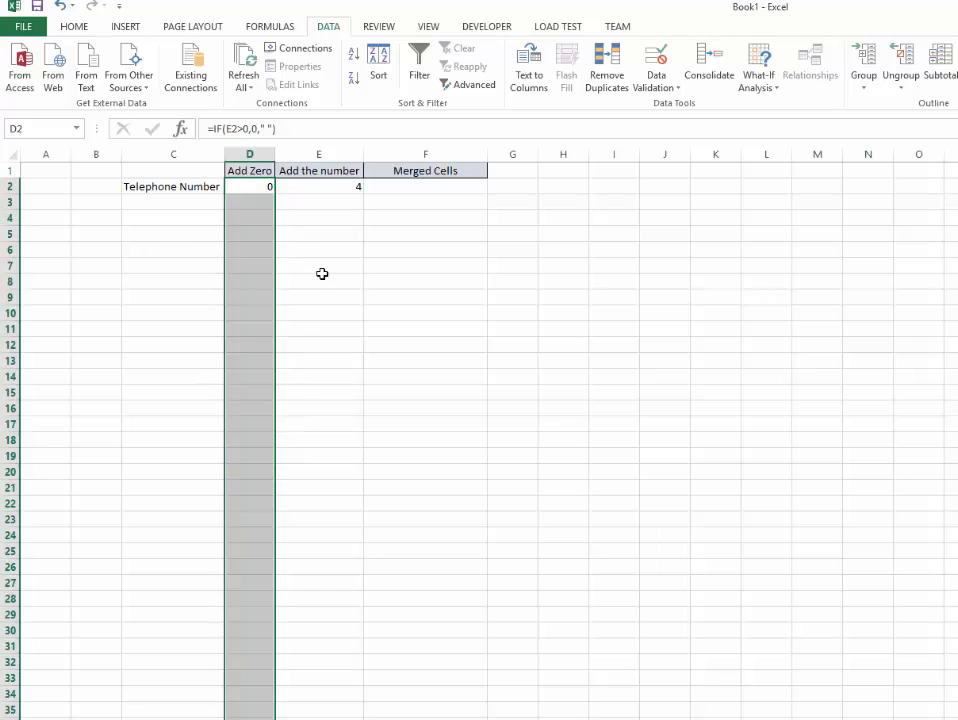
Enter 454545 as the second number in E3
{"action": "left_click", "coordinate": [319, 217]}
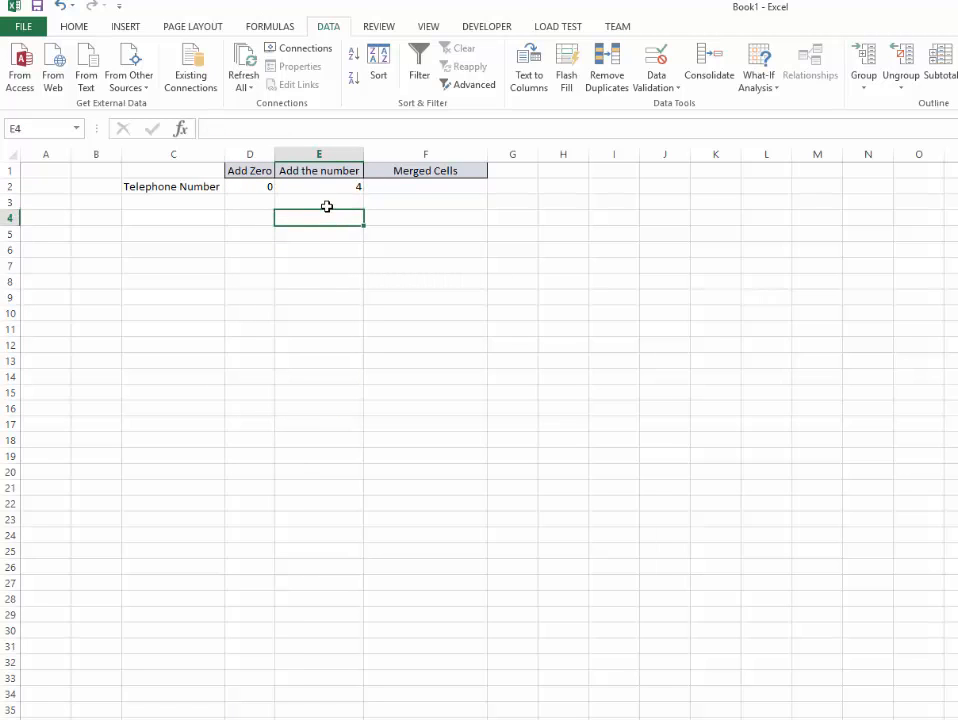
{"action": "type", "text": "454545"}
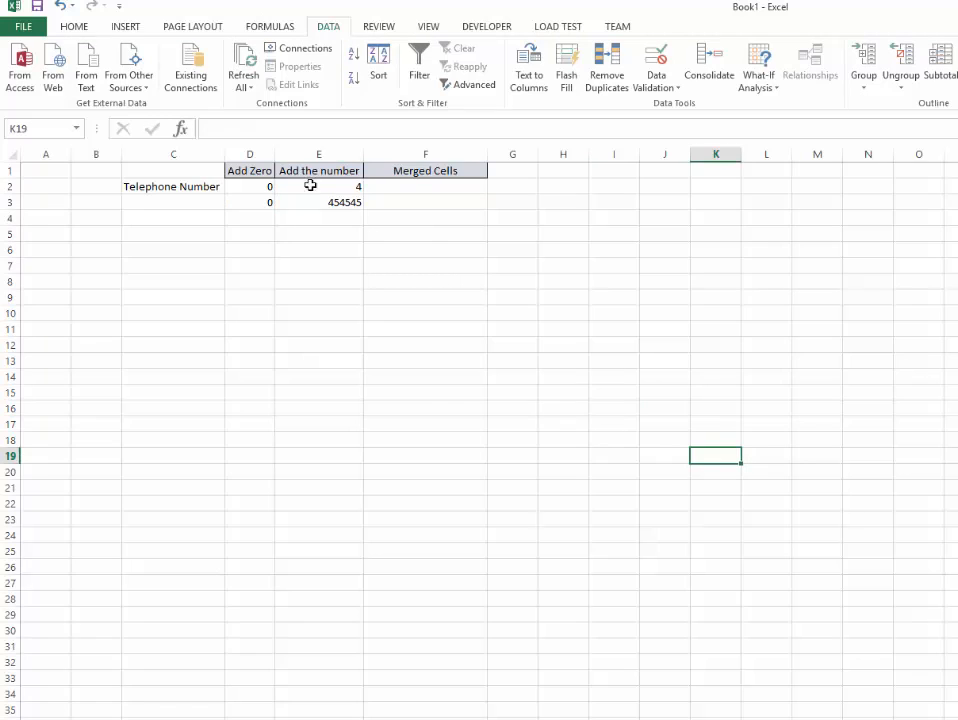
{"action": "left_click", "coordinate": [319, 154]}
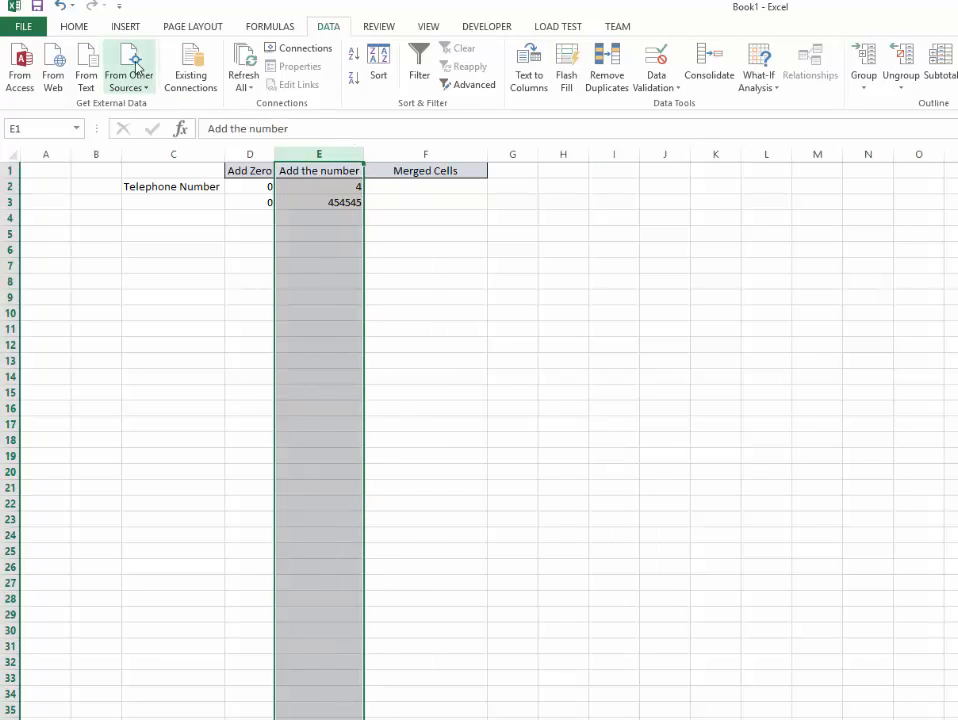
Align column E's numbers left, then review the IF formulas in D2 and D3
{"action": "left_click", "coordinate": [73, 26]}
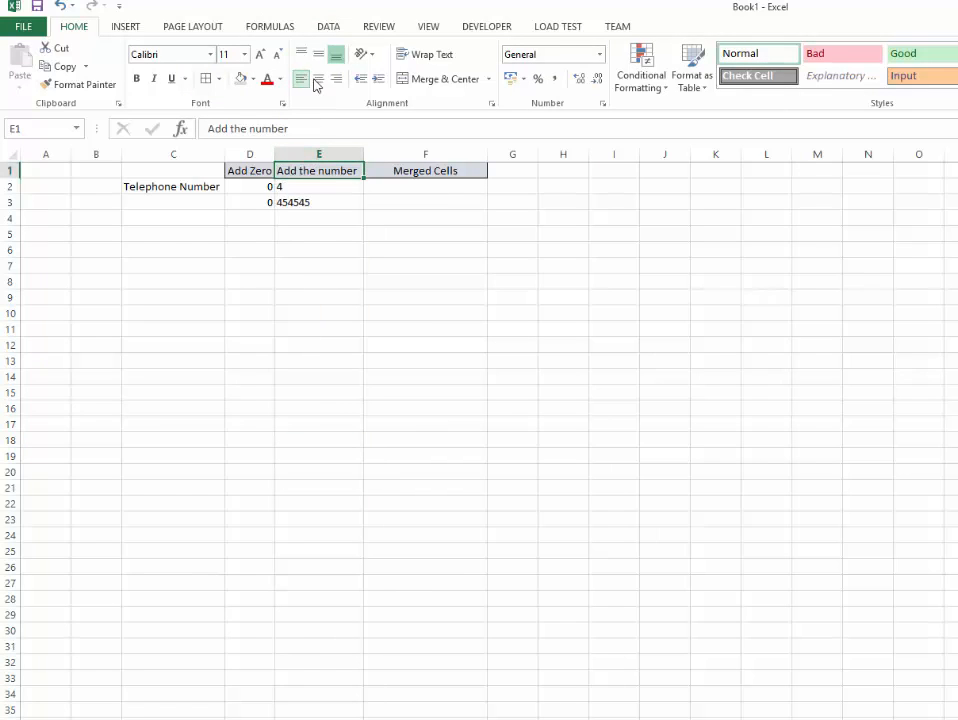
{"action": "left_click", "coordinate": [318, 249]}
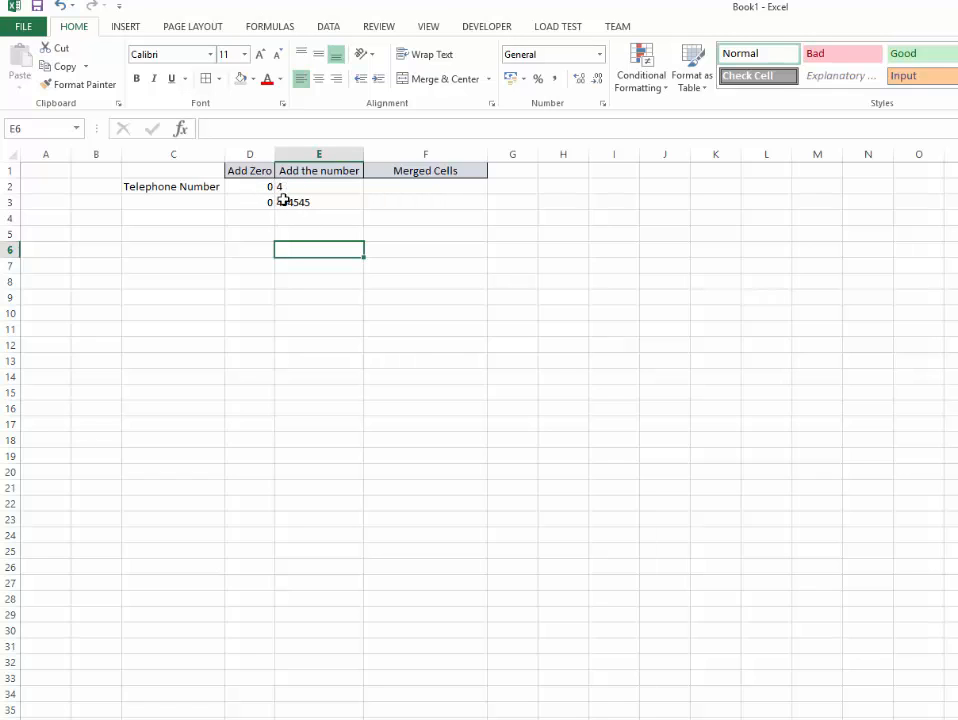
{"action": "left_click", "coordinate": [249, 202]}
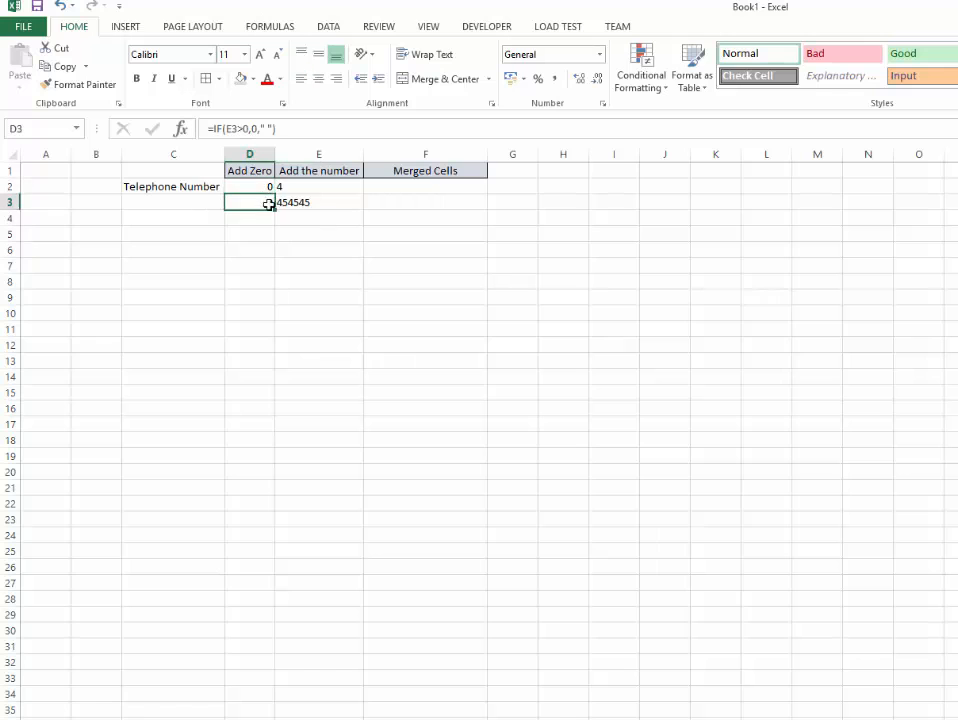
{"action": "left_click", "coordinate": [249, 186]}
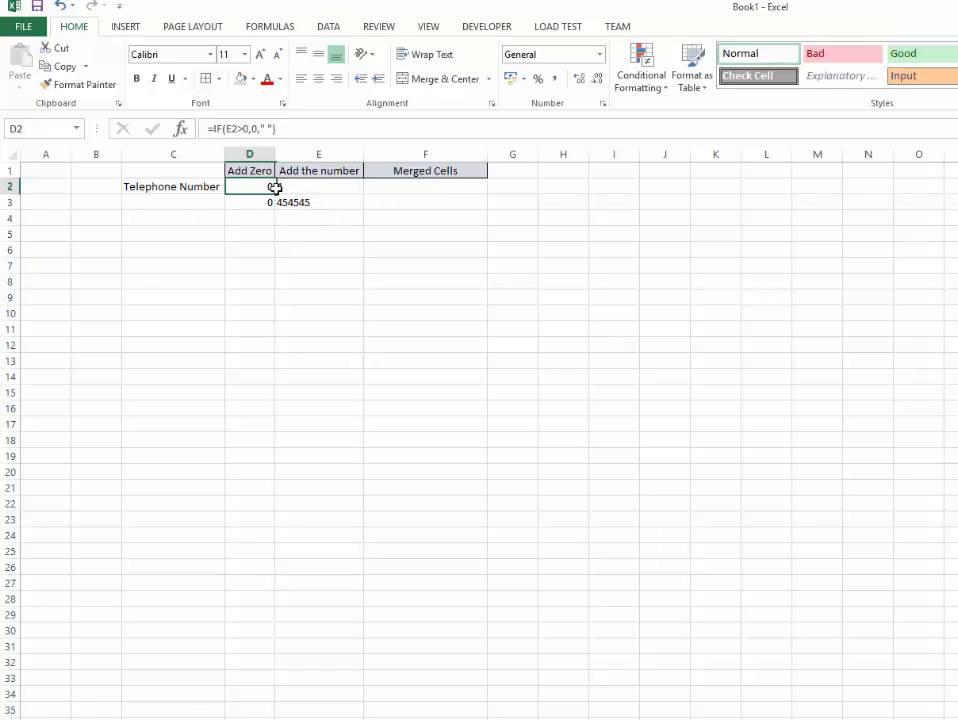
{"action": "left_click", "coordinate": [319, 201]}
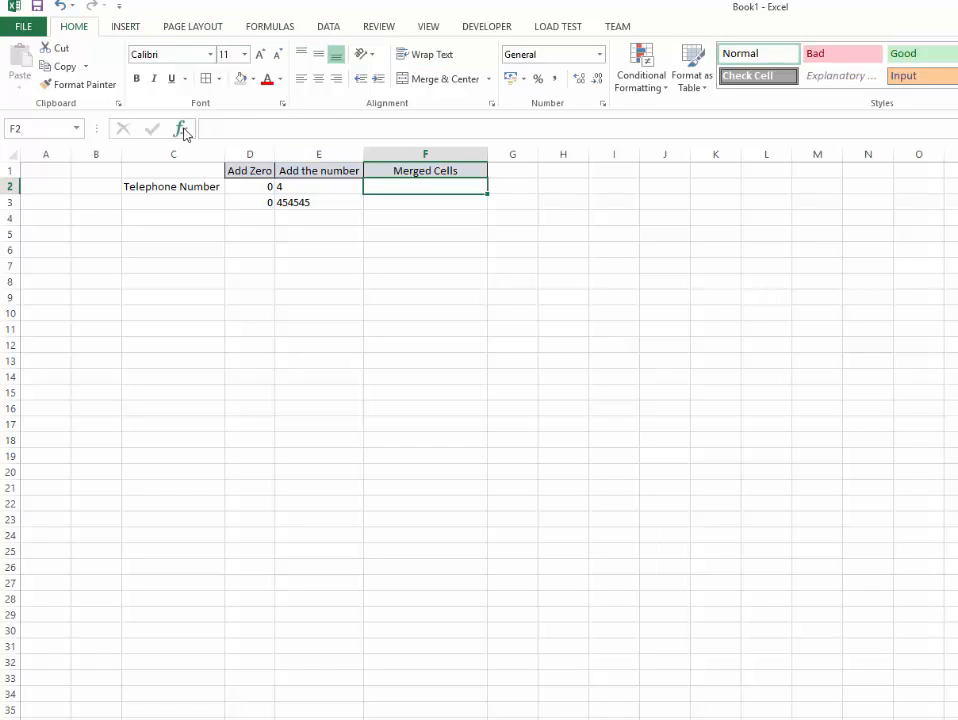
Enter =CONCATENATE(D2,E2) in F2 so it displays 04
{"action": "left_click", "coordinate": [181, 130]}
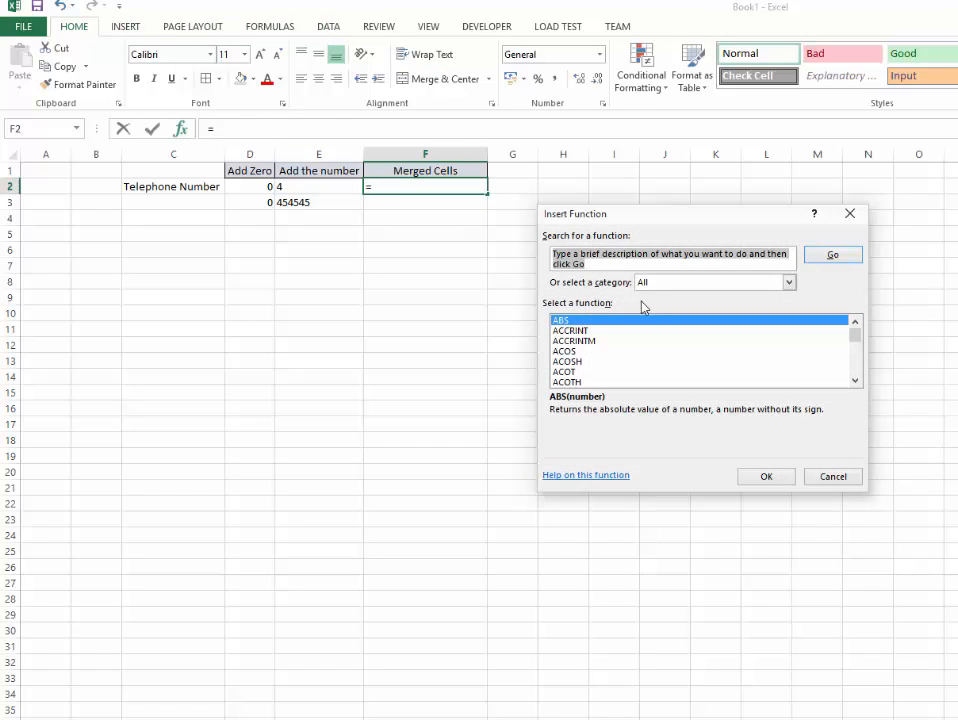
{"action": "left_click", "coordinate": [788, 281]}
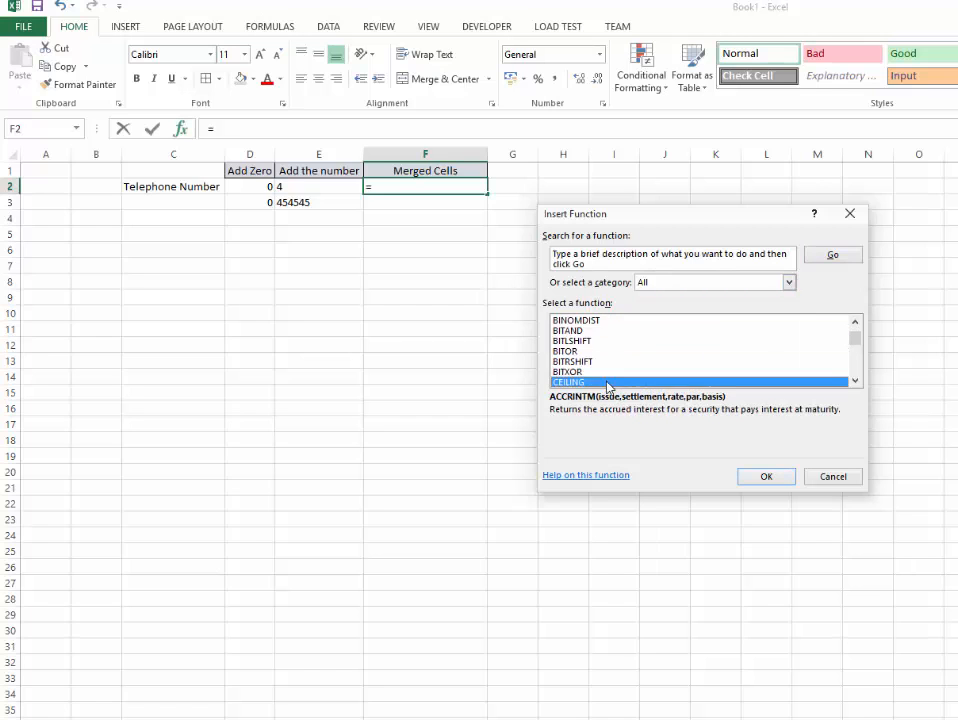
{"action": "scroll", "scroll_direction": "down", "scroll_amount": 3}
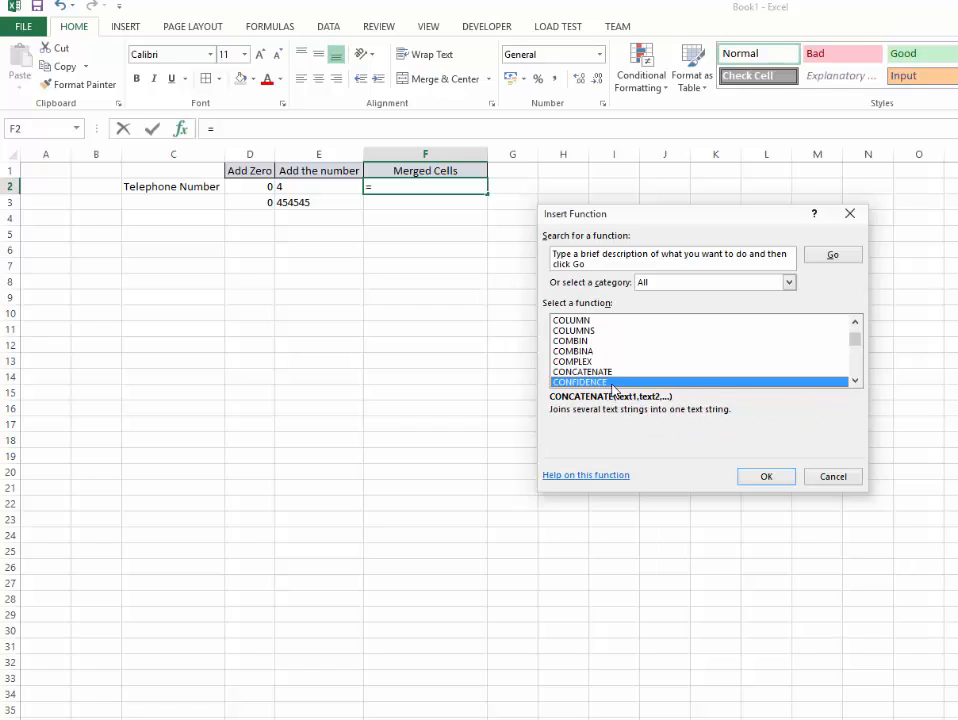
{"action": "left_click", "coordinate": [582, 361]}
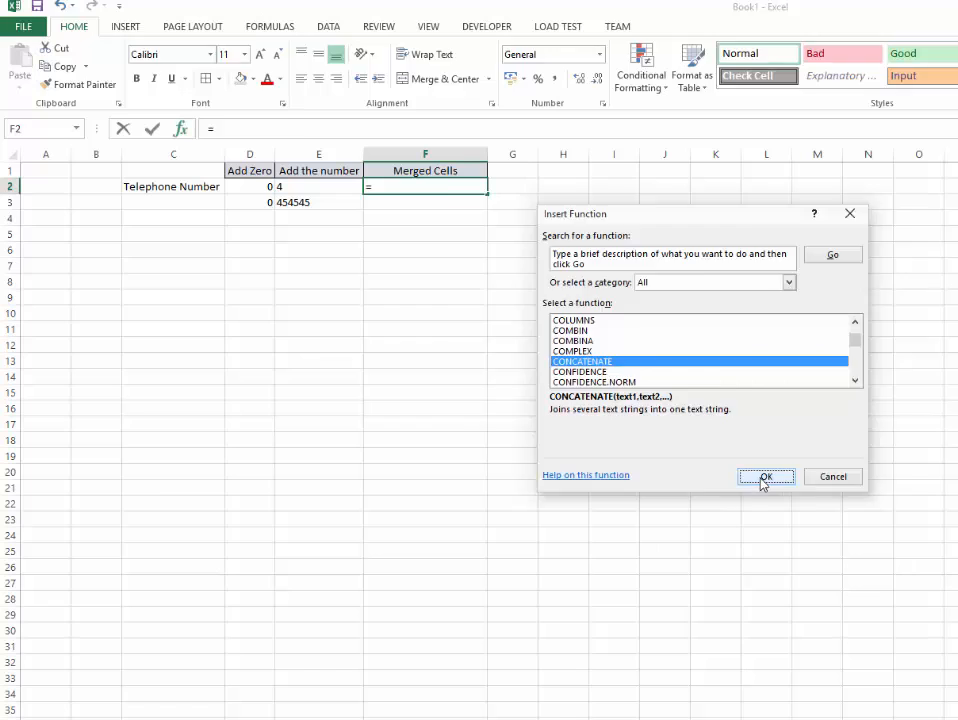
{"action": "left_click", "coordinate": [766, 476]}
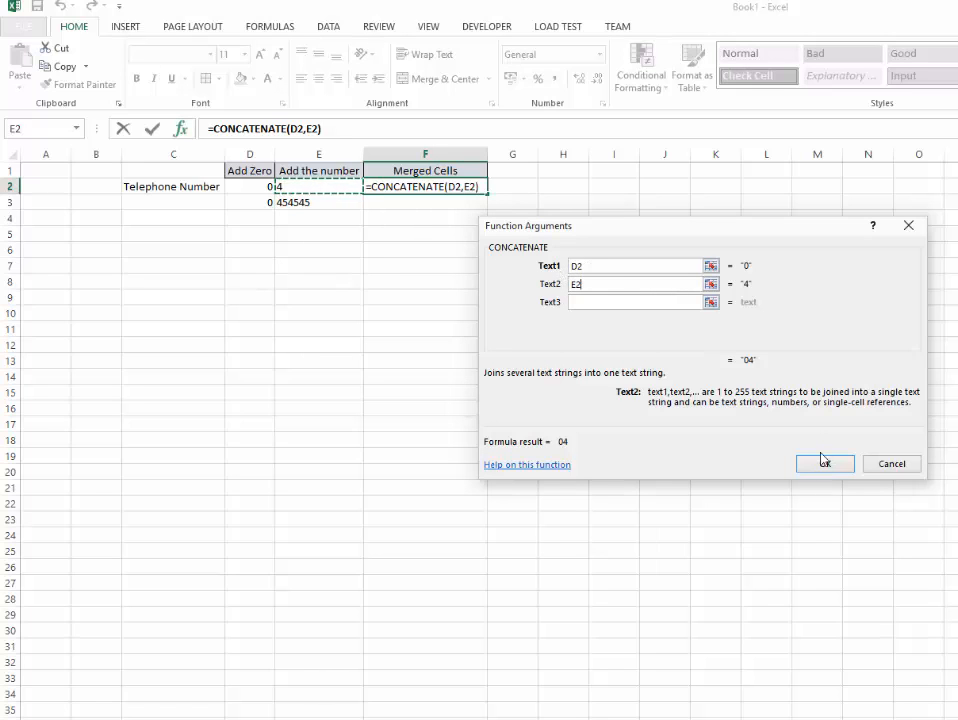
{"action": "left_click", "coordinate": [824, 463]}
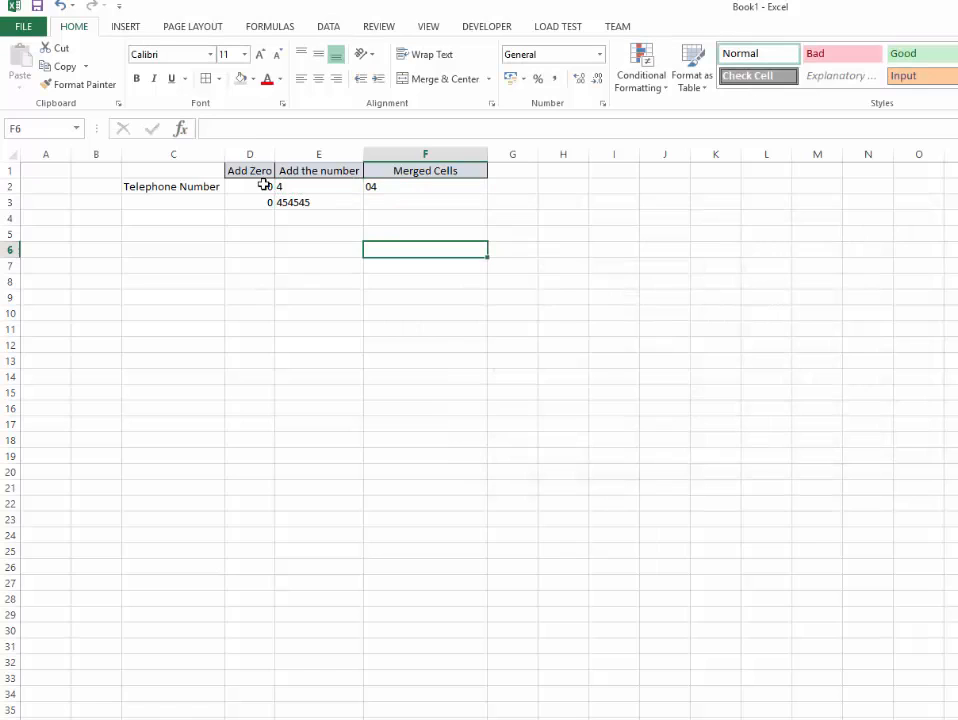
{"action": "left_click", "coordinate": [424, 186]}
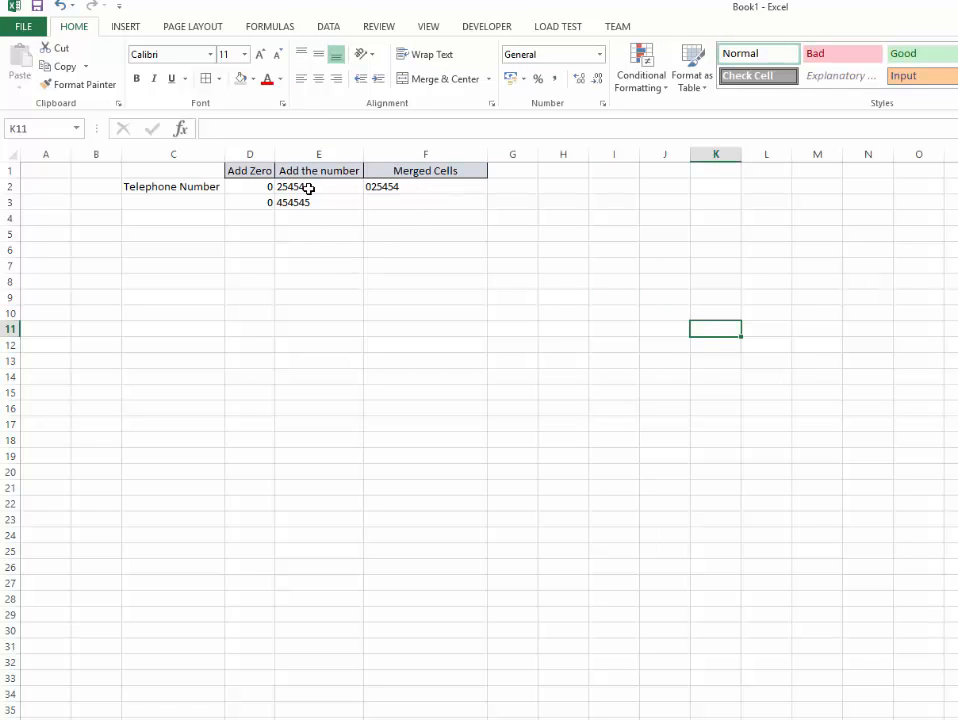
{"action": "left_click", "coordinate": [424, 233]}
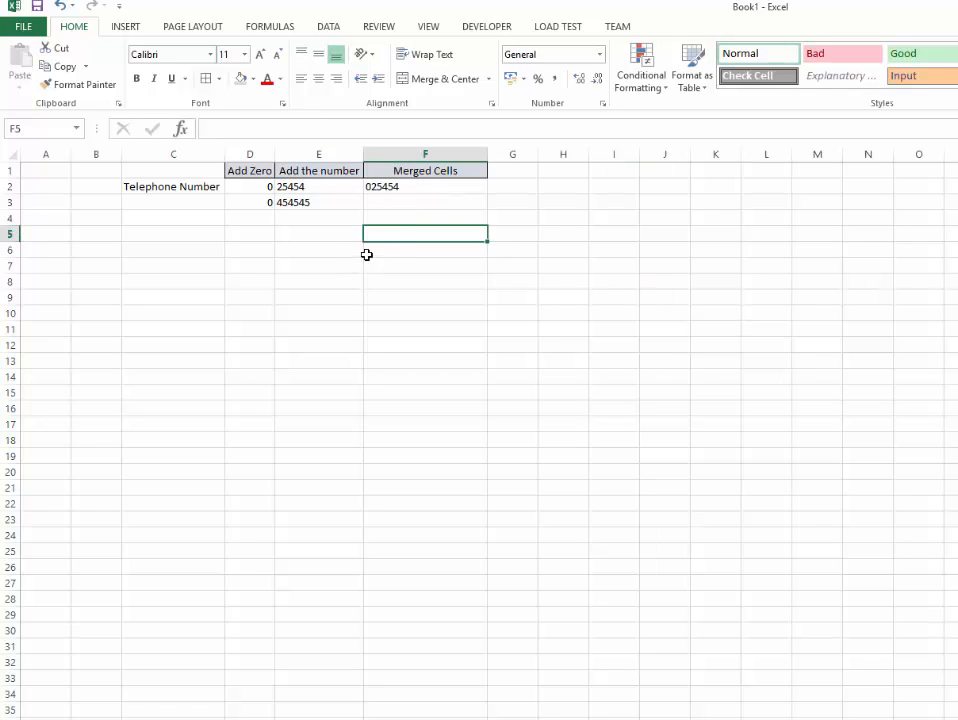
{"action": "mouse_move", "coordinate": [427, 278]}
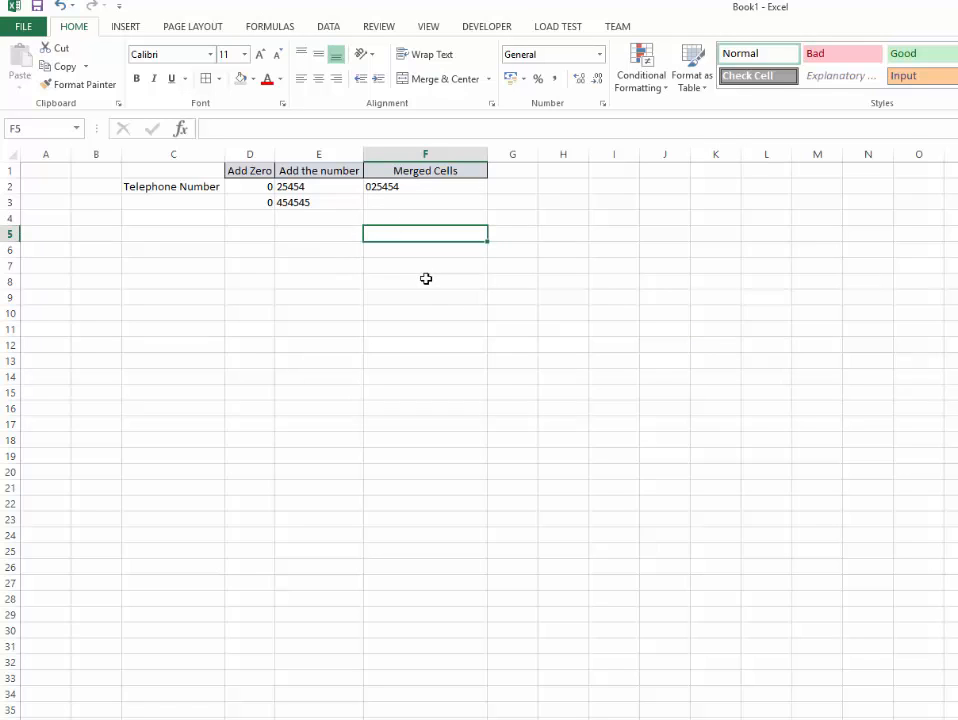
{"action": "left_click", "coordinate": [318, 265]}
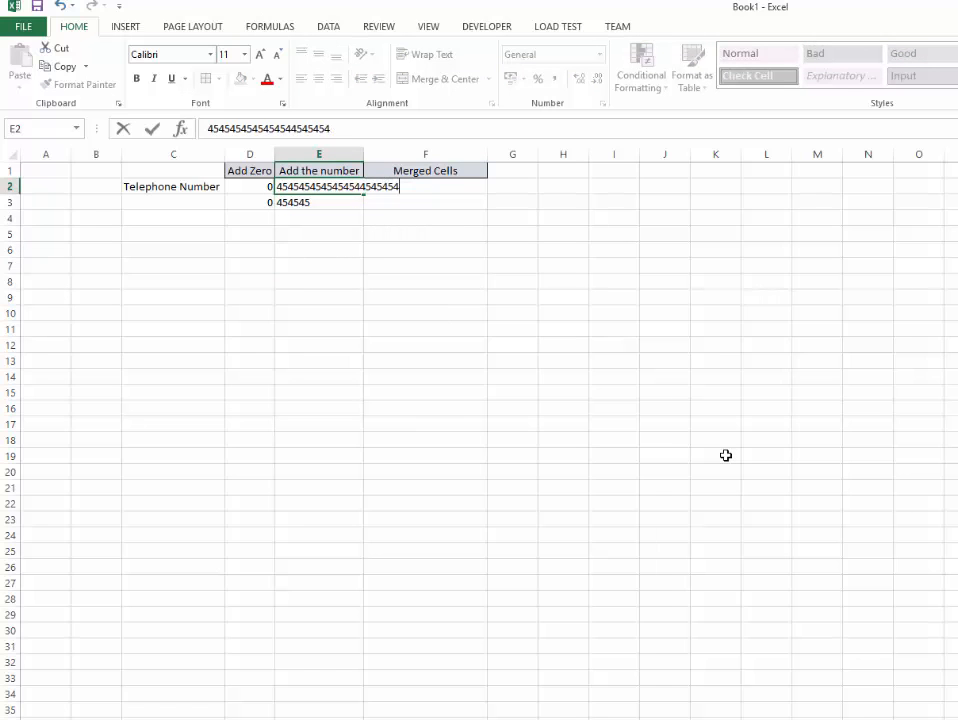
{"action": "left_click", "coordinate": [715, 487]}
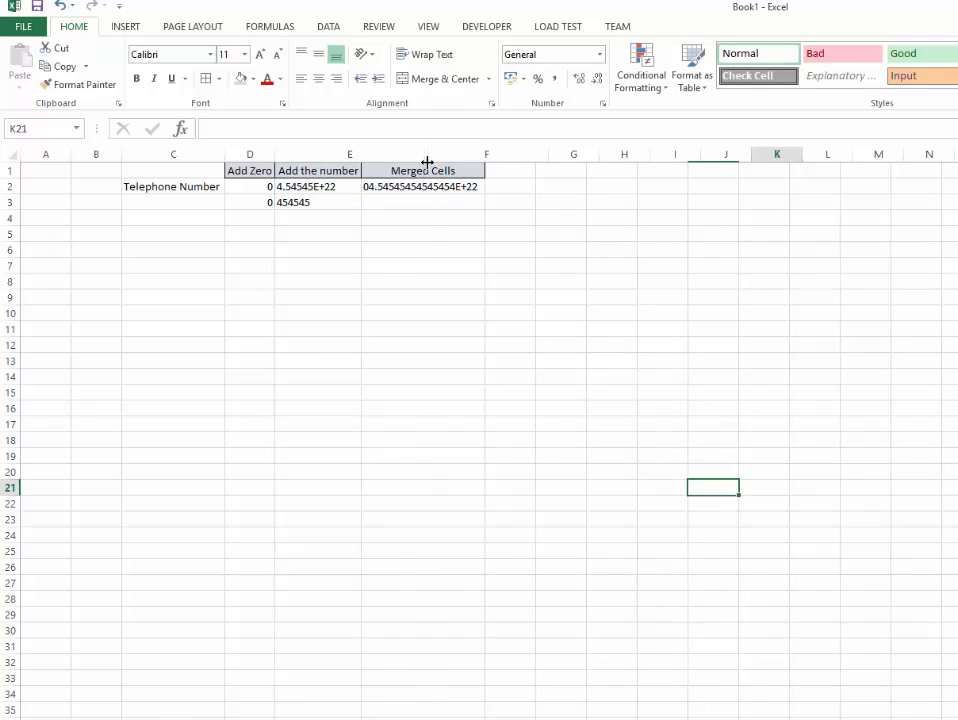
{"action": "left_click", "coordinate": [349, 186]}
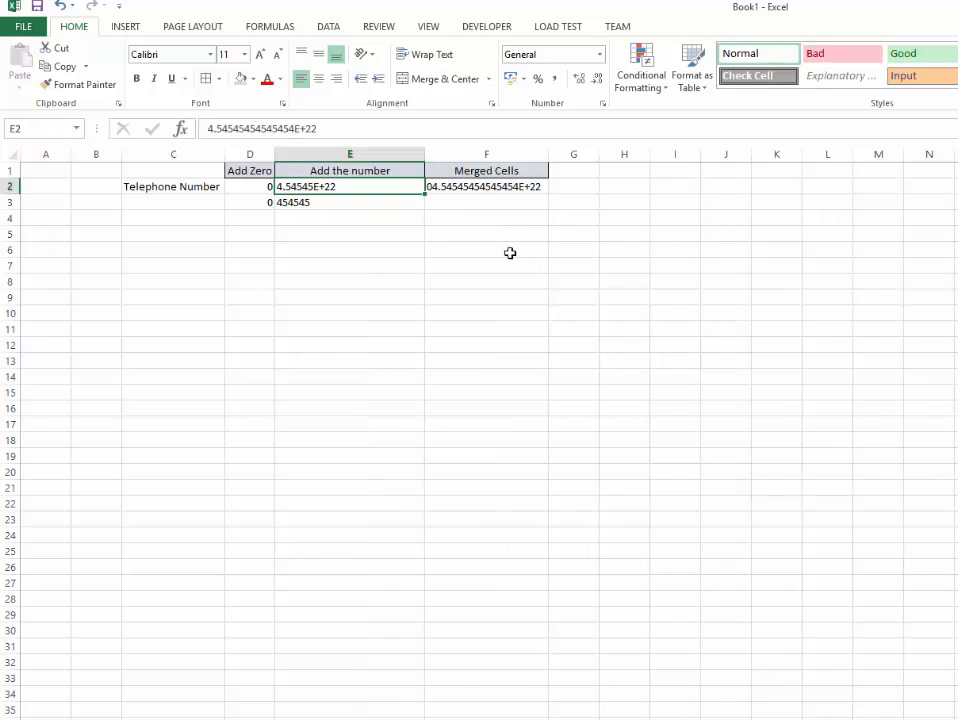
{"action": "type", "text": "5545454454545545445"}
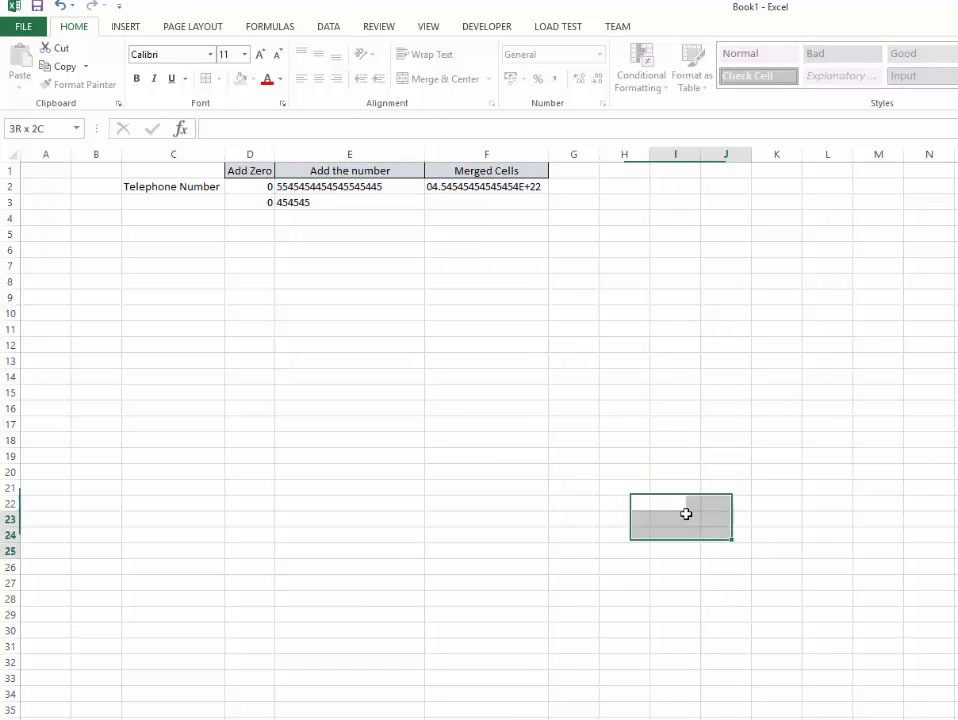
{"action": "left_click", "coordinate": [349, 186]}
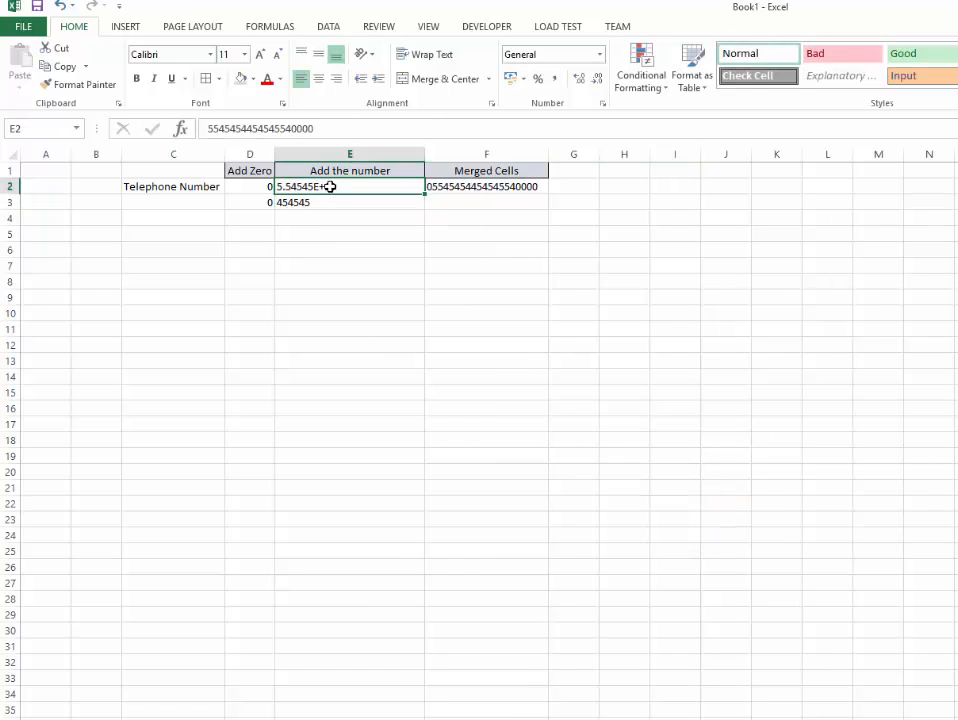
{"action": "left_click", "coordinate": [349, 153]}
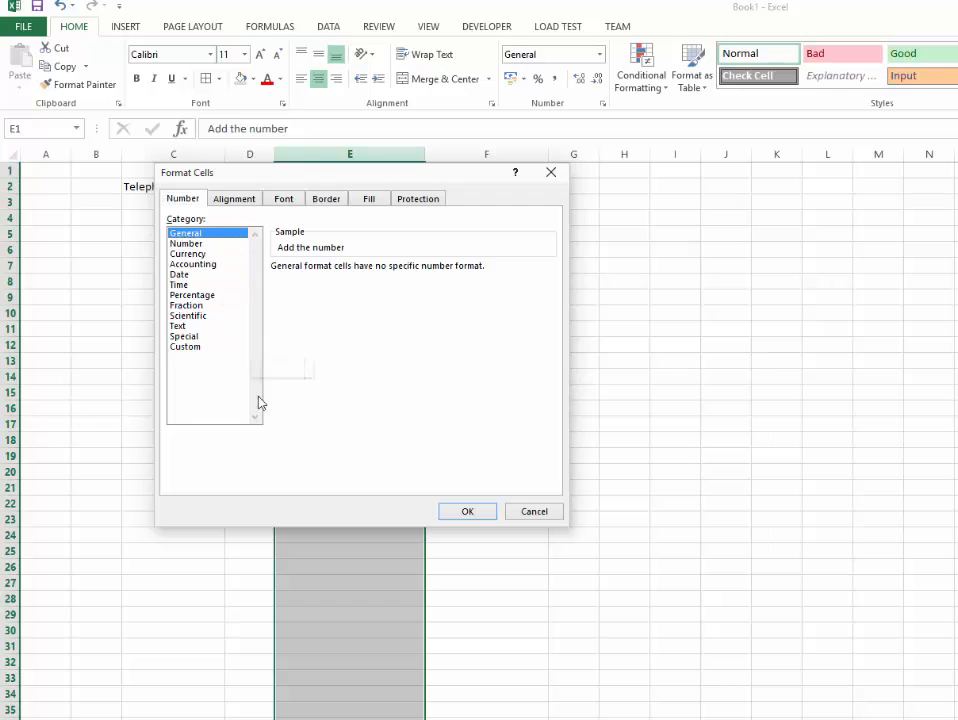
Format column E as Number with 0 decimal places
{"action": "left_click", "coordinate": [186, 243]}
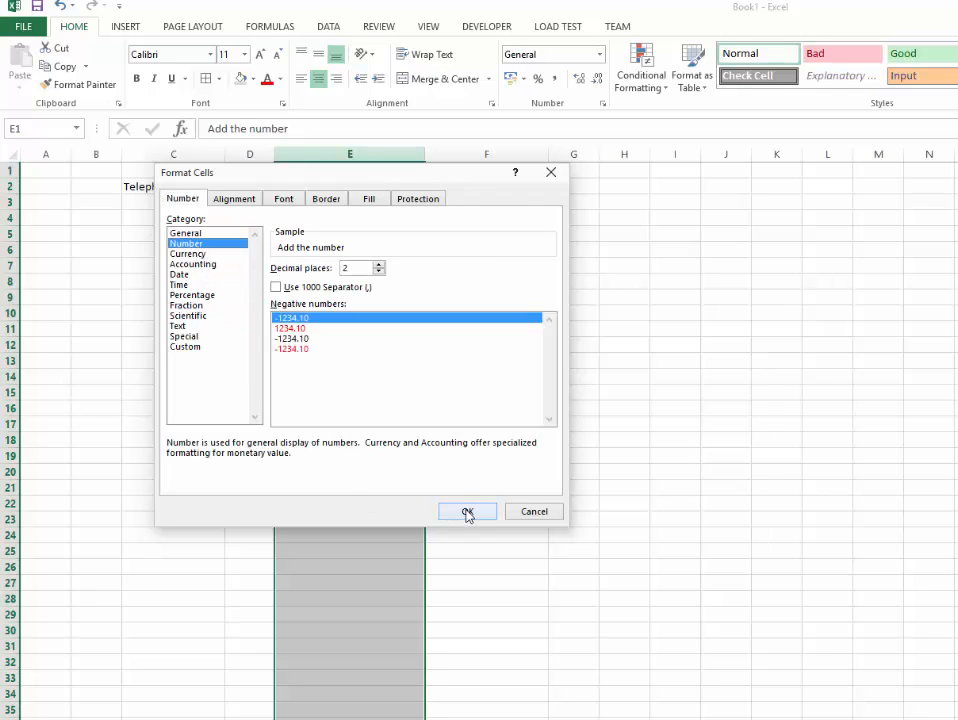
{"action": "left_click", "coordinate": [466, 511]}
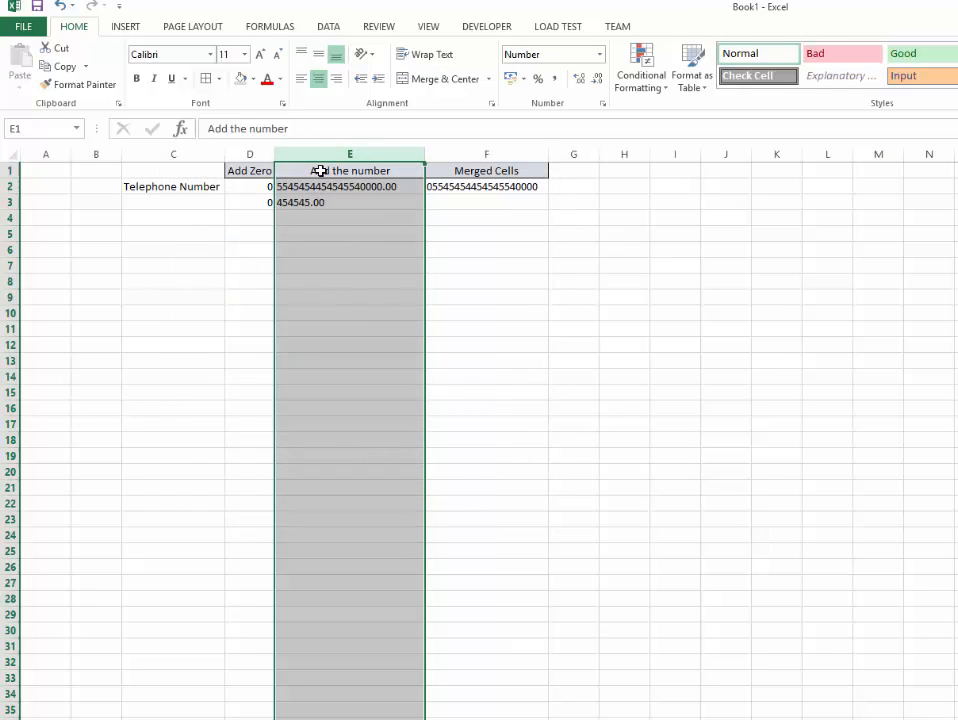
{"action": "mouse_move", "coordinate": [370, 345]}
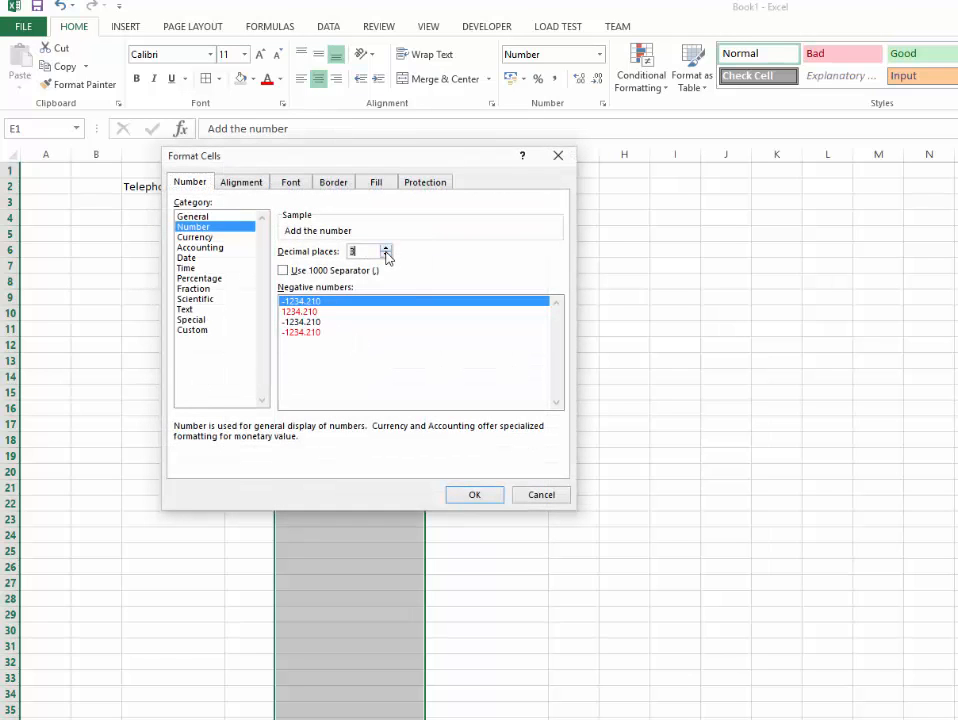
{"action": "left_click", "coordinate": [385, 254]}
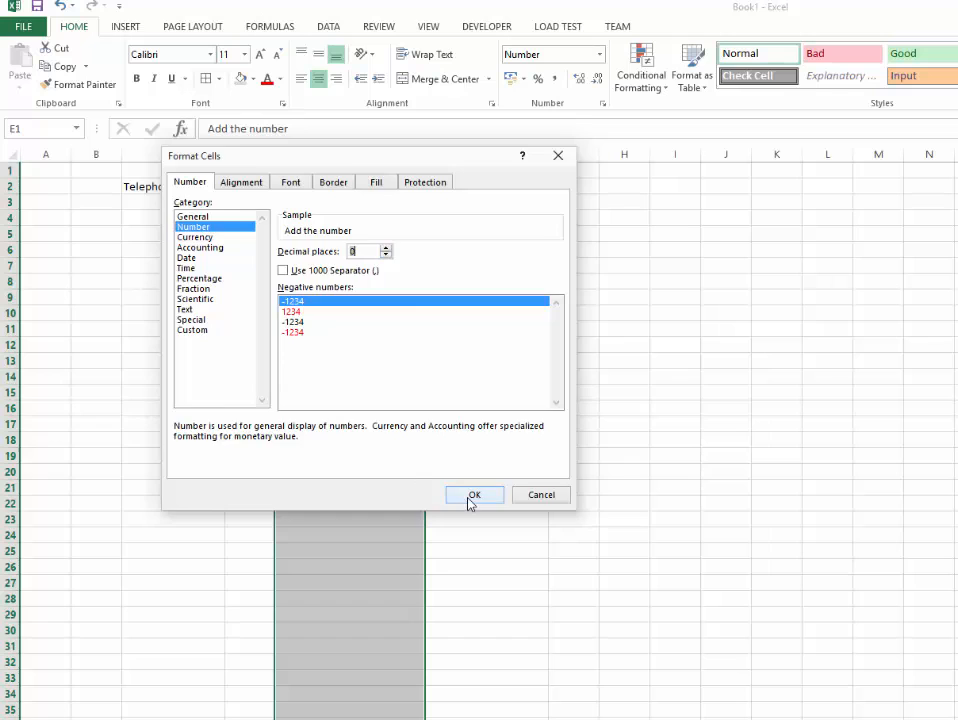
{"action": "left_click", "coordinate": [474, 495]}
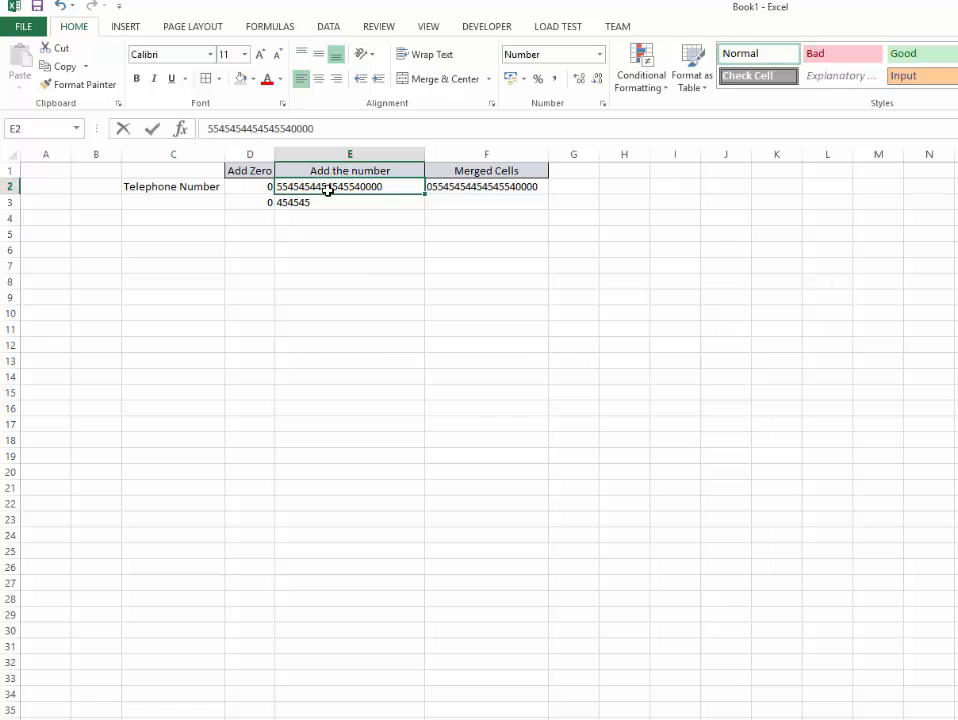
Review F2's CONCATENATE formula and delete the test entries in columns D–F
{"action": "left_click", "coordinate": [349, 264]}
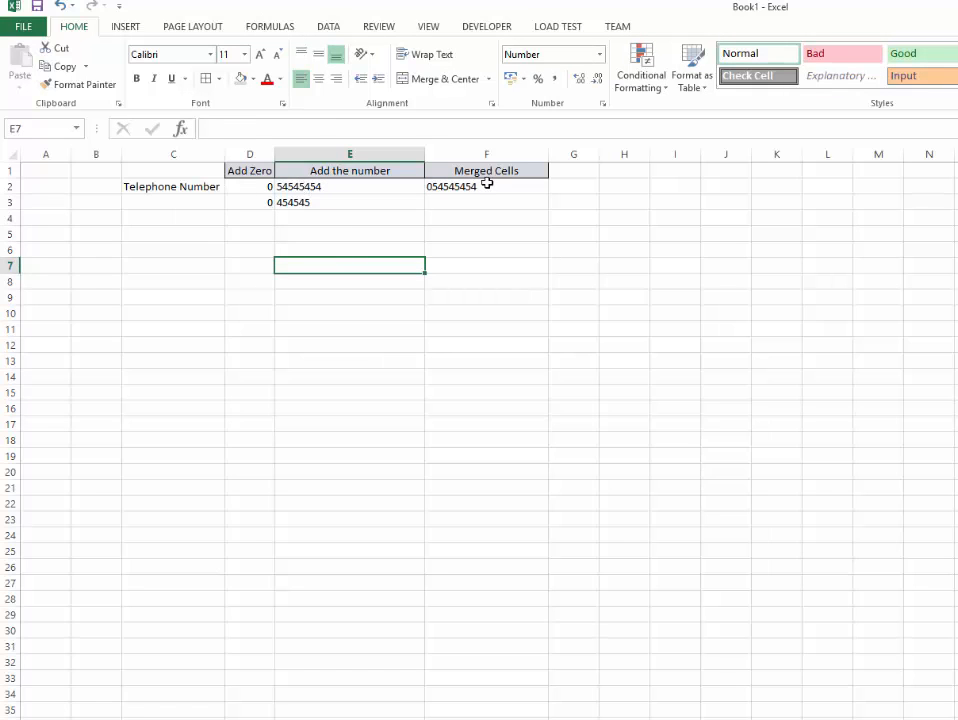
{"action": "left_click", "coordinate": [487, 186]}
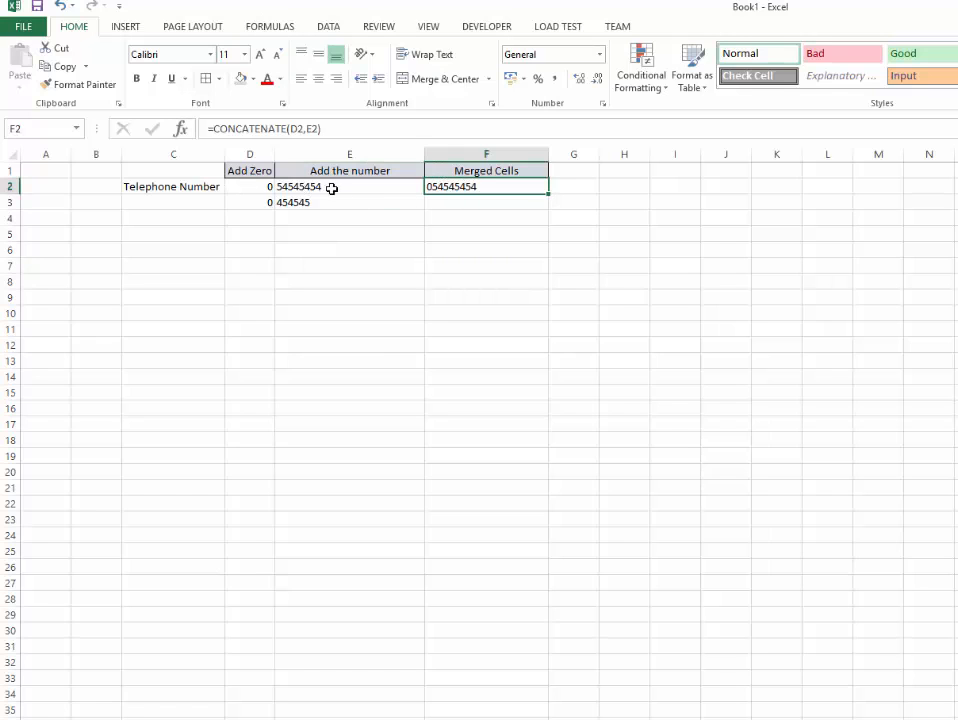
{"action": "left_click", "coordinate": [349, 186]}
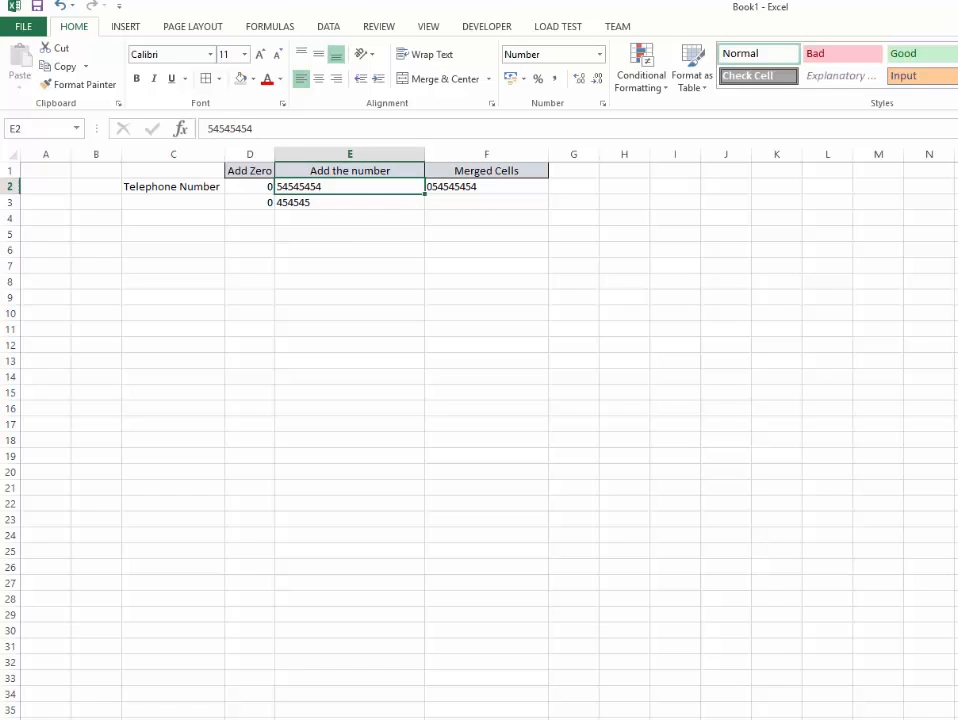
{"action": "mouse_move", "coordinate": [486, 323]}
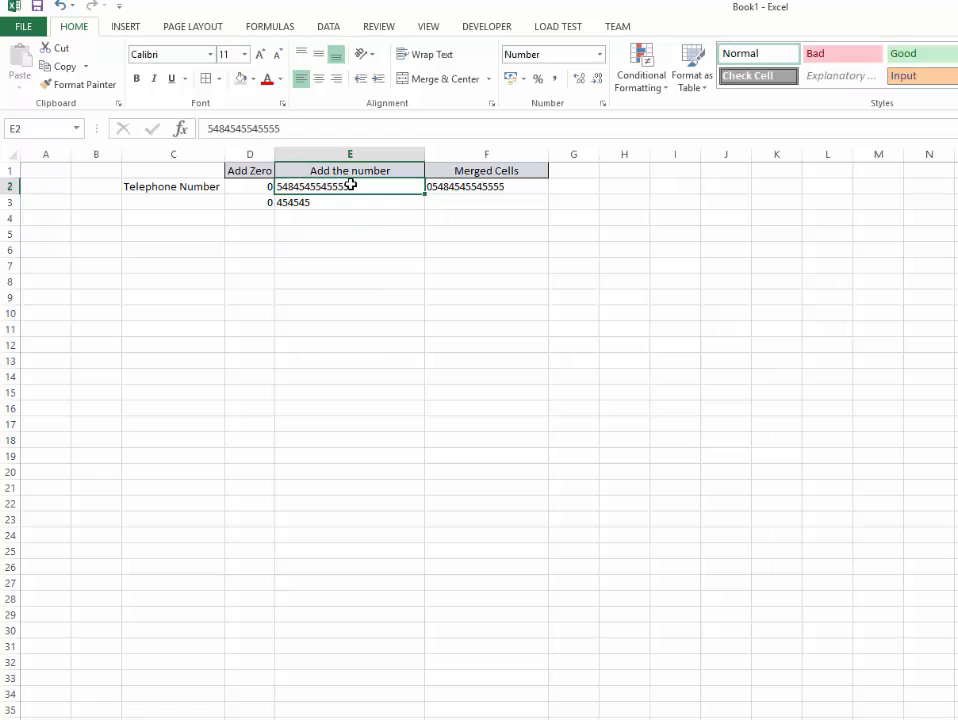
{"action": "key", "text": "Delete"}
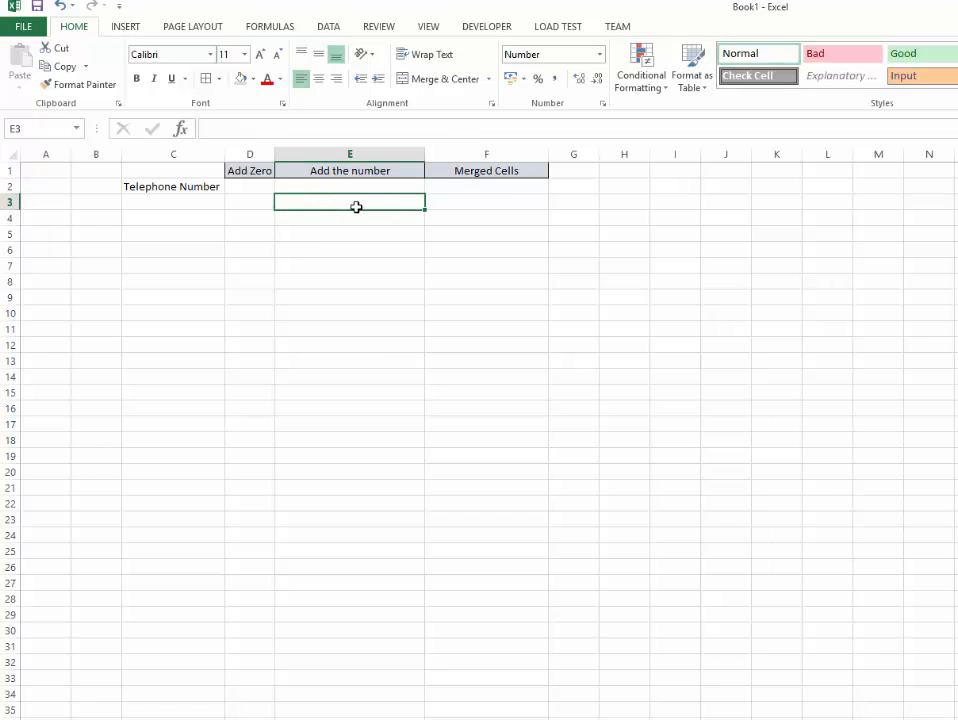
Add a Data Validation rule to column E: text length equal to 10
{"action": "left_click", "coordinate": [349, 154]}
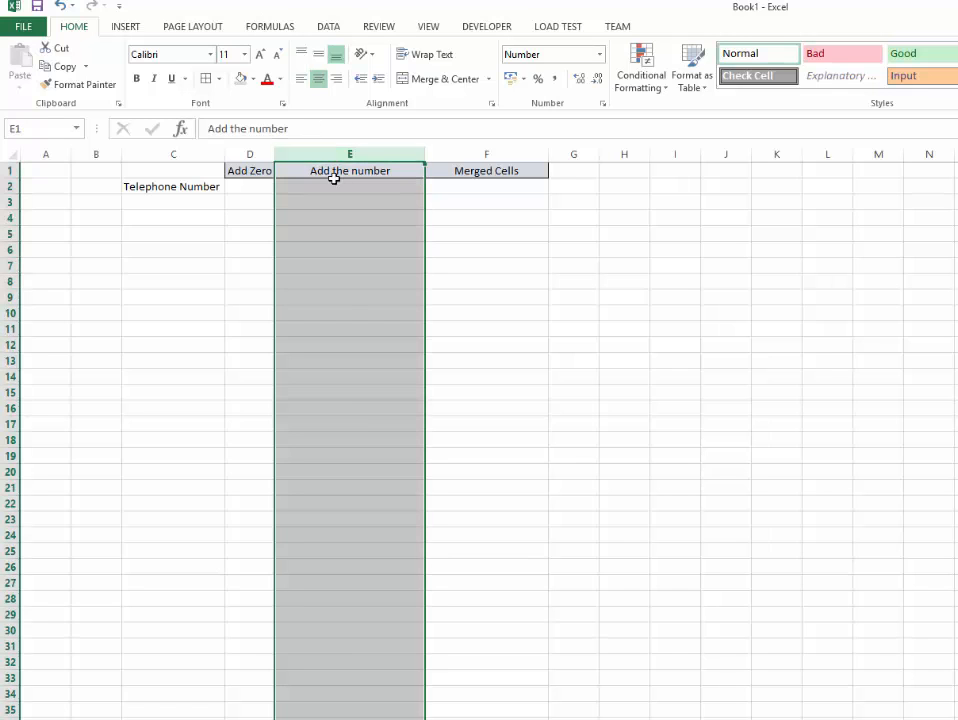
{"action": "mouse_move", "coordinate": [451, 91]}
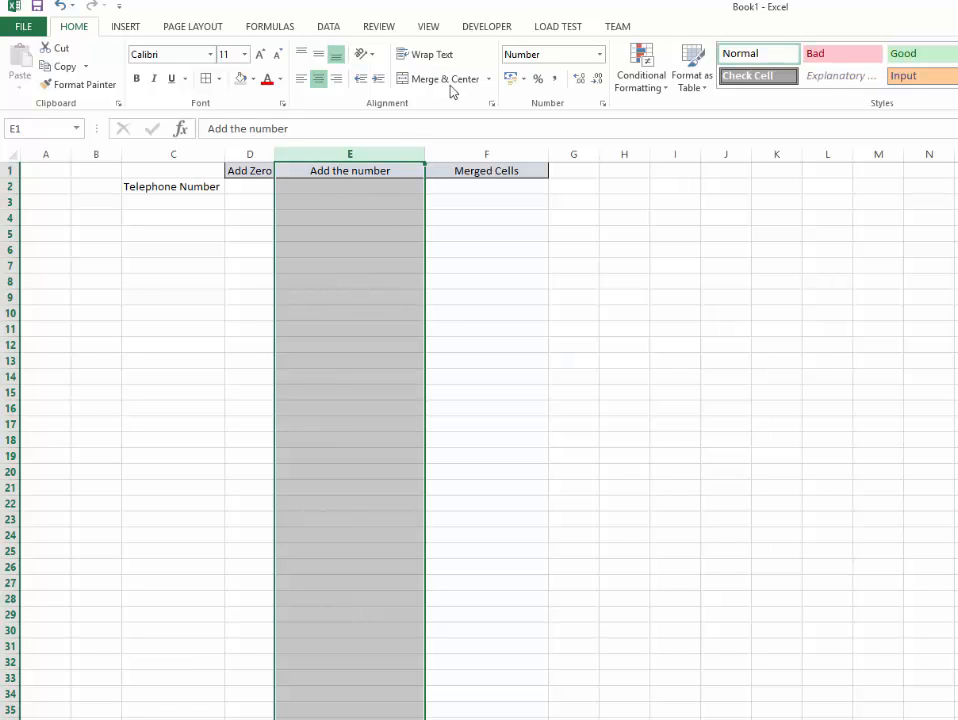
{"action": "left_click", "coordinate": [328, 26]}
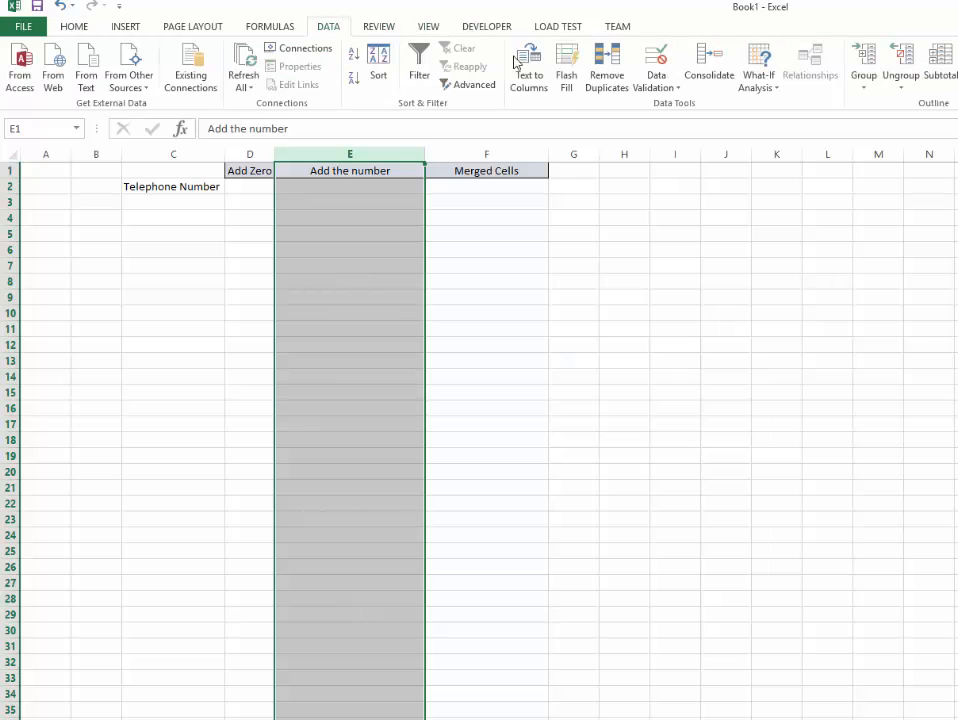
{"action": "left_click", "coordinate": [656, 60]}
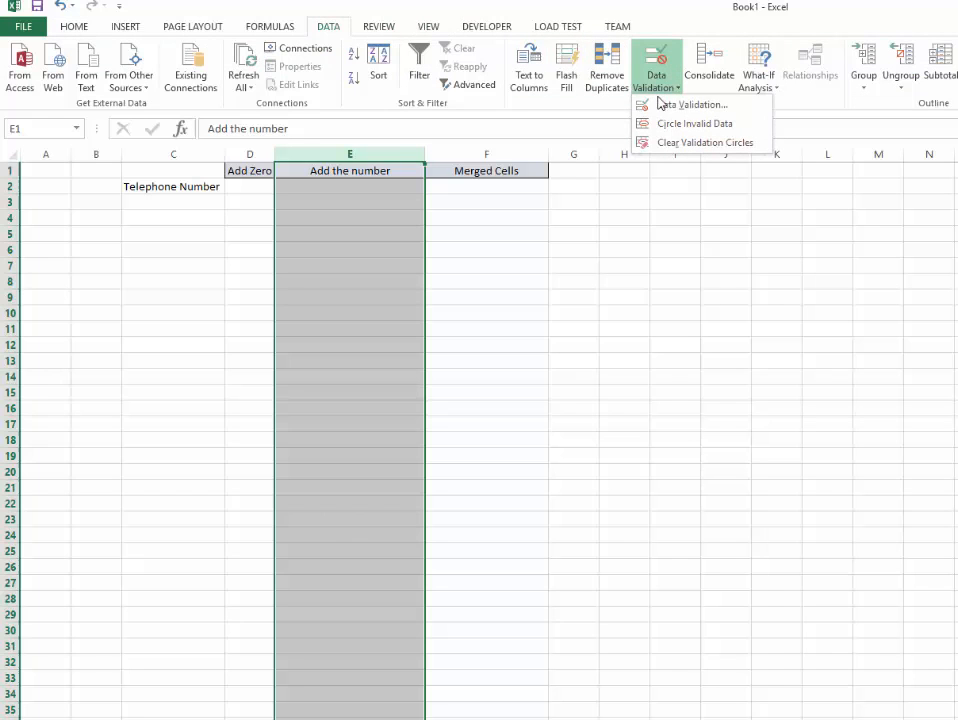
{"action": "left_click", "coordinate": [693, 104]}
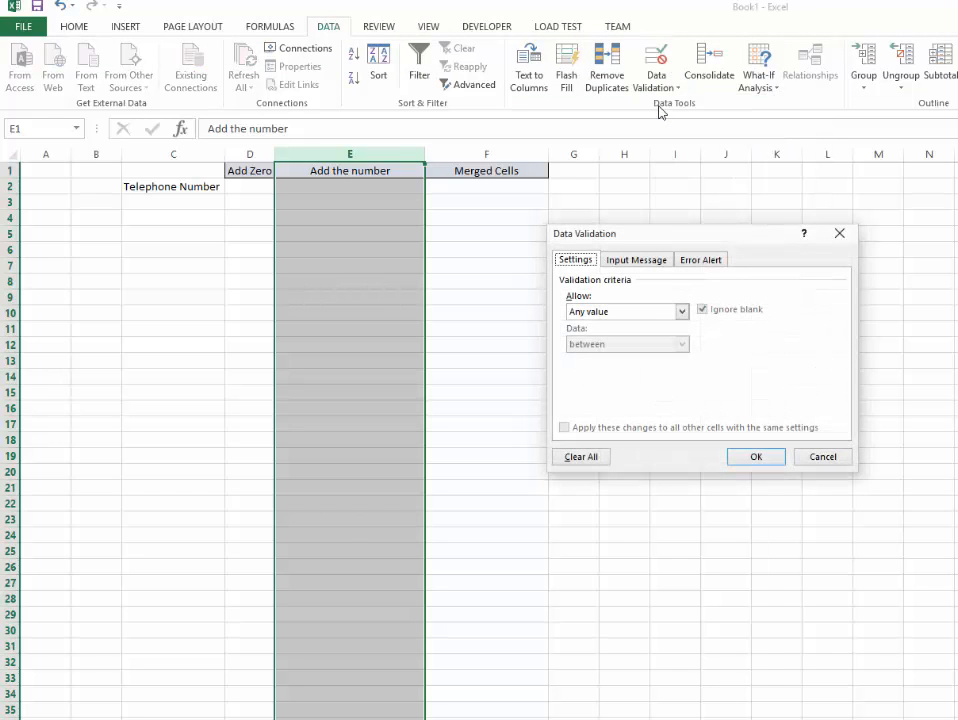
{"action": "left_click", "coordinate": [681, 311]}
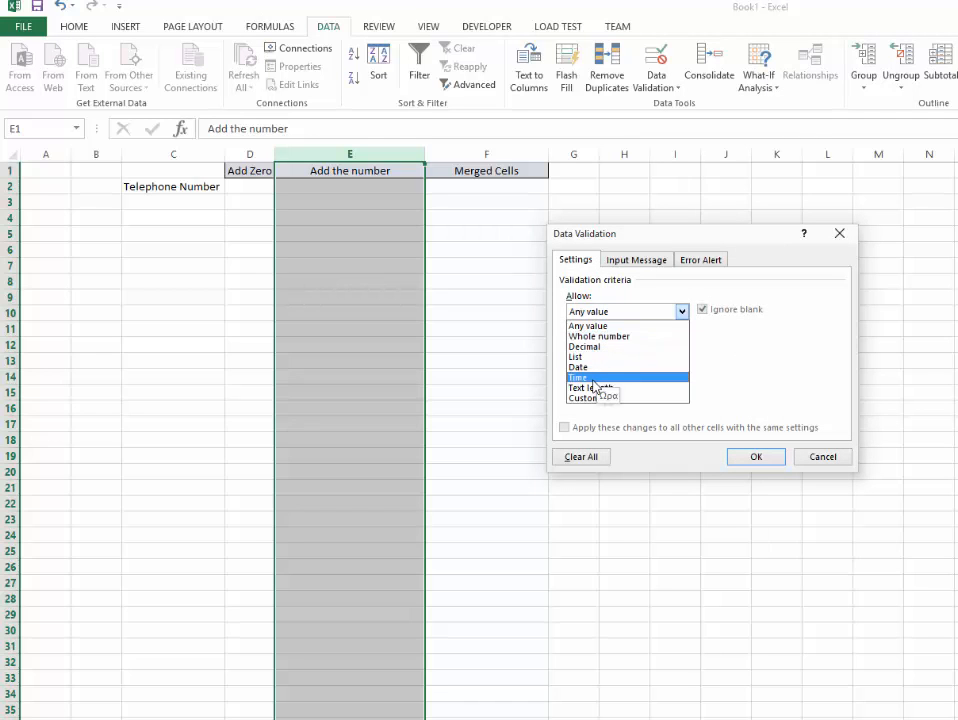
{"action": "left_click", "coordinate": [592, 387]}
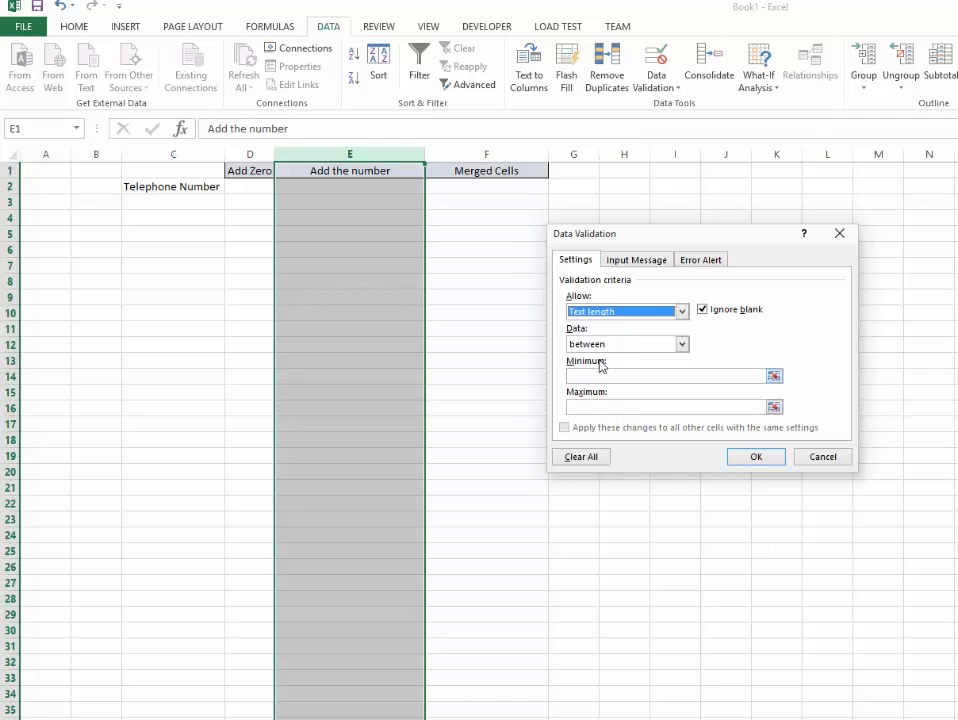
{"action": "left_click", "coordinate": [683, 344]}
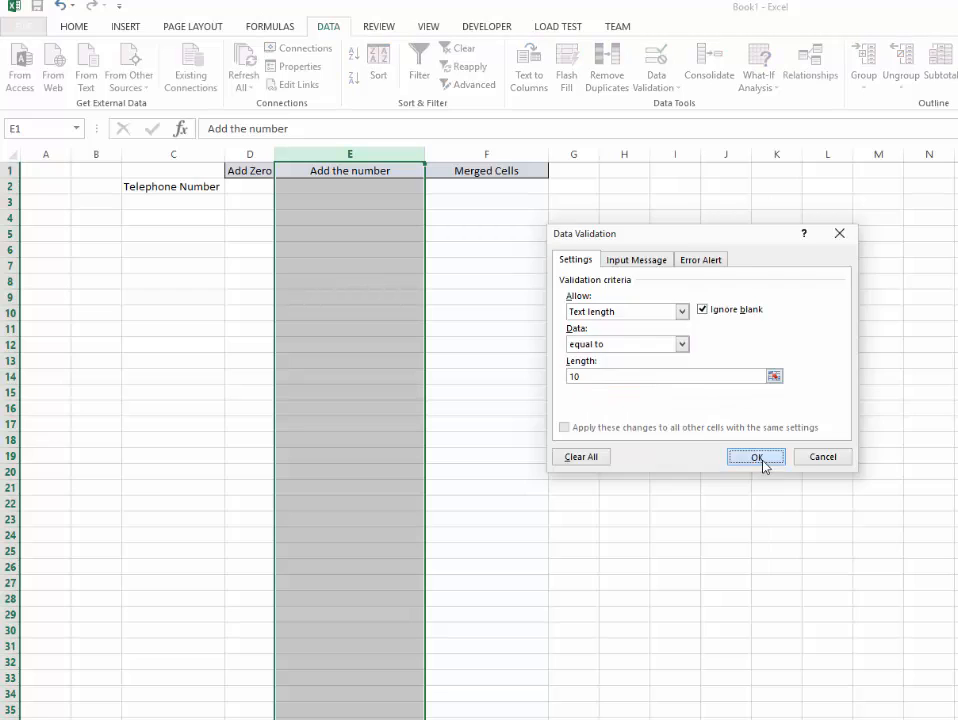
{"action": "left_click", "coordinate": [756, 456]}
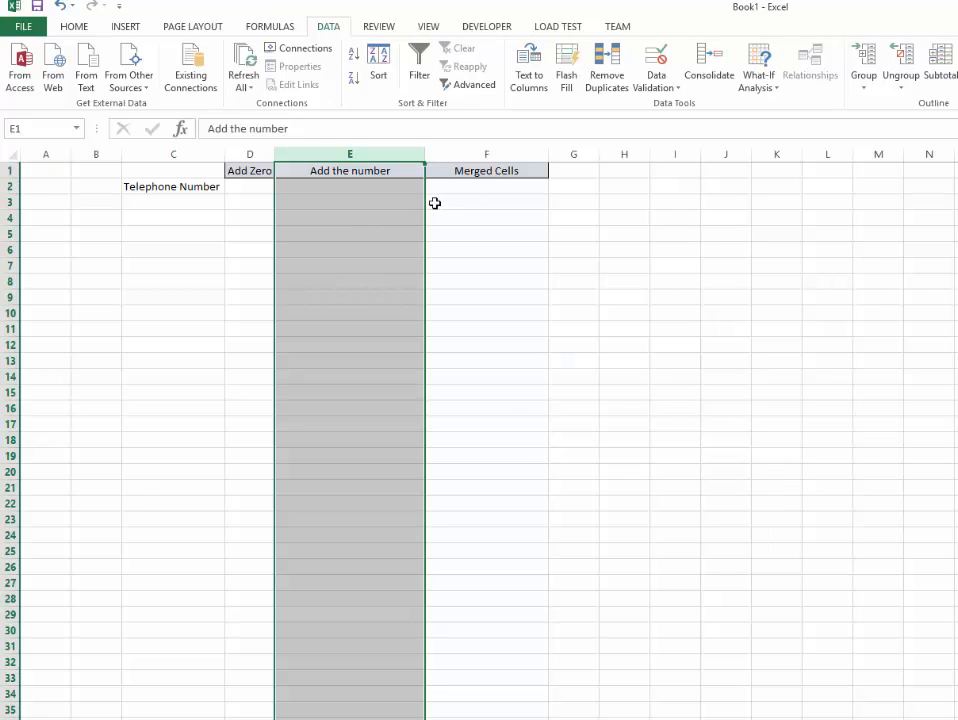
{"action": "mouse_move", "coordinate": [247, 184]}
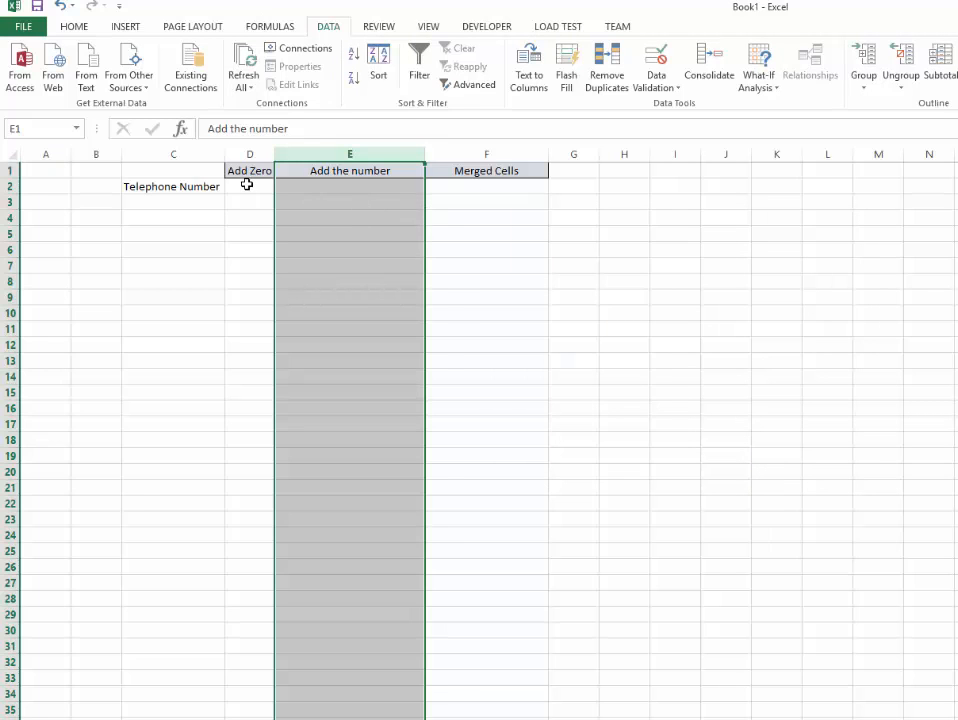
{"action": "left_click", "coordinate": [249, 186]}
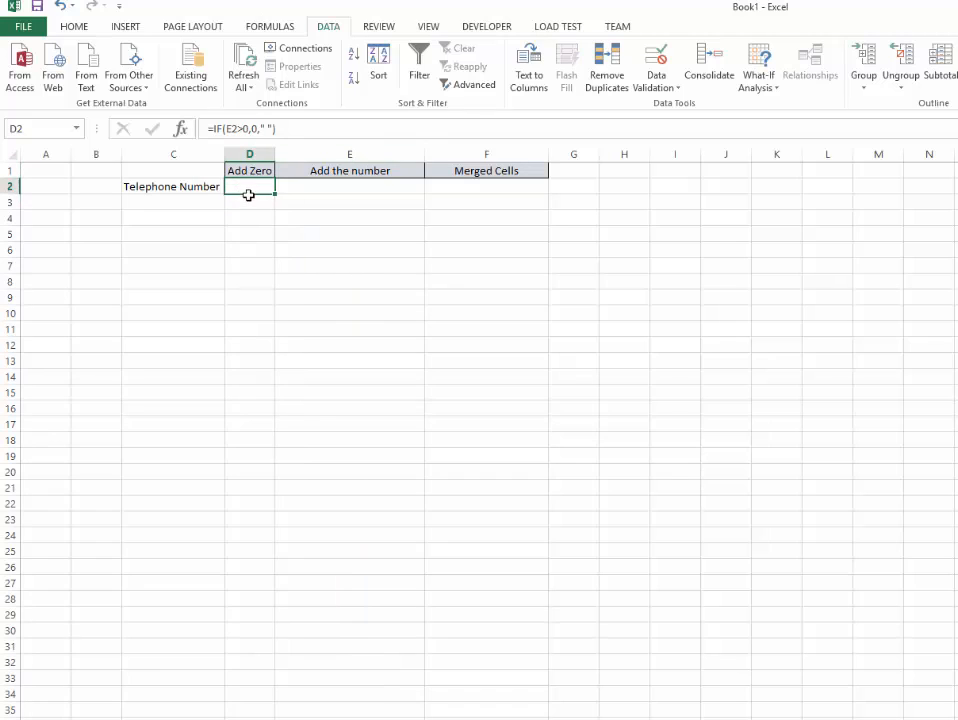
{"action": "left_click", "coordinate": [349, 186]}
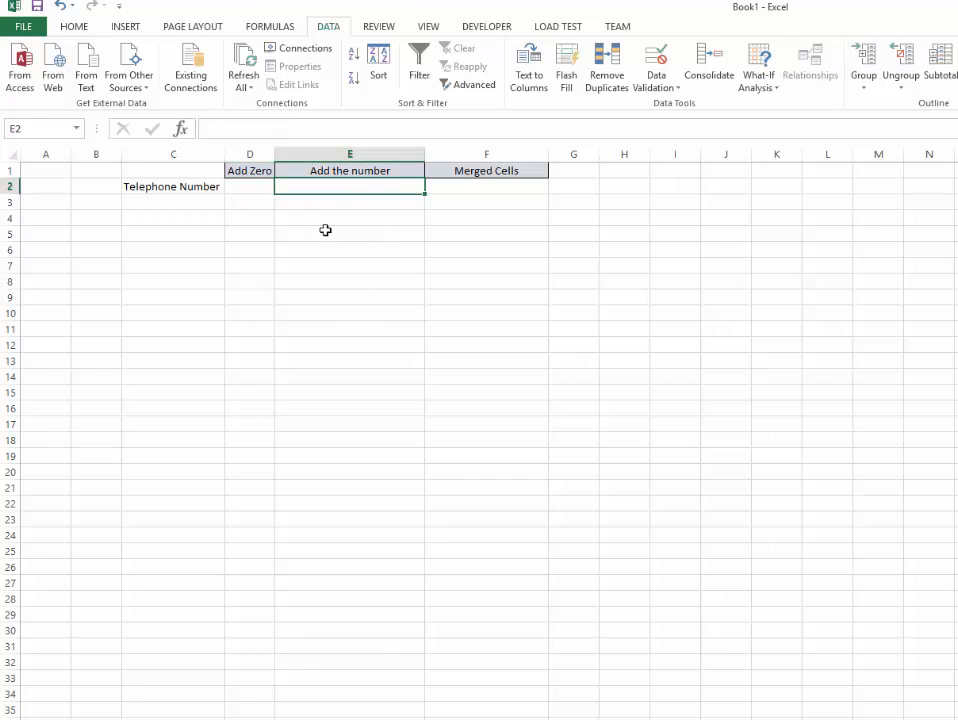
{"action": "type", "text": "111"}
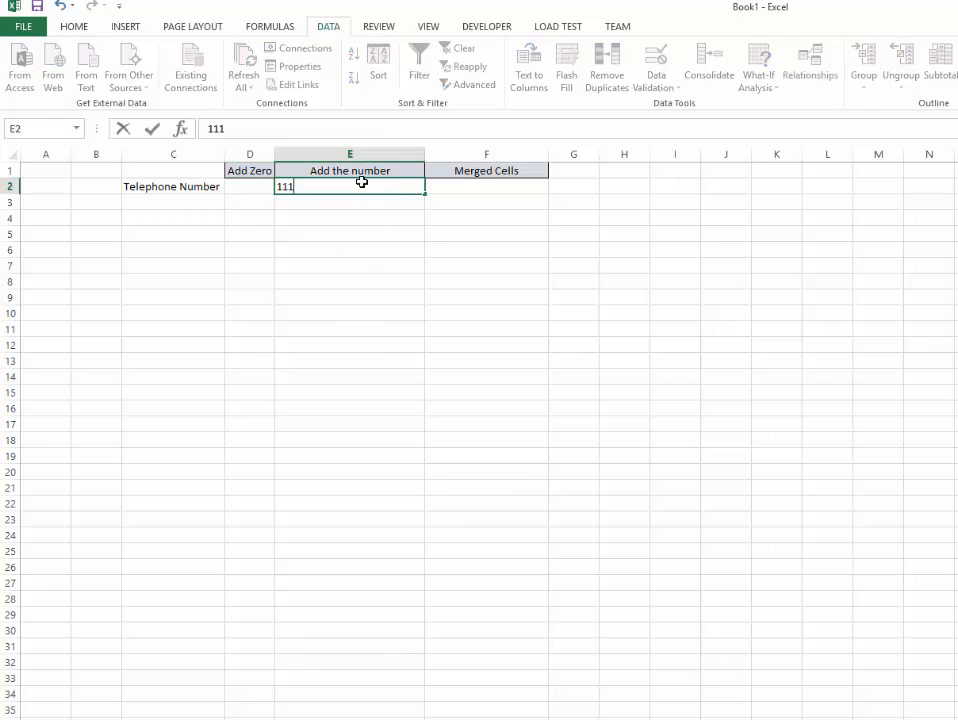
{"action": "key", "text": "Return"}
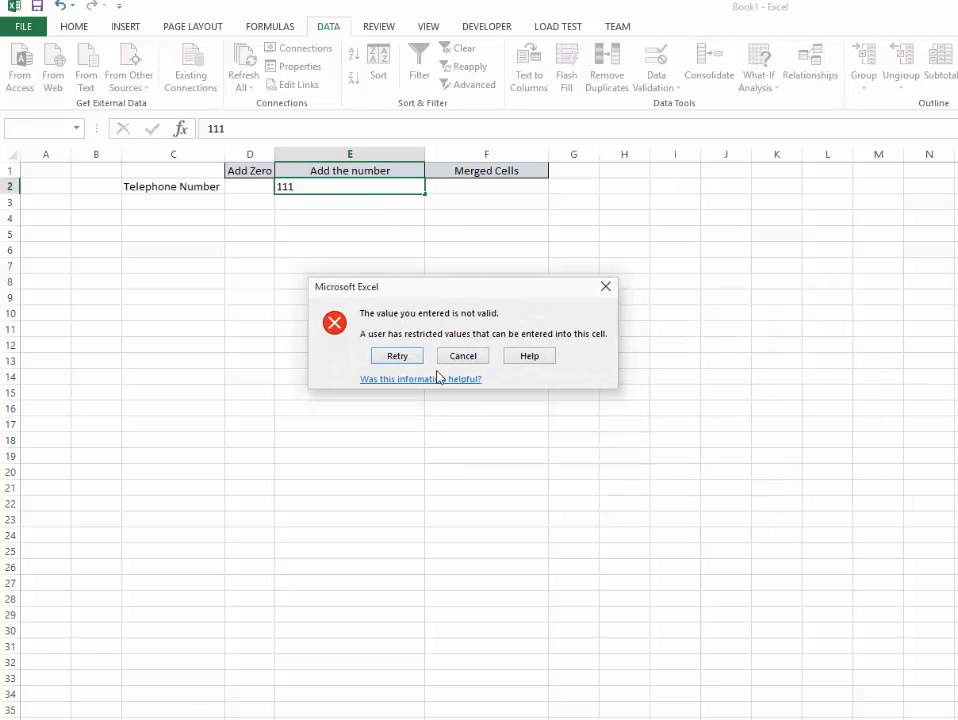
{"action": "left_click", "coordinate": [396, 355]}
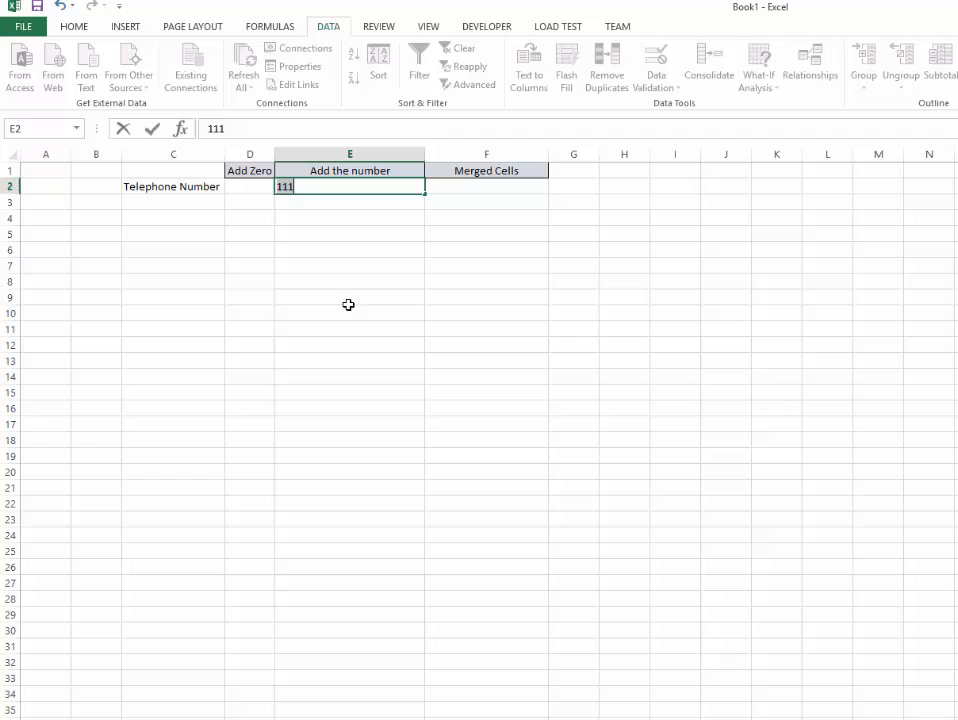
{"action": "type", "text": "1"}
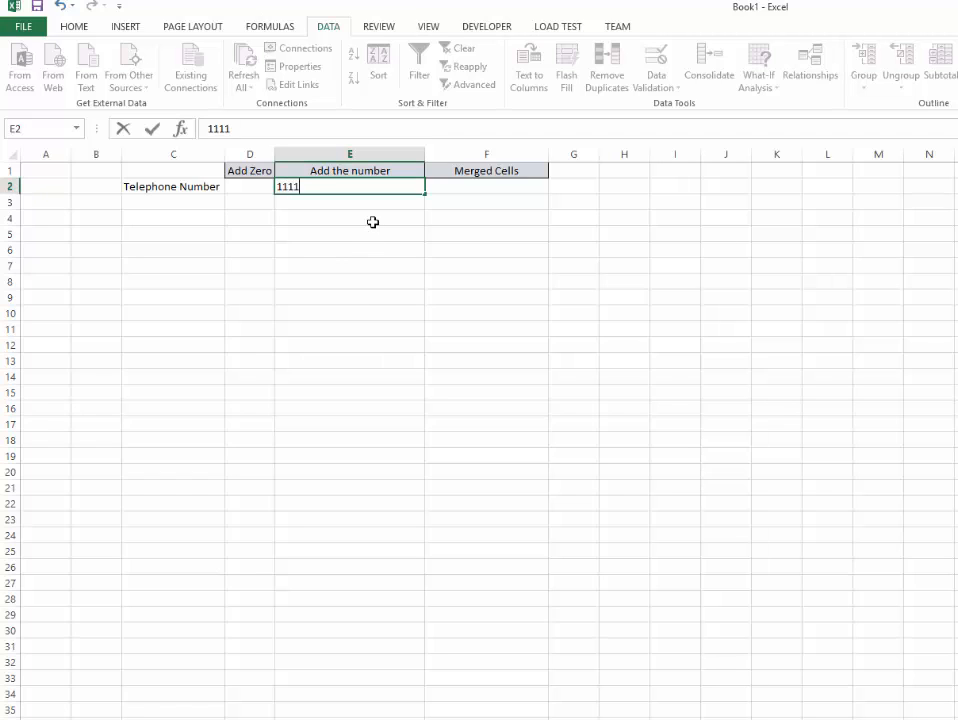
{"action": "type", "text": "111111"}
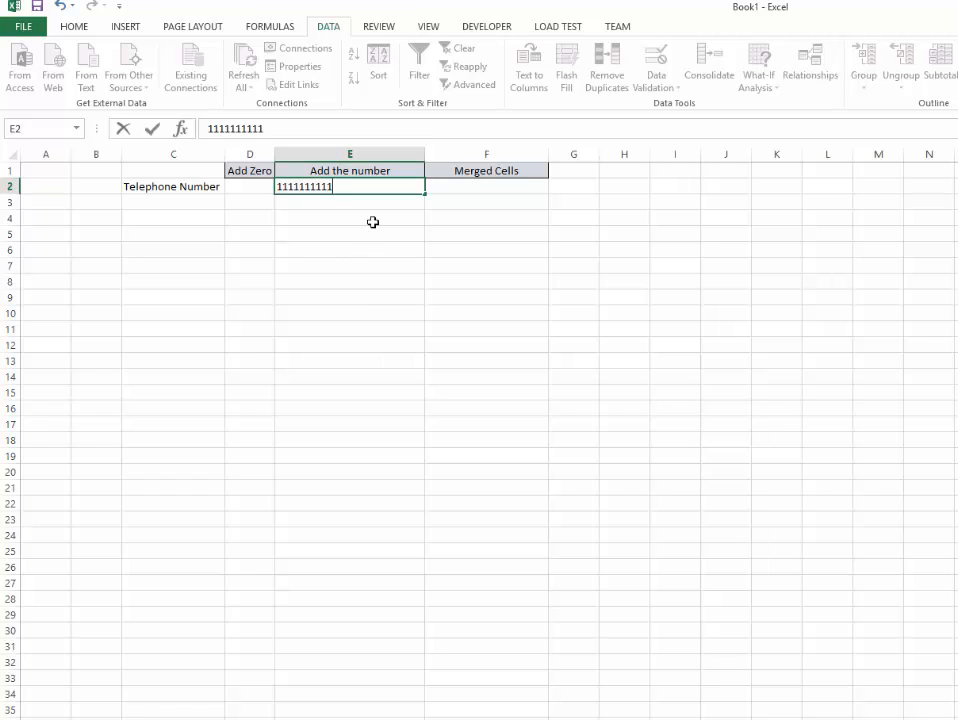
{"action": "type", "text": "1"}
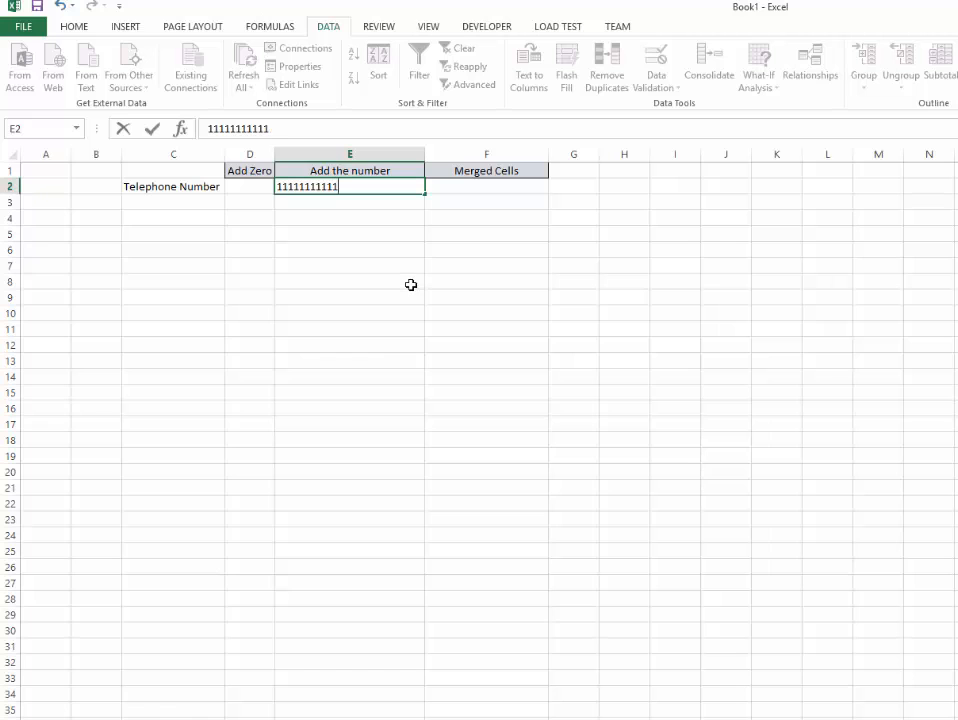
{"action": "key", "text": "Return"}
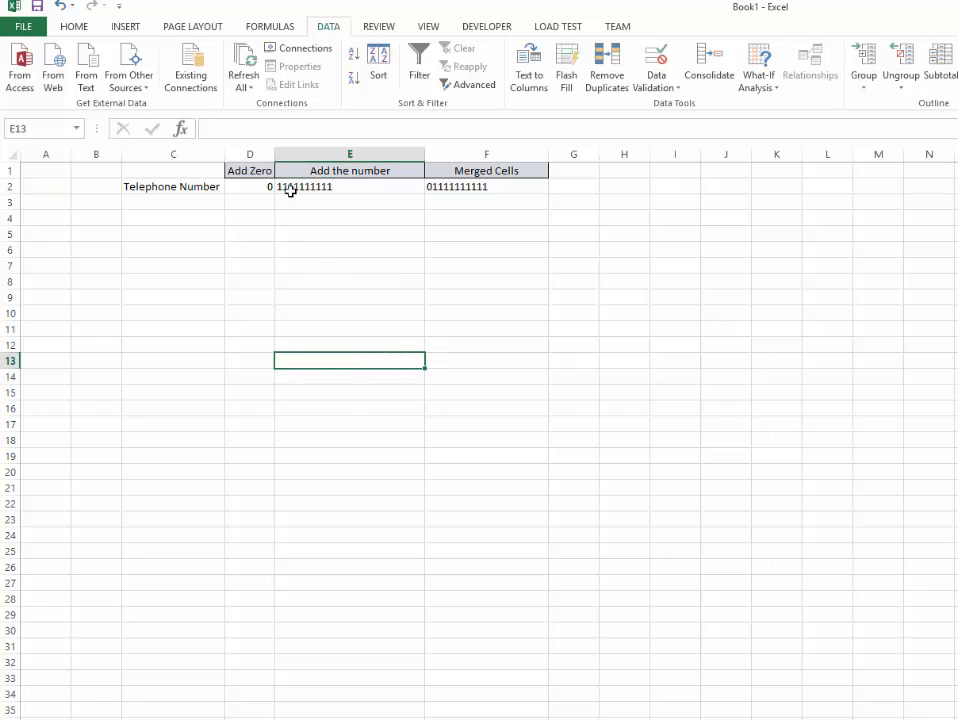
Inspect the E2 number, the D2 Add Zero formula and the F2 merging formula
{"action": "left_click", "coordinate": [349, 186]}
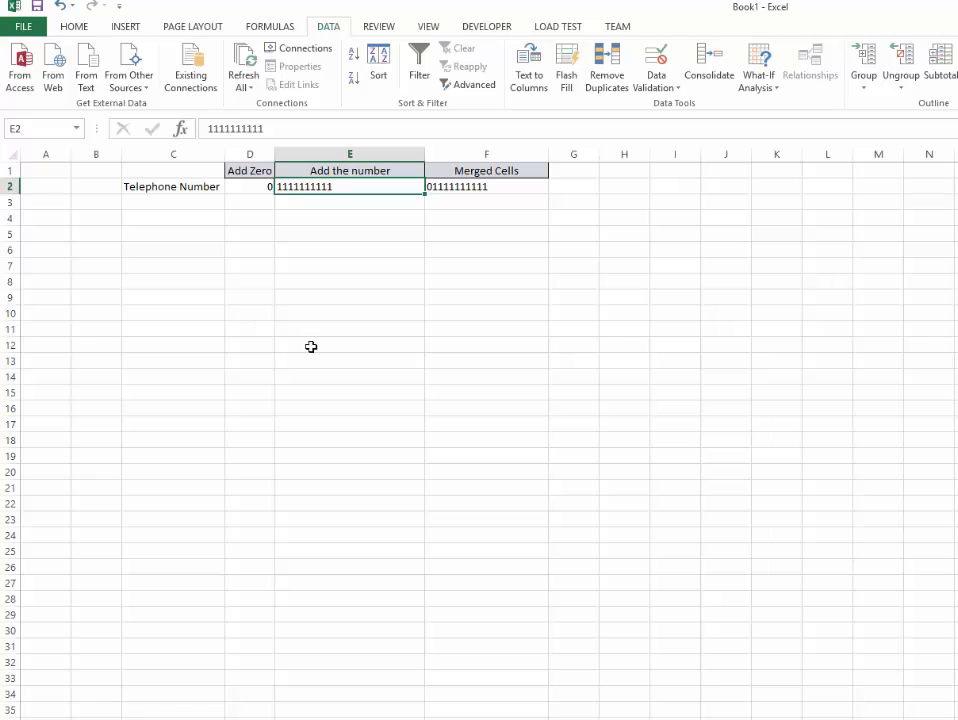
{"action": "left_click", "coordinate": [487, 186]}
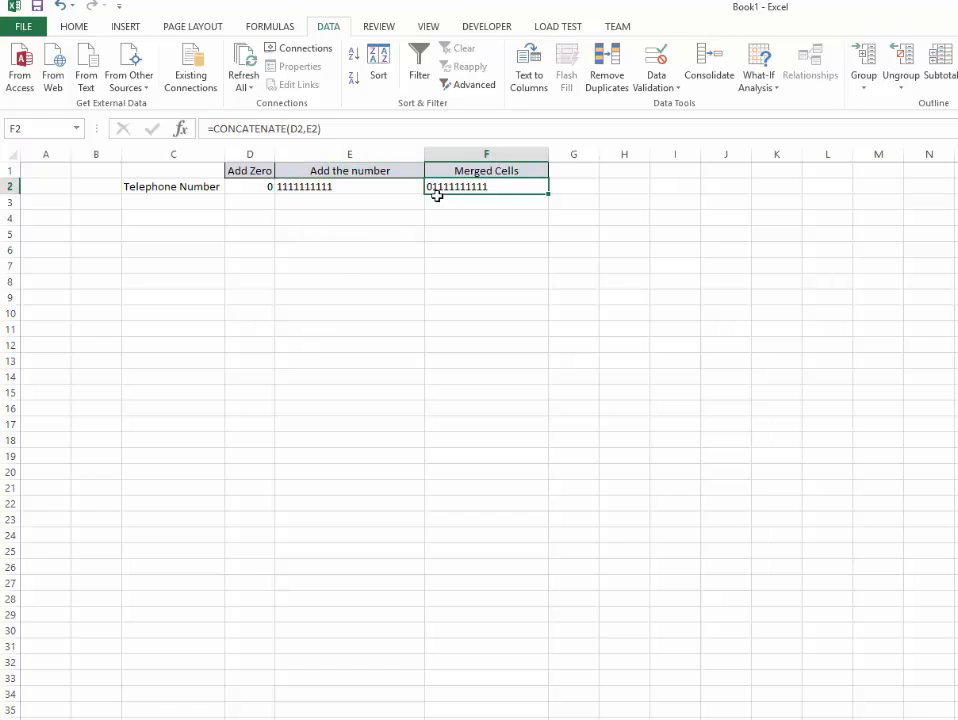
{"action": "mouse_move", "coordinate": [341, 261]}
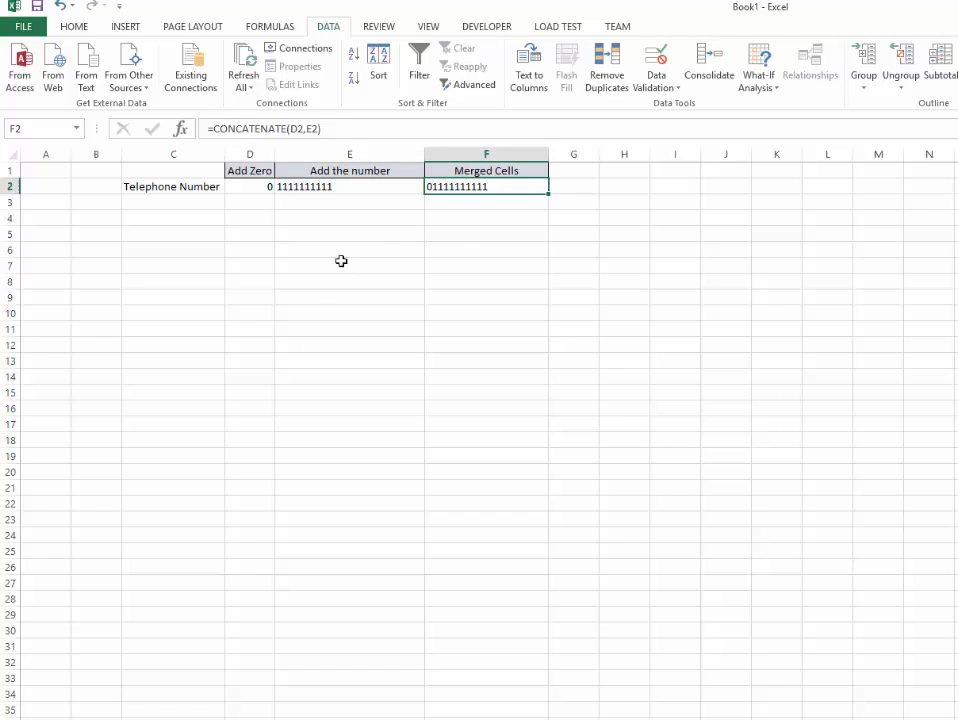
{"action": "left_click", "coordinate": [349, 281]}
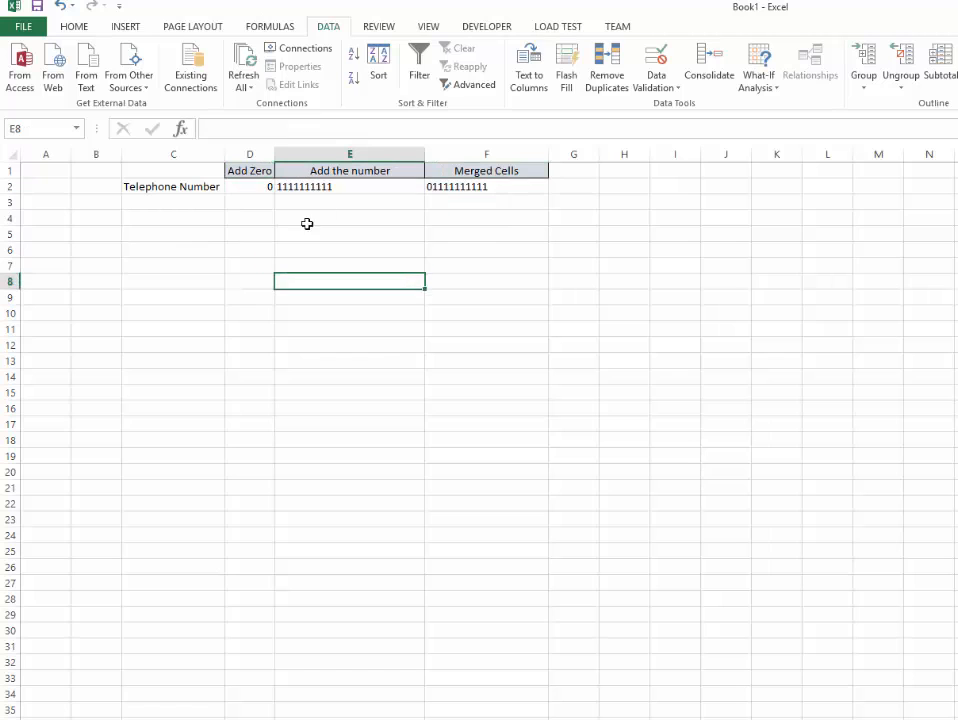
{"action": "left_click", "coordinate": [249, 186]}
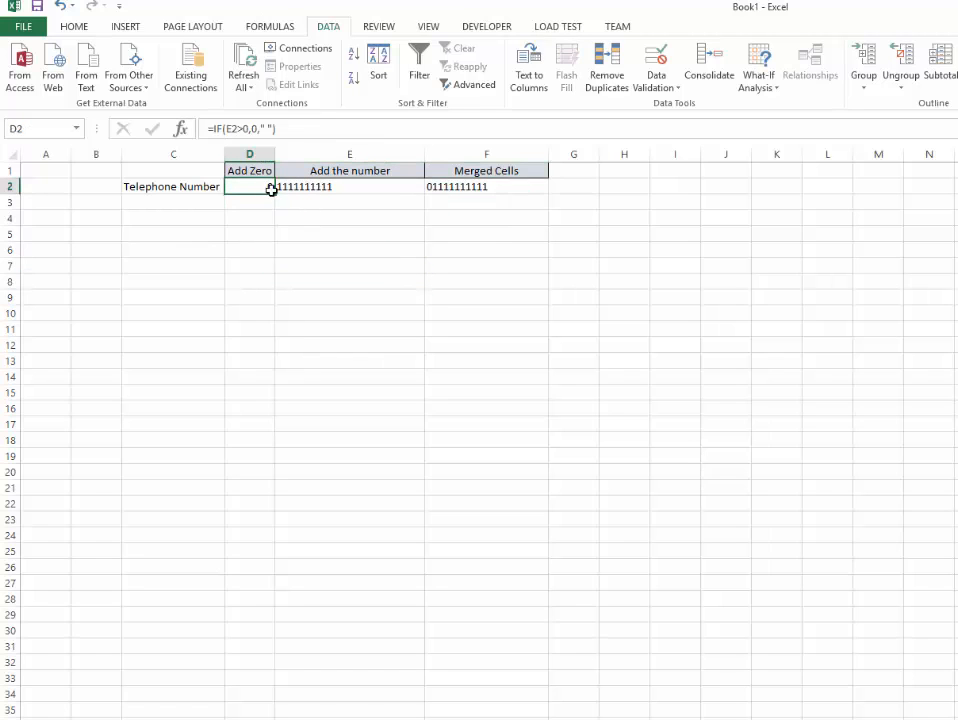
{"action": "scroll", "scroll_direction": "down", "scroll_amount": 3}
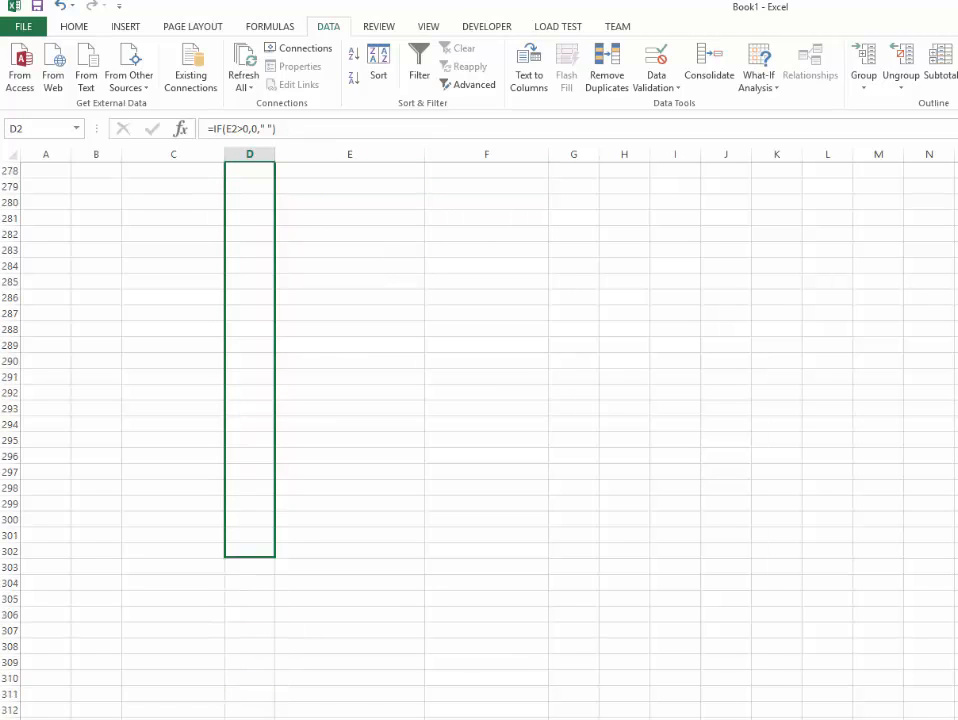
{"action": "scroll", "scroll_direction": "up", "scroll_amount": 3}
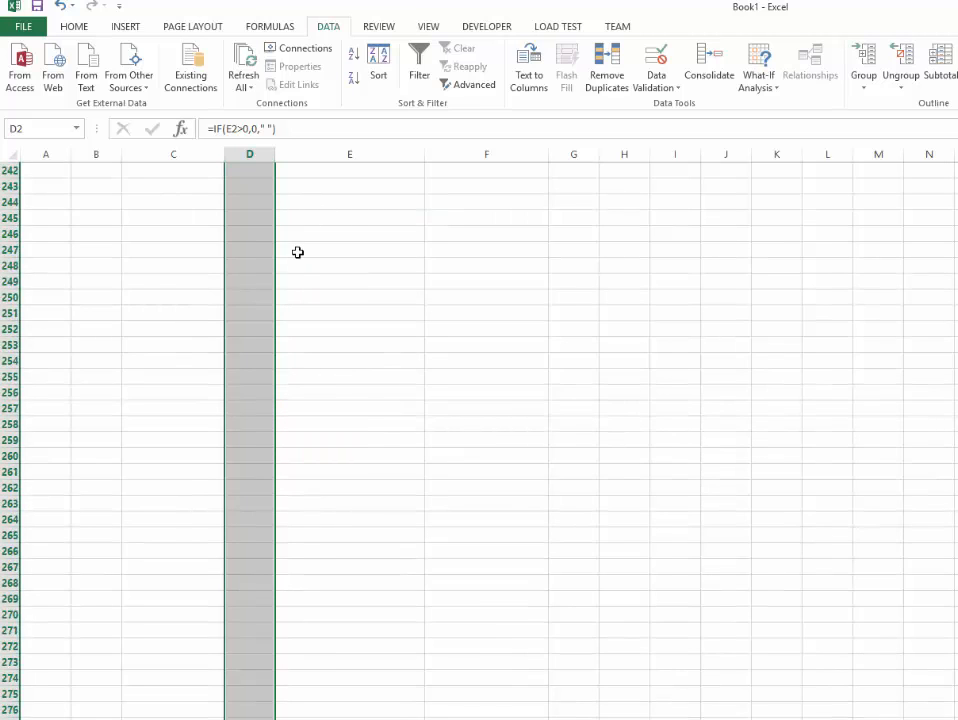
{"action": "scroll", "scroll_direction": "up", "scroll_amount": 3}
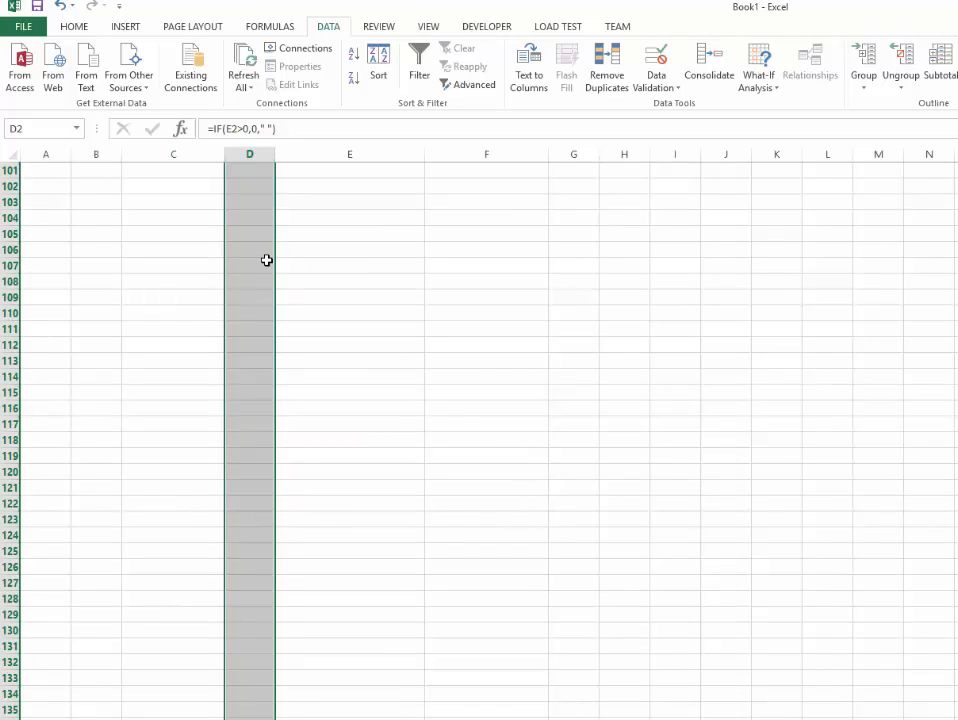
{"action": "scroll", "scroll_direction": "up", "scroll_amount": 3}
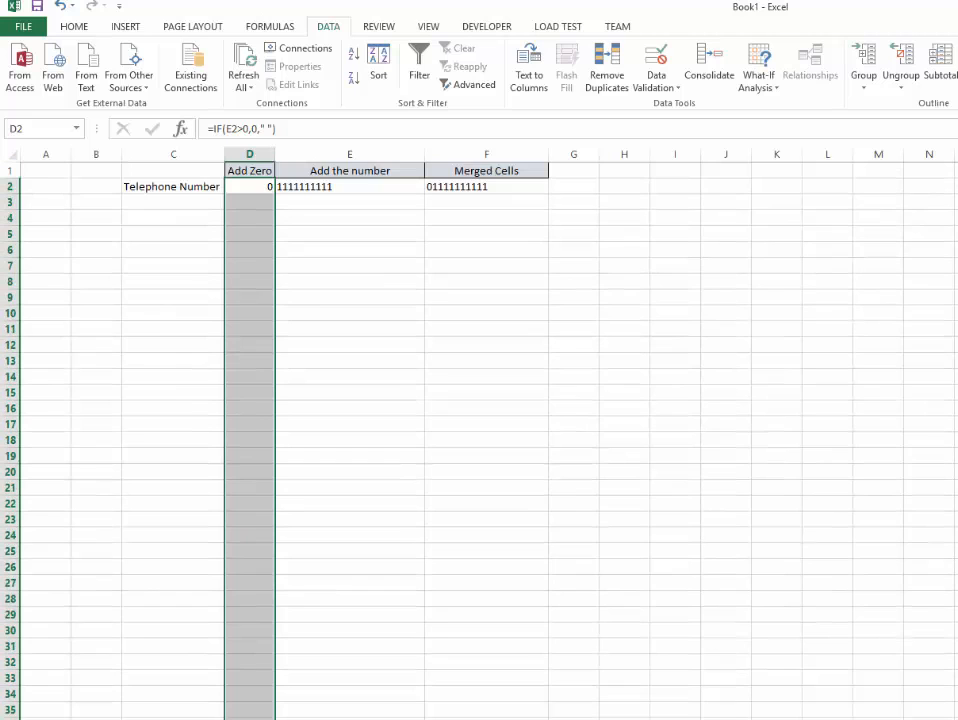
{"action": "left_click", "coordinate": [486, 186]}
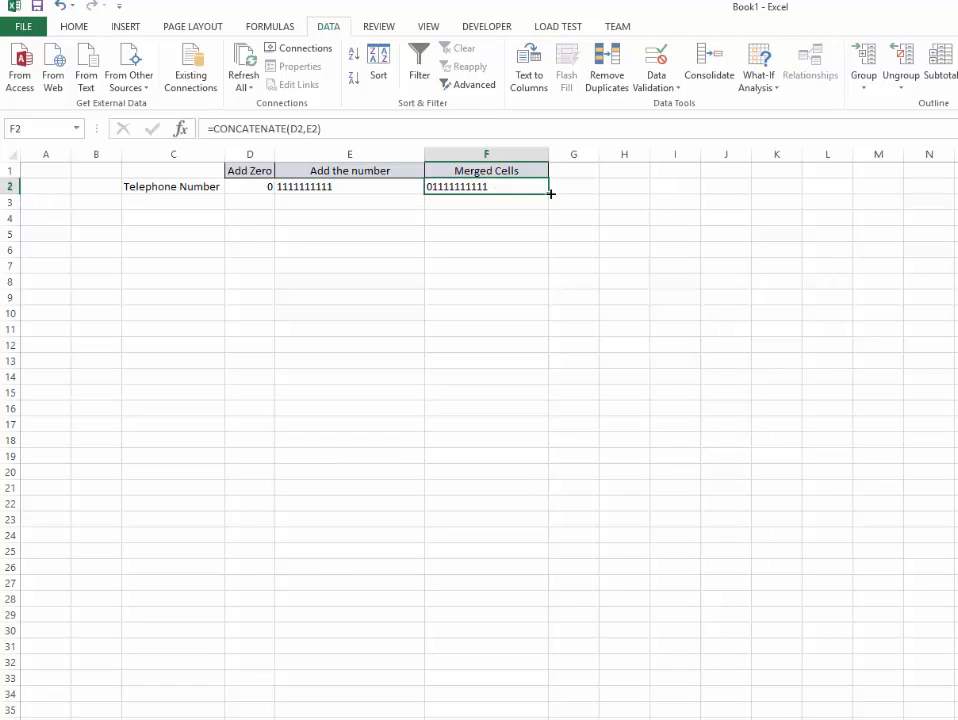
Check the CONCATENATE formulas copied into F3, F6 and F10
{"action": "scroll", "scroll_direction": "down", "scroll_amount": 3}
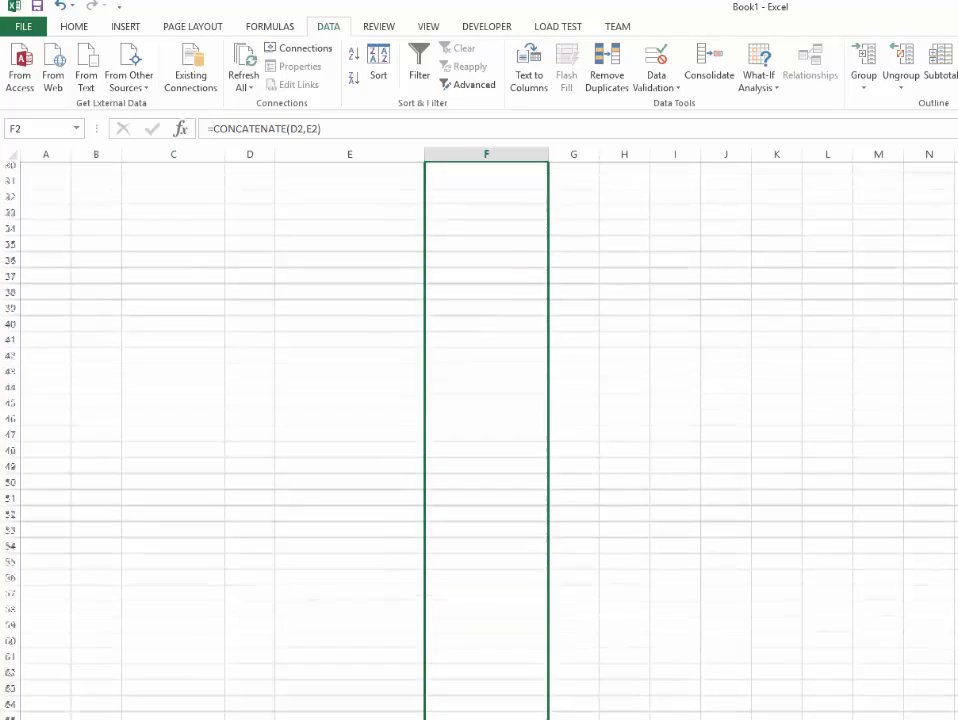
{"action": "scroll", "scroll_direction": "down", "scroll_amount": 3}
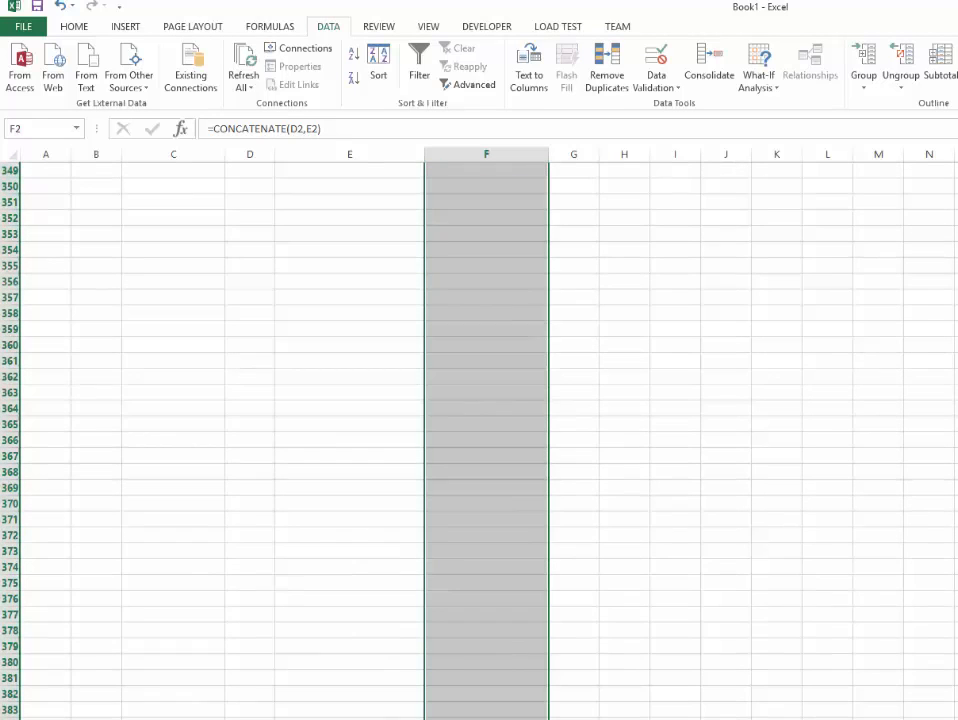
{"action": "scroll", "scroll_direction": "up", "scroll_amount": 3}
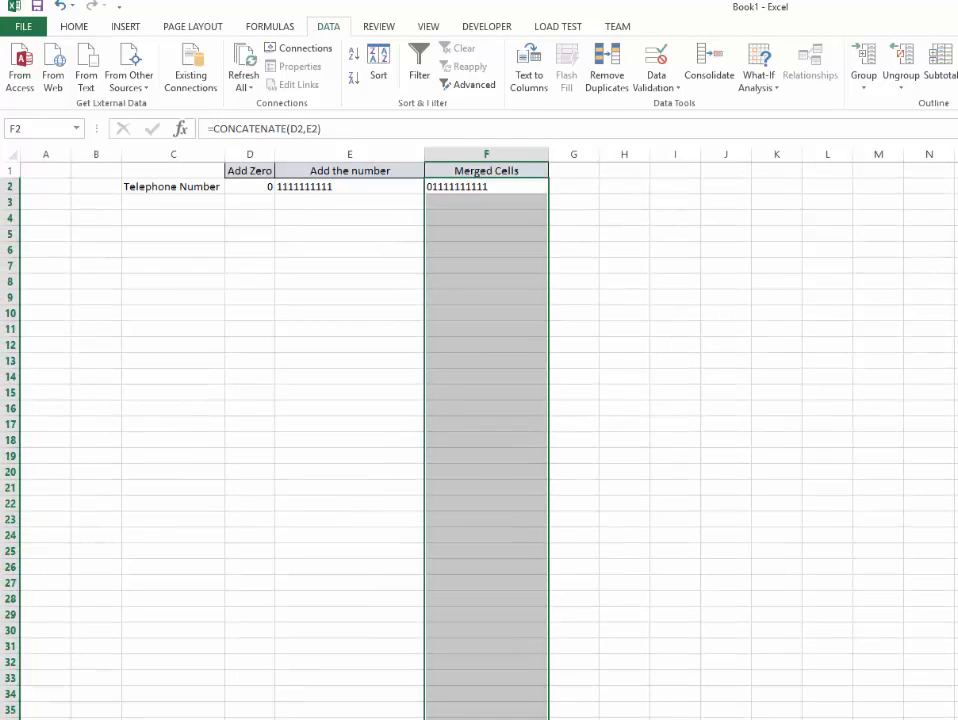
{"action": "left_click", "coordinate": [486, 202]}
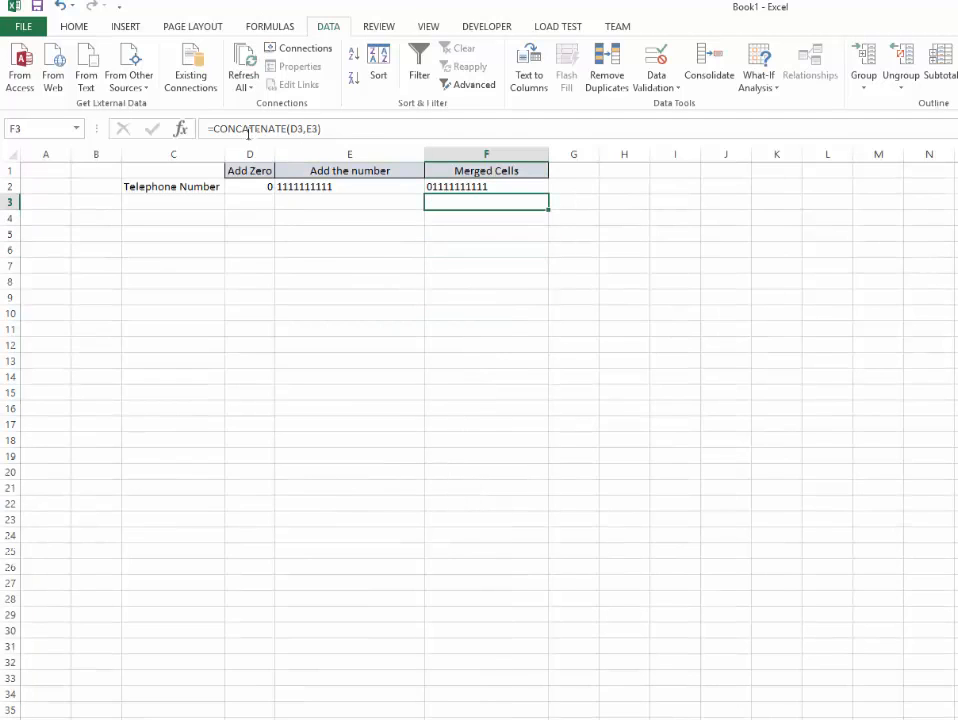
{"action": "left_click", "coordinate": [486, 249]}
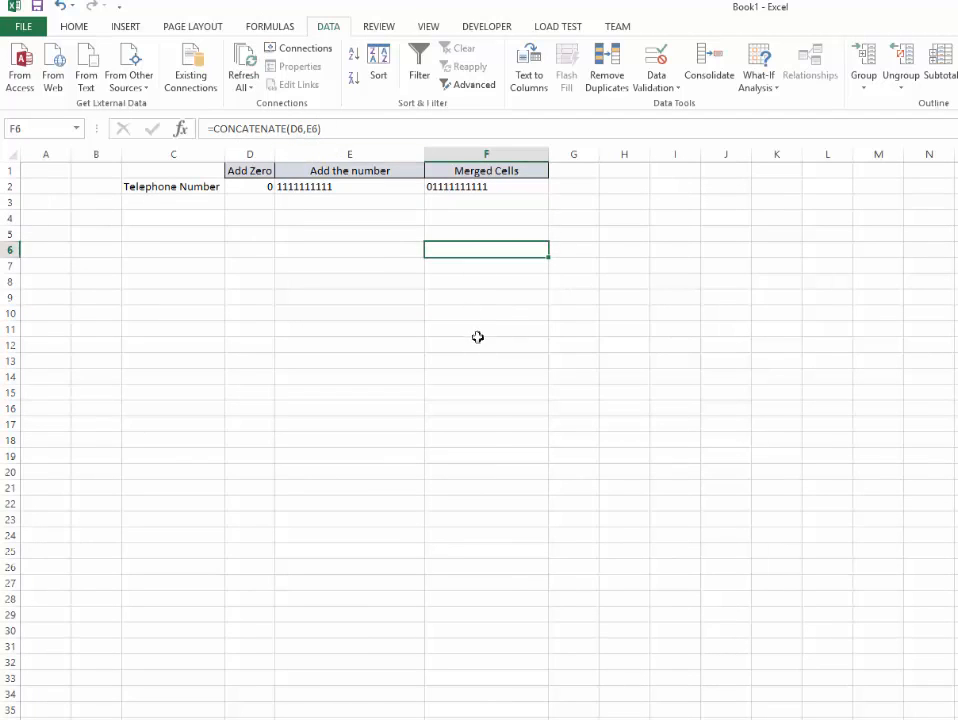
{"action": "left_click", "coordinate": [486, 331]}
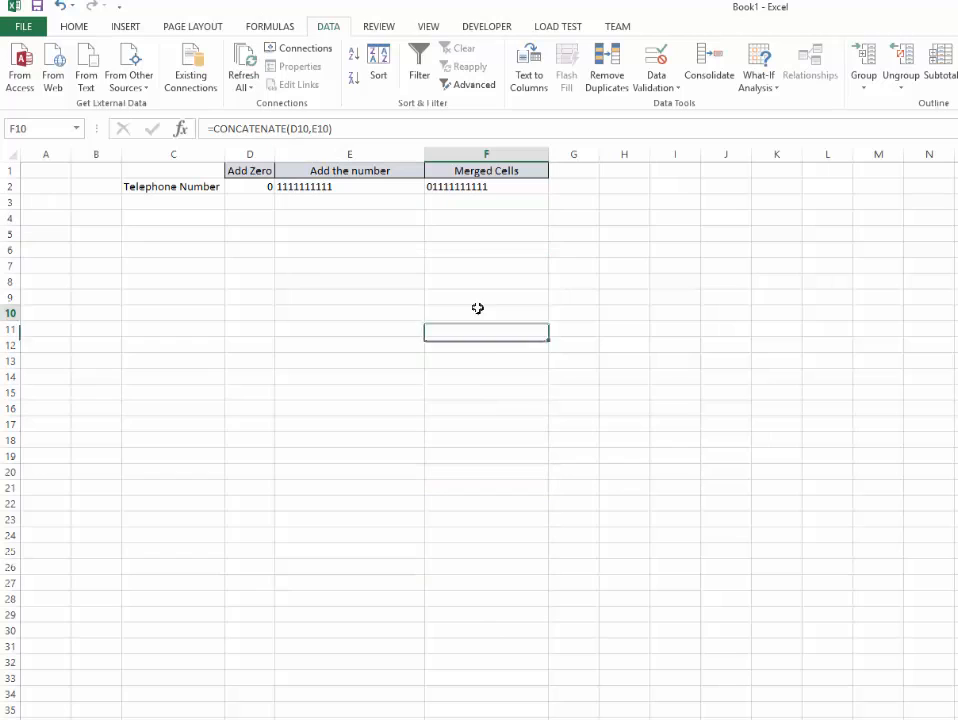
Overwrite F4's formula with the test text 'hjgfjgfgh'
{"action": "left_click", "coordinate": [486, 217]}
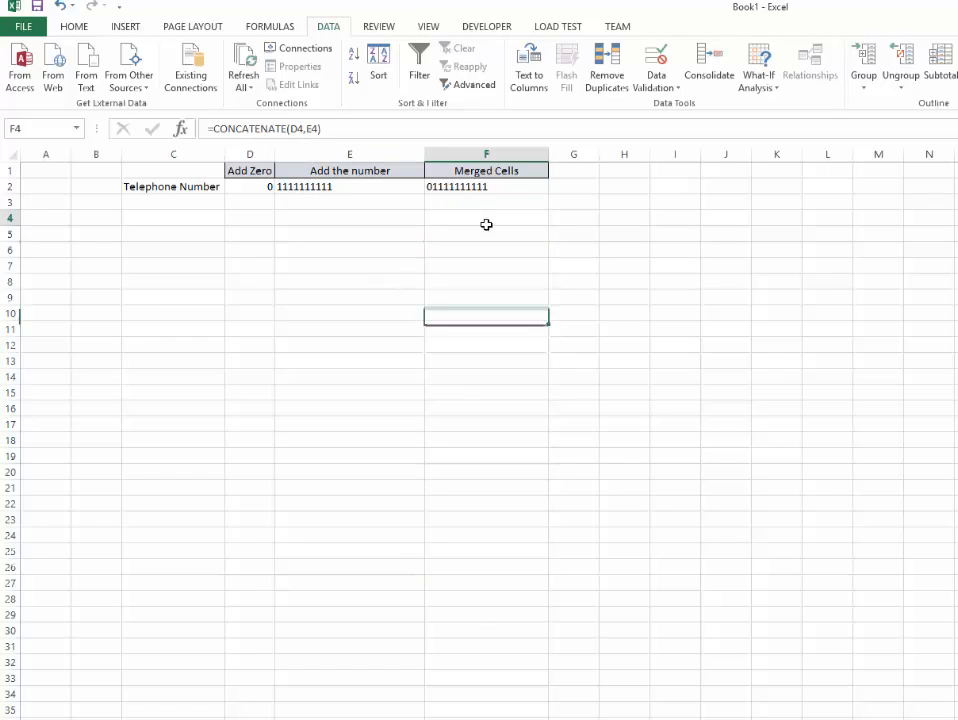
{"action": "left_click", "coordinate": [486, 218]}
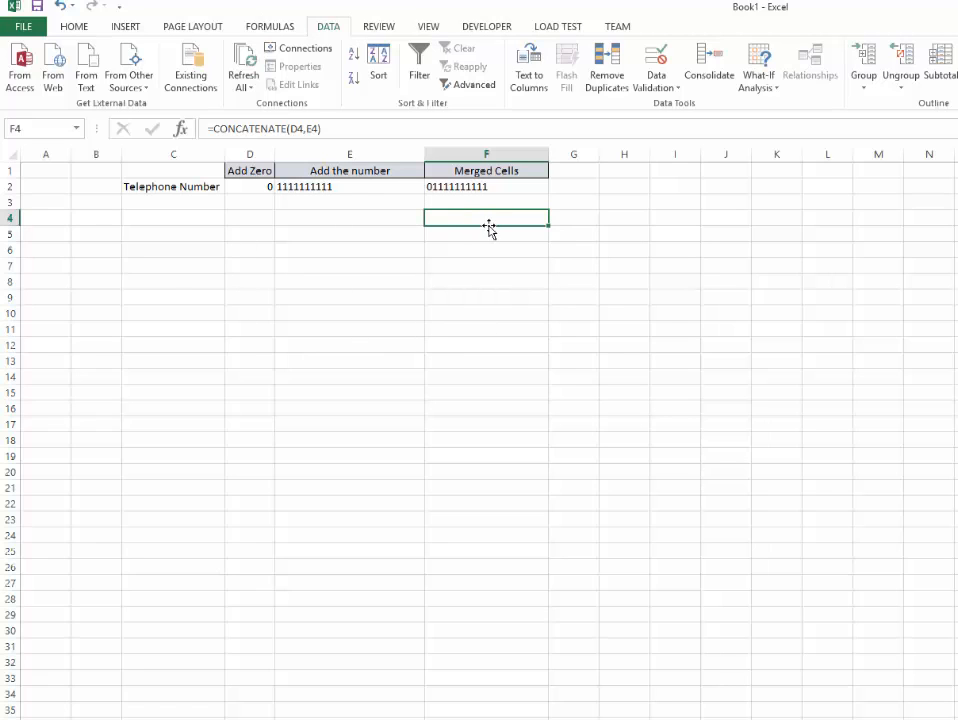
{"action": "type", "text": "hjgfjgfgh"}
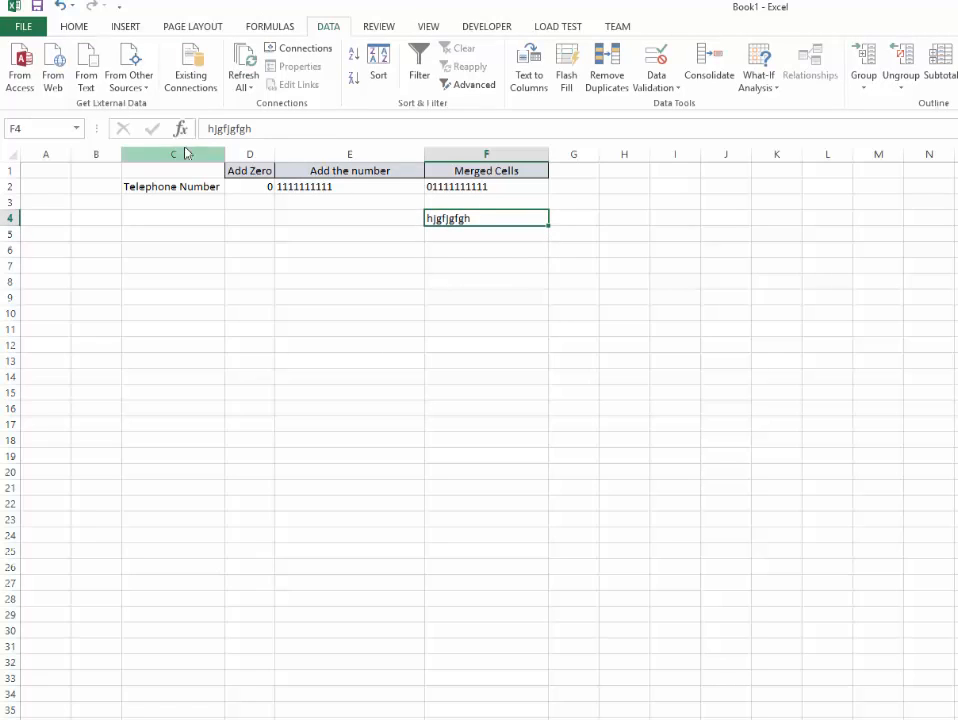
{"action": "left_click", "coordinate": [487, 201]}
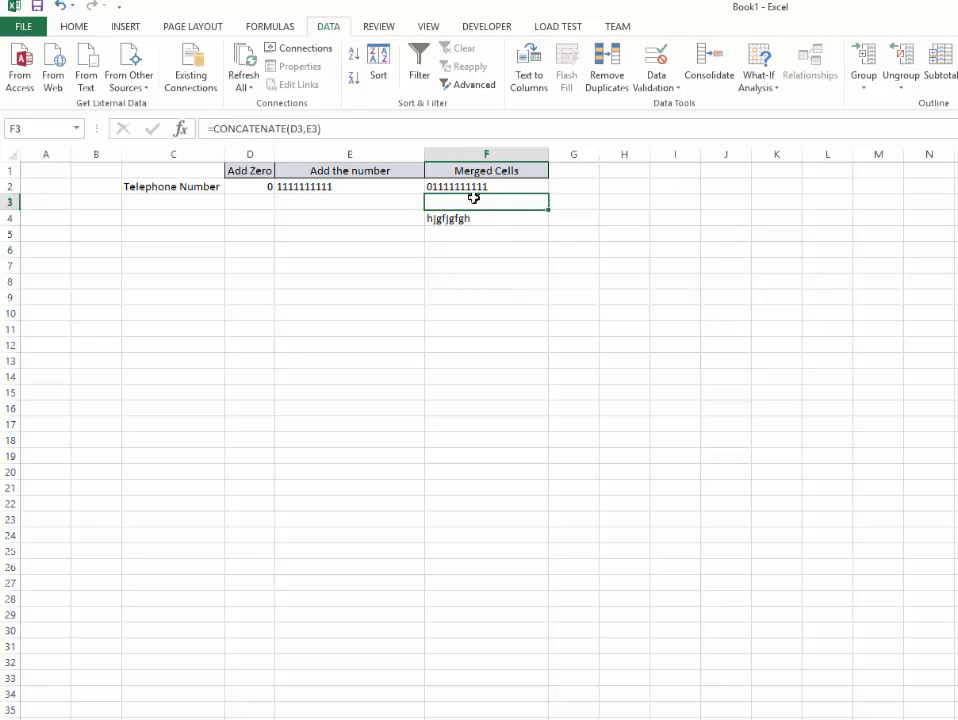
Fill F3's formula down over F4 to restore =CONCATENATE(D4,E4), then check D2, E3 and E2
{"action": "left_click_drag", "start_coordinate": [486, 202], "coordinate": [538, 260]}
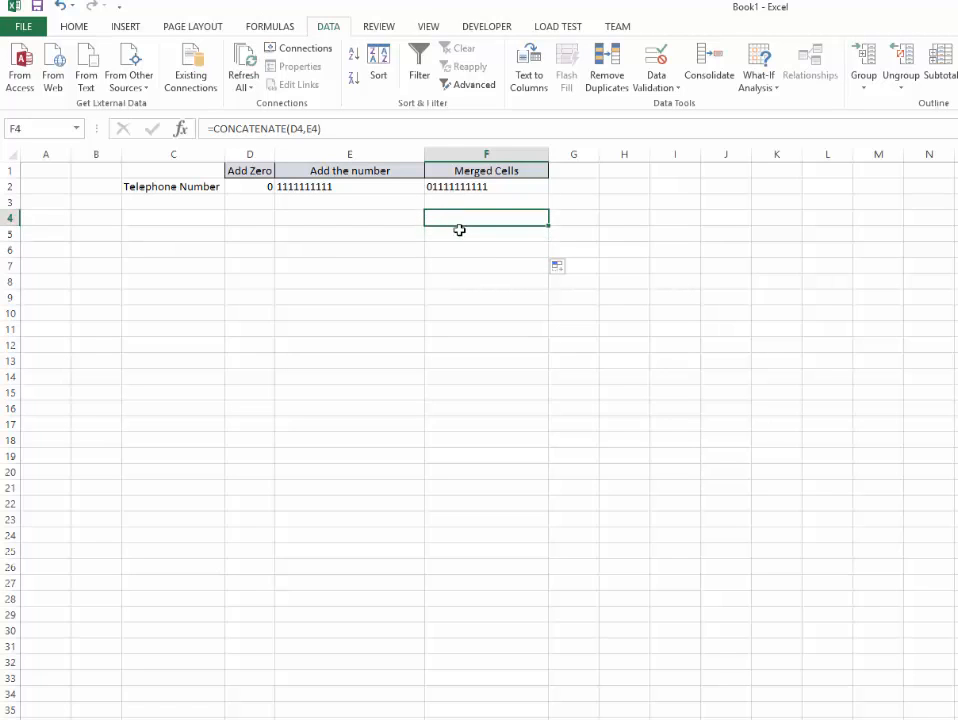
{"action": "left_click", "coordinate": [249, 186]}
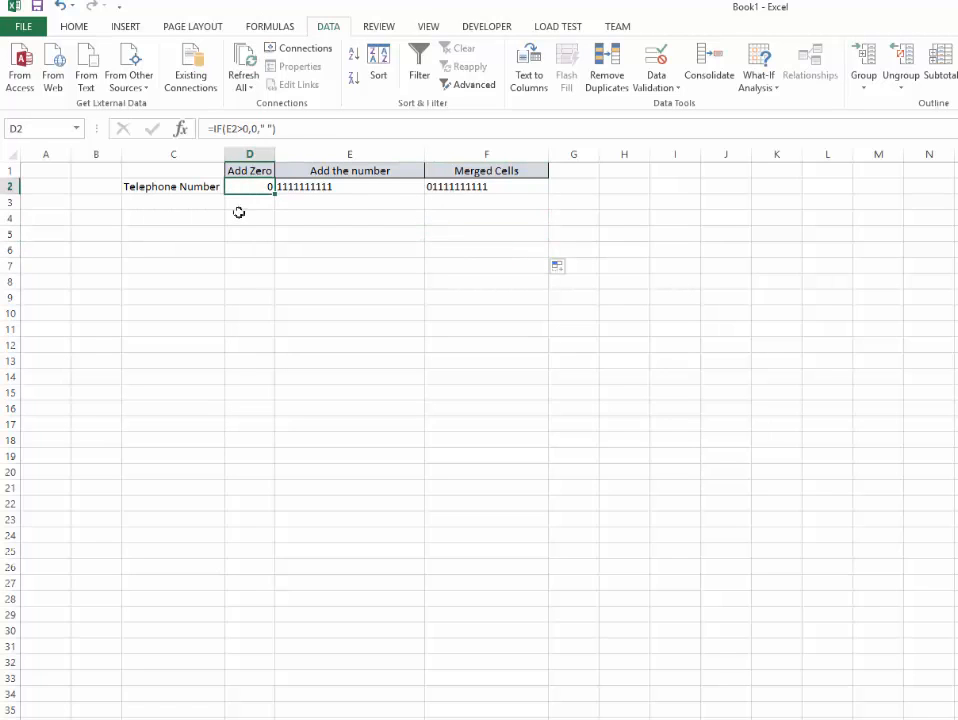
{"action": "left_click", "coordinate": [349, 201]}
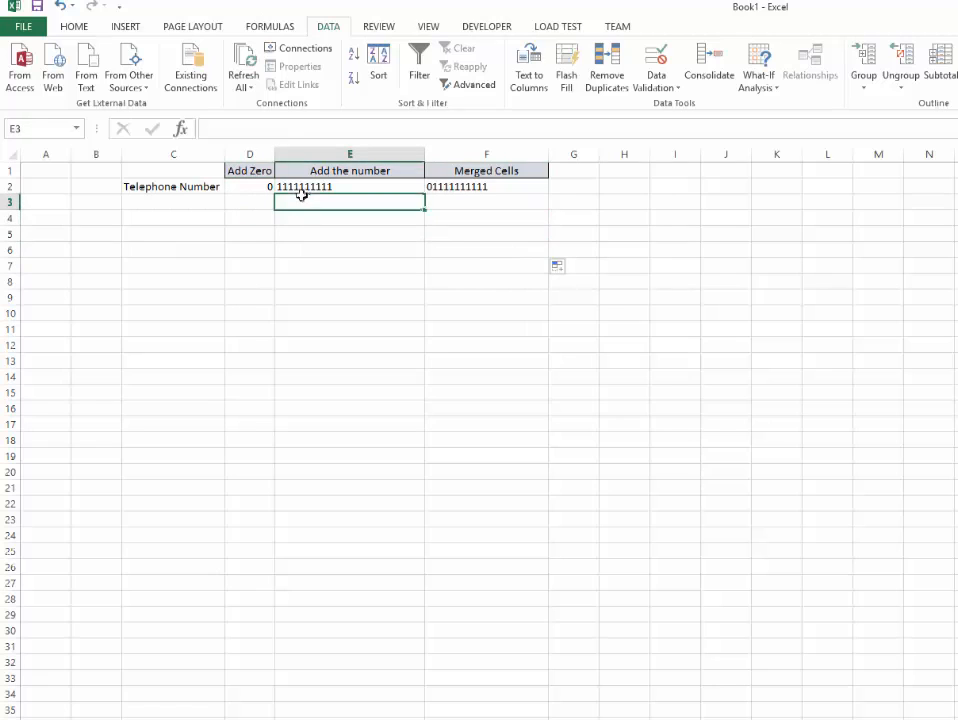
{"action": "left_click", "coordinate": [349, 186]}
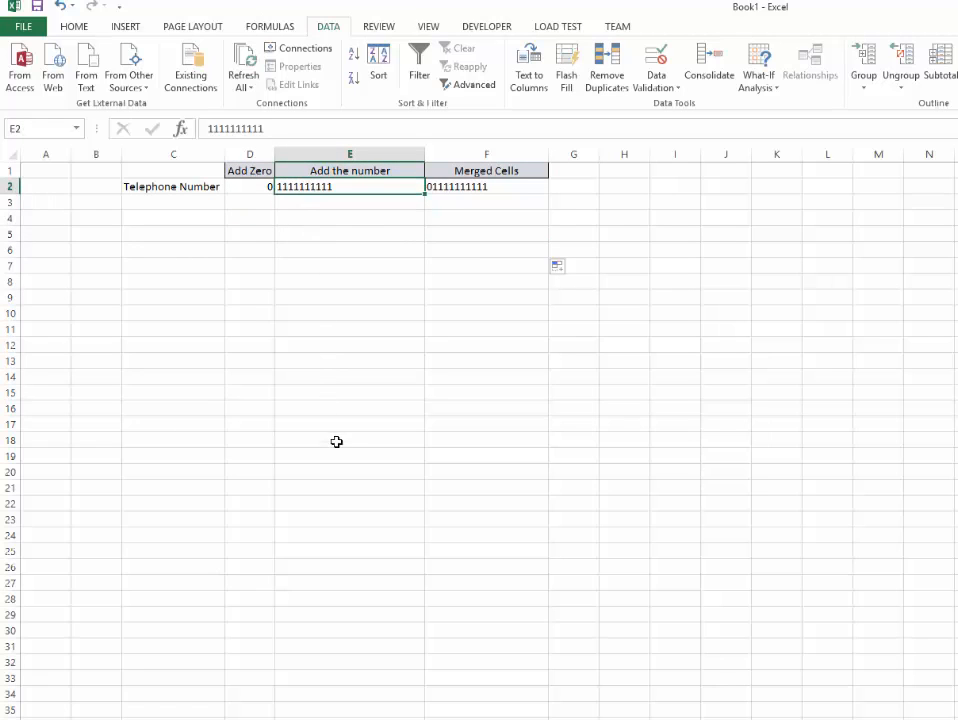
{"action": "left_click", "coordinate": [249, 153]}
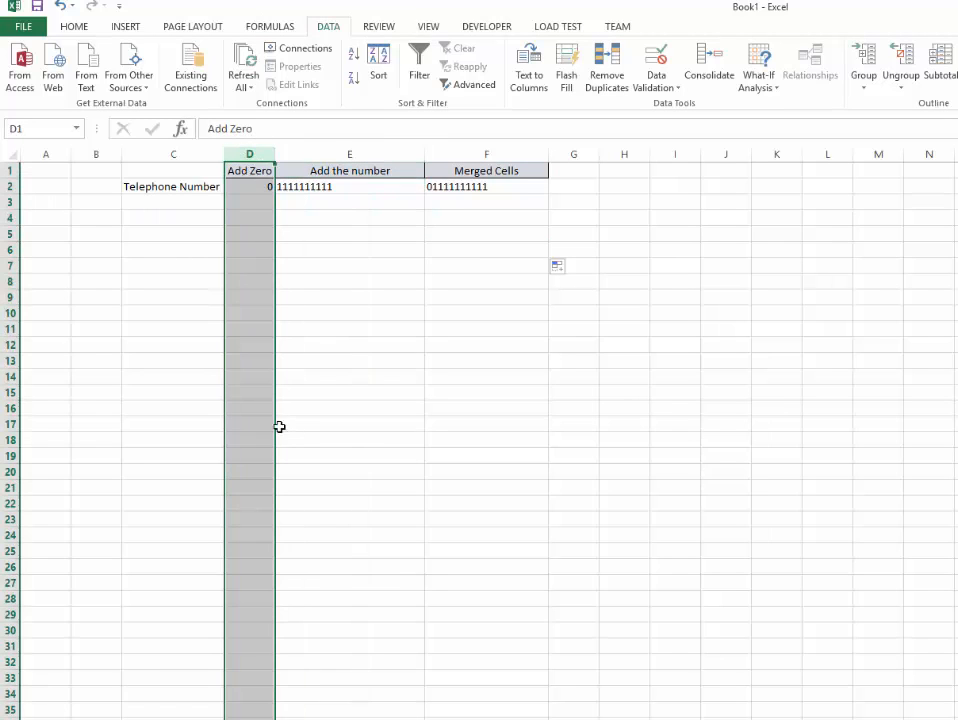
Keep column D locked in Format Cells > Protection
{"action": "right_click", "coordinate": [249, 162]}
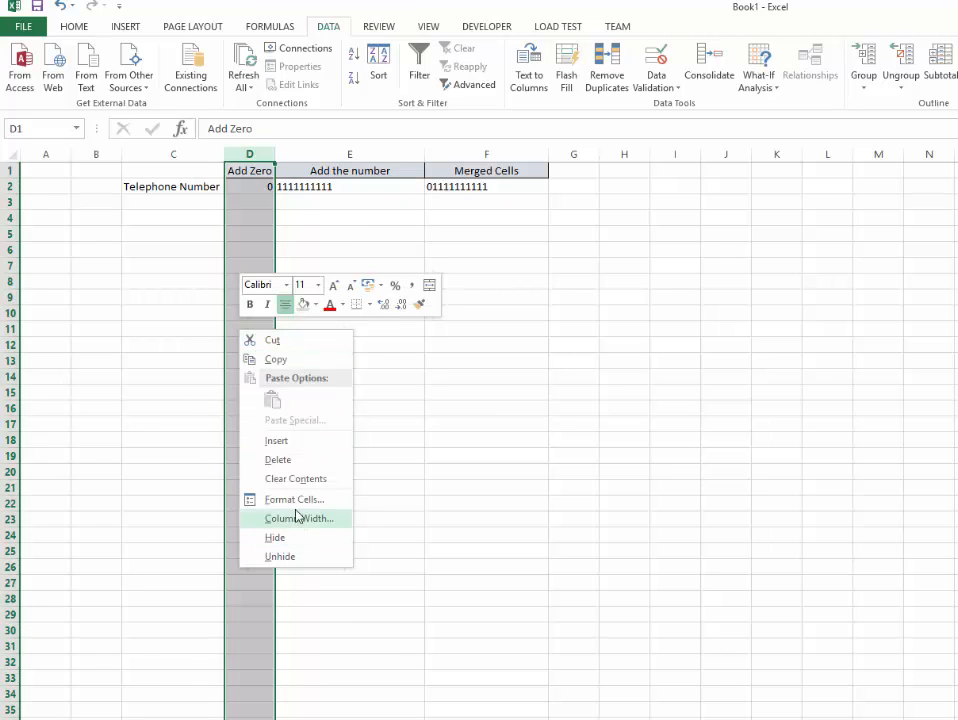
{"action": "left_click", "coordinate": [293, 499]}
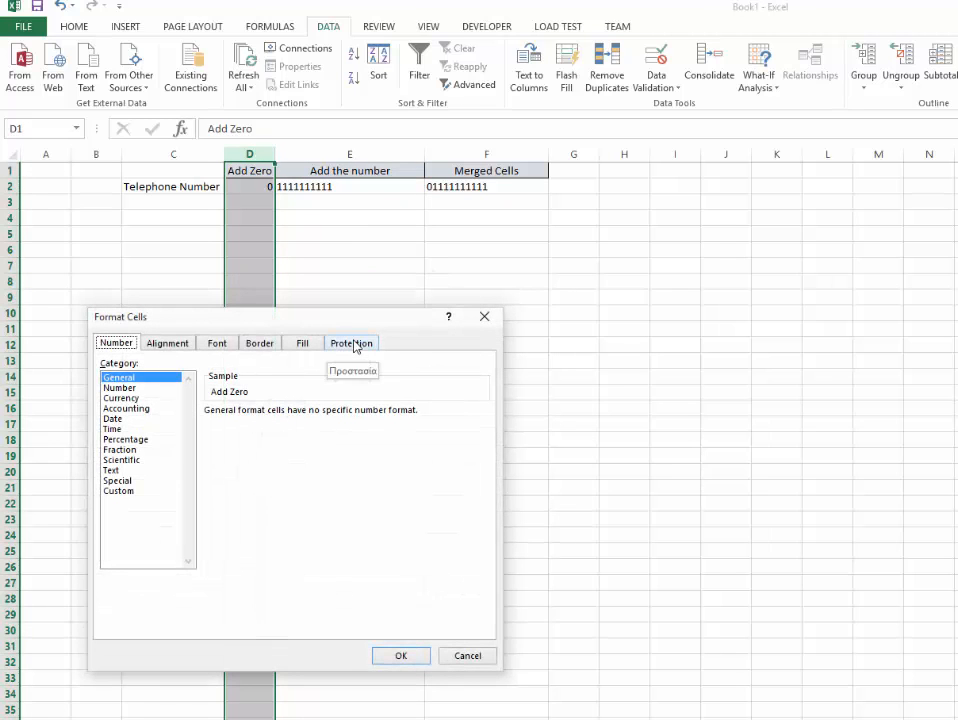
{"action": "left_click", "coordinate": [351, 342]}
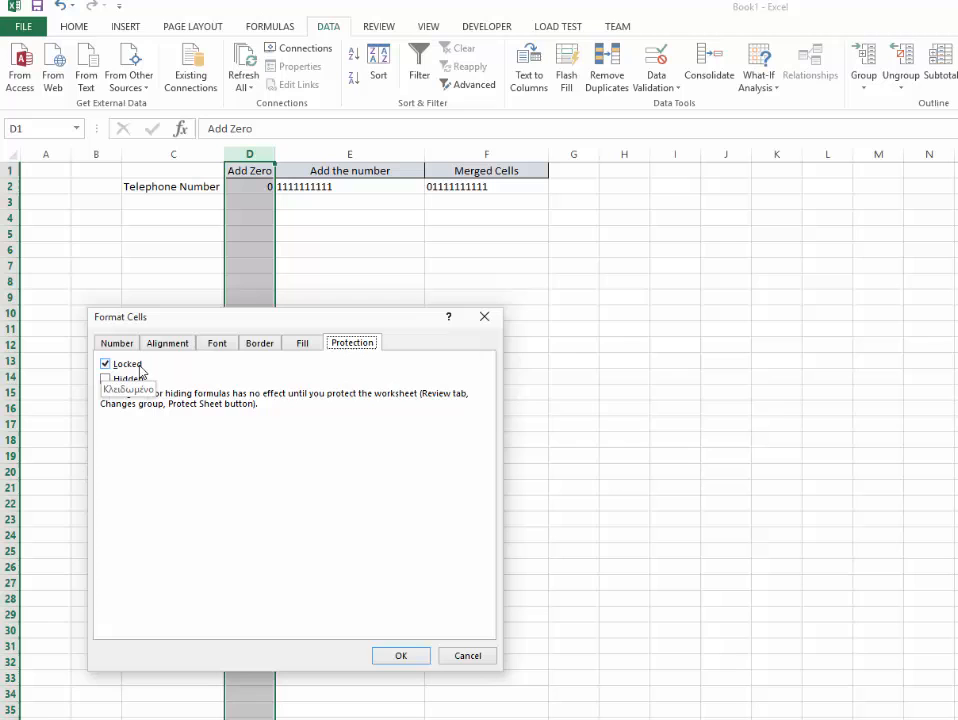
{"action": "left_click", "coordinate": [400, 655]}
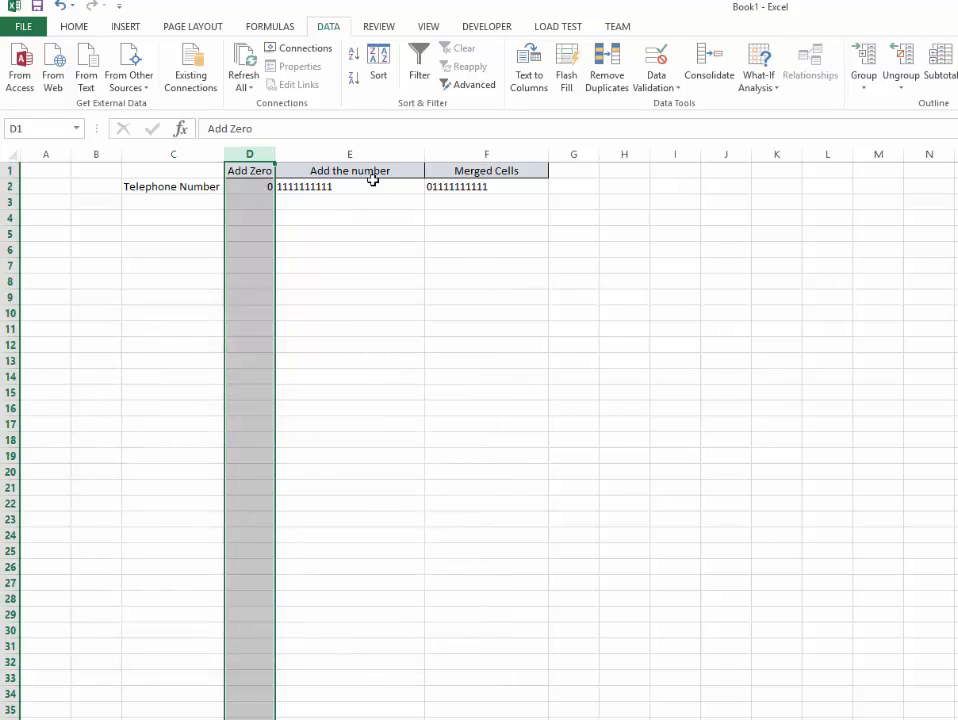
Uncheck Locked for column E's cells
{"action": "right_click", "coordinate": [349, 170]}
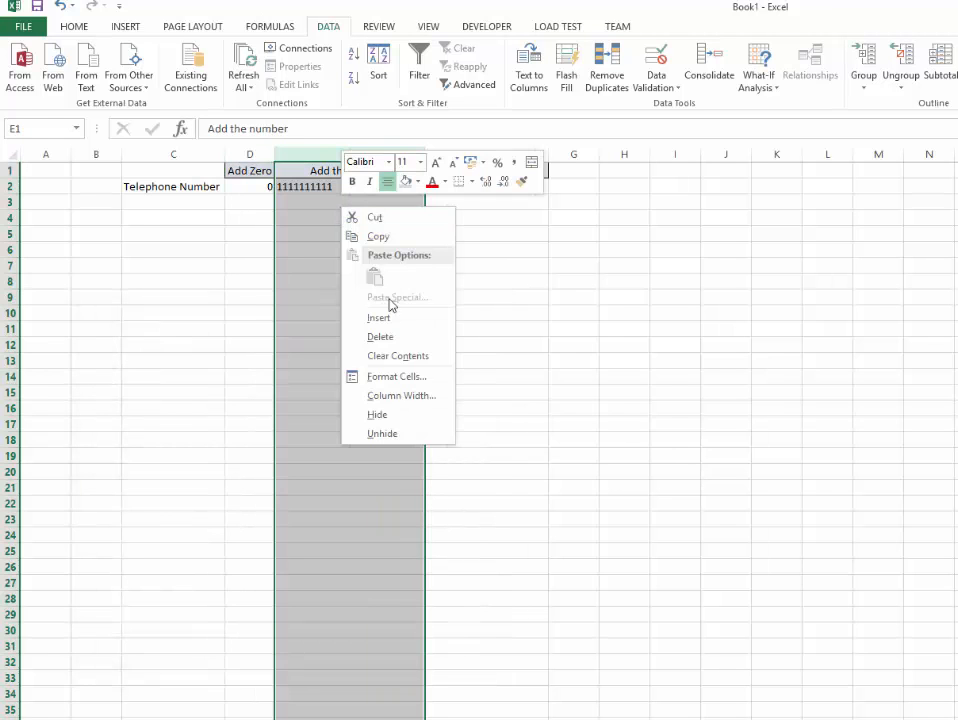
{"action": "left_click", "coordinate": [396, 376]}
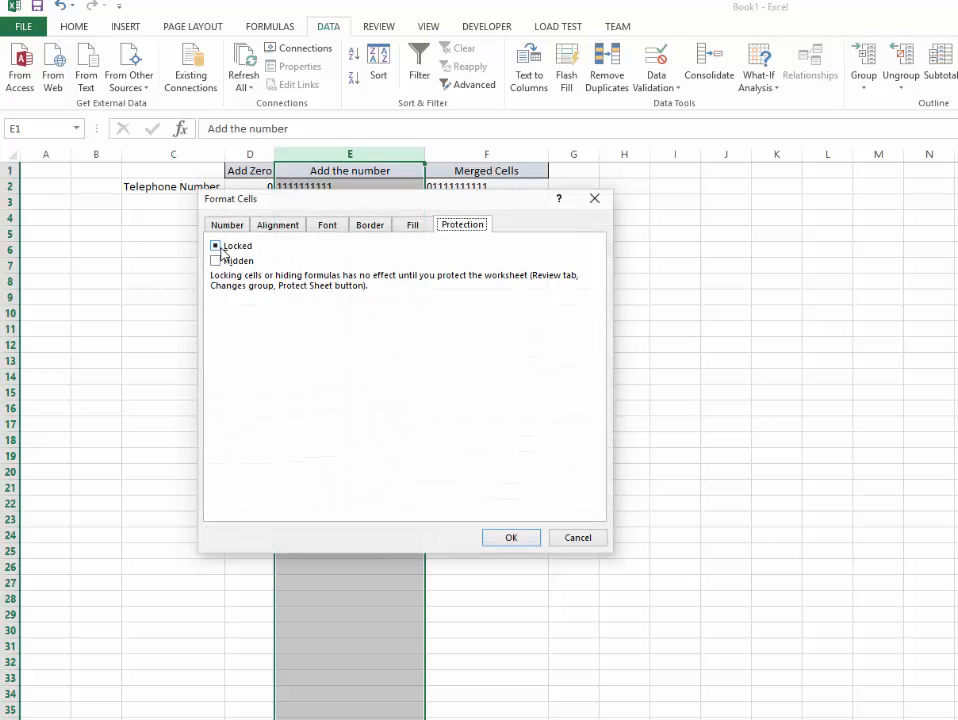
{"action": "left_click", "coordinate": [215, 245]}
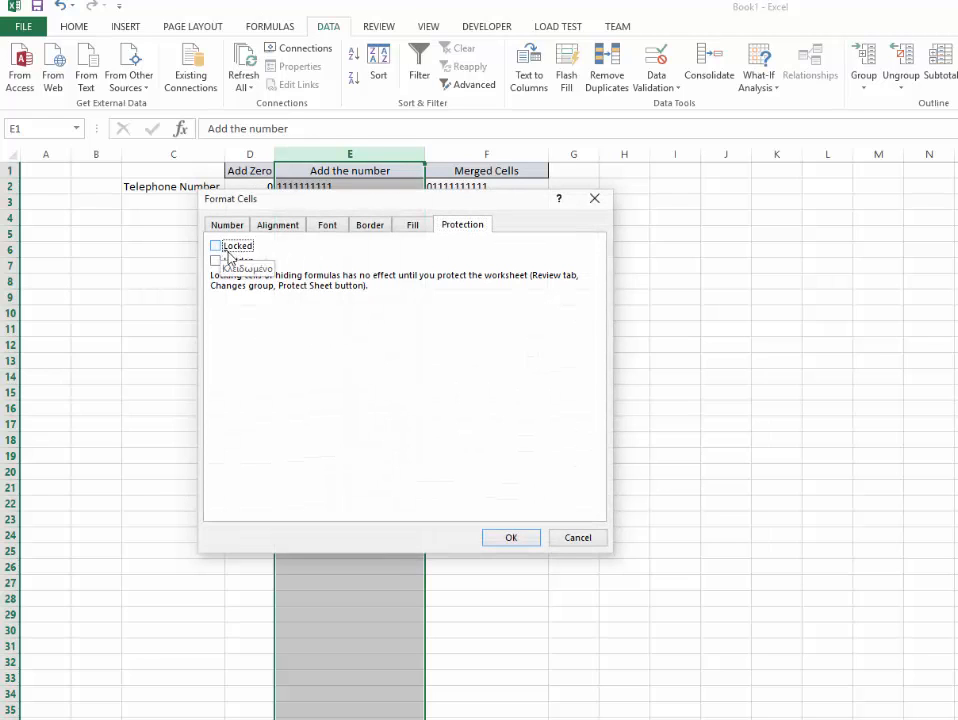
{"action": "left_click", "coordinate": [511, 537]}
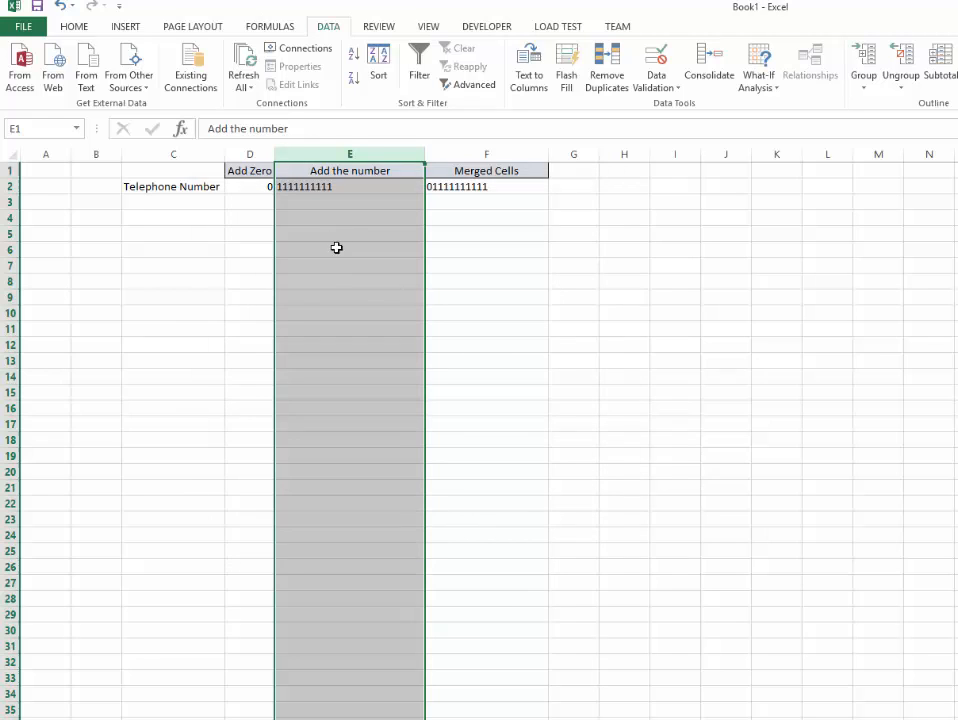
Leave column F's cells locked in Format Cells
{"action": "left_click", "coordinate": [486, 186]}
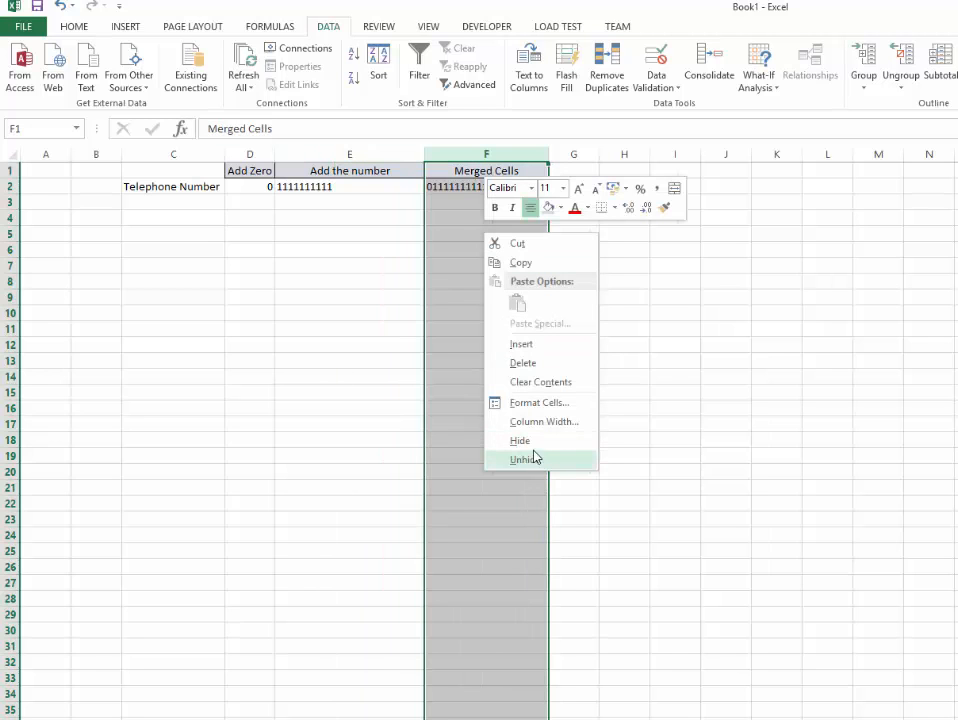
{"action": "left_click", "coordinate": [539, 402]}
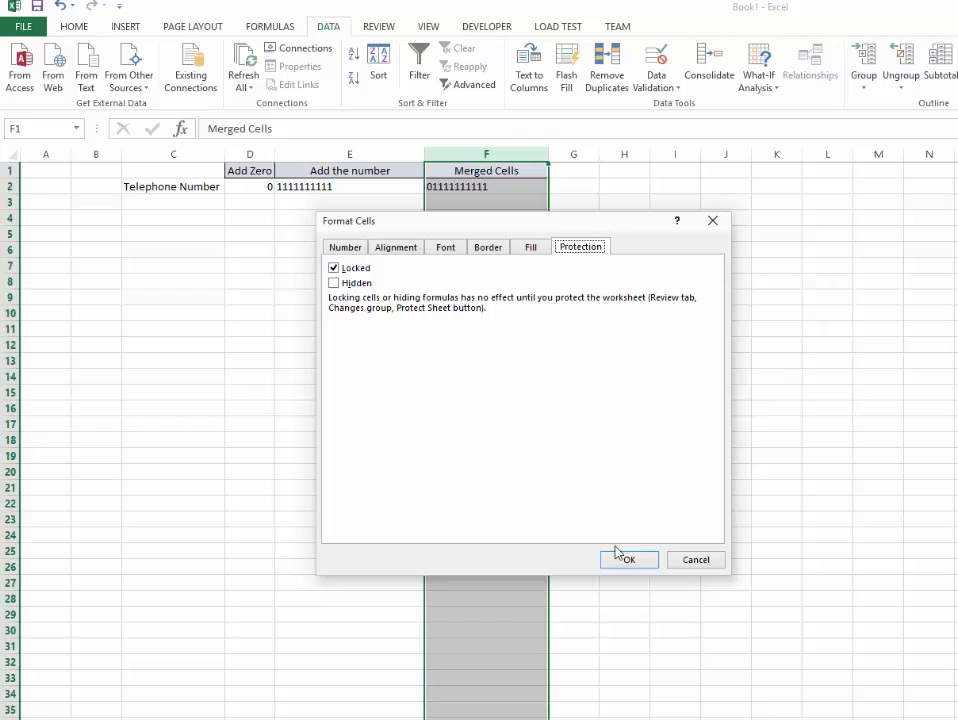
{"action": "left_click", "coordinate": [628, 559]}
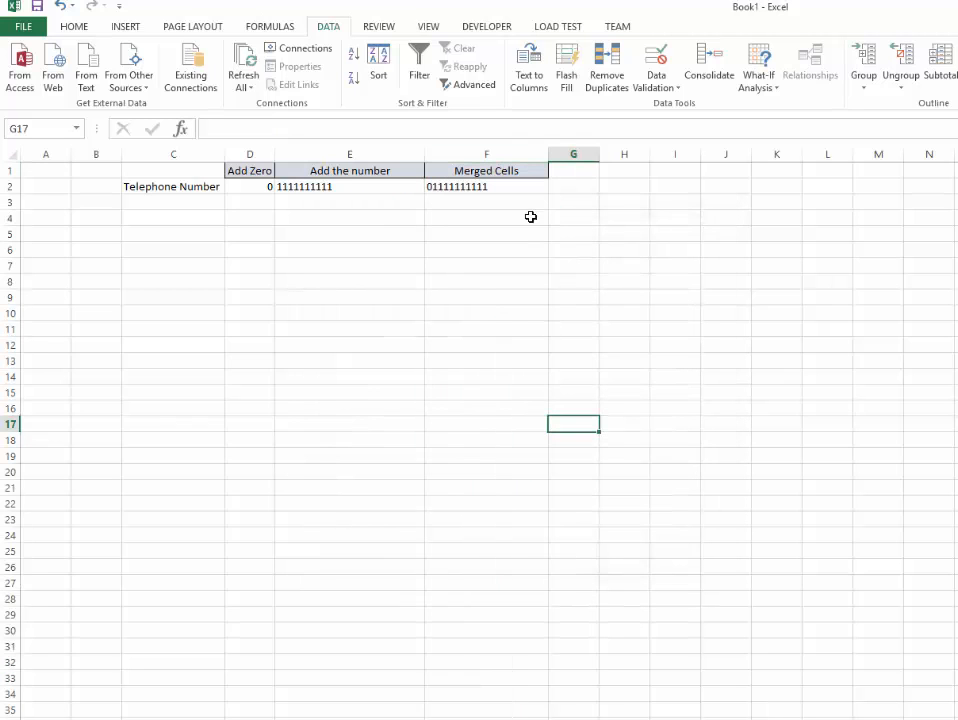
Protect the sheet from the Review tab with a password, re-entered to confirm
{"action": "left_click", "coordinate": [379, 26]}
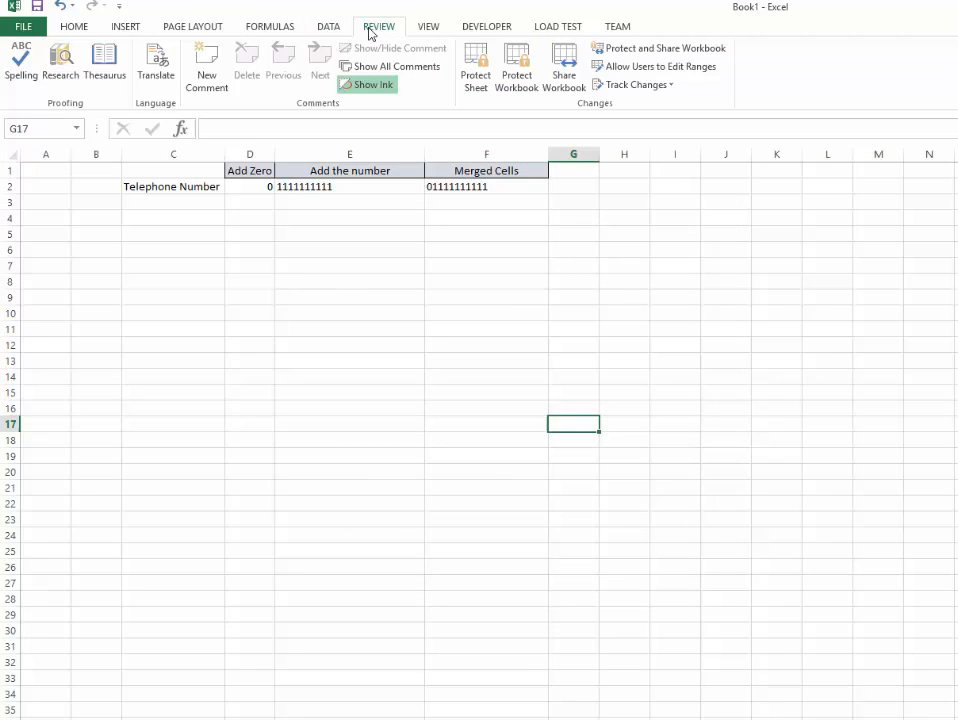
{"action": "left_click", "coordinate": [475, 65]}
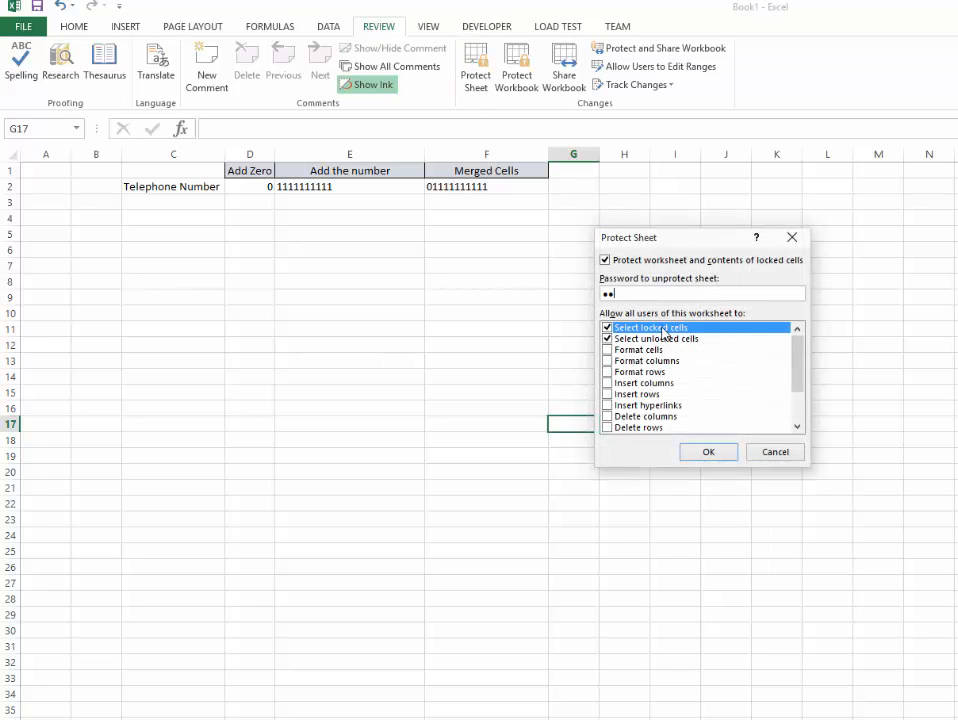
{"action": "type", "text": "**"}
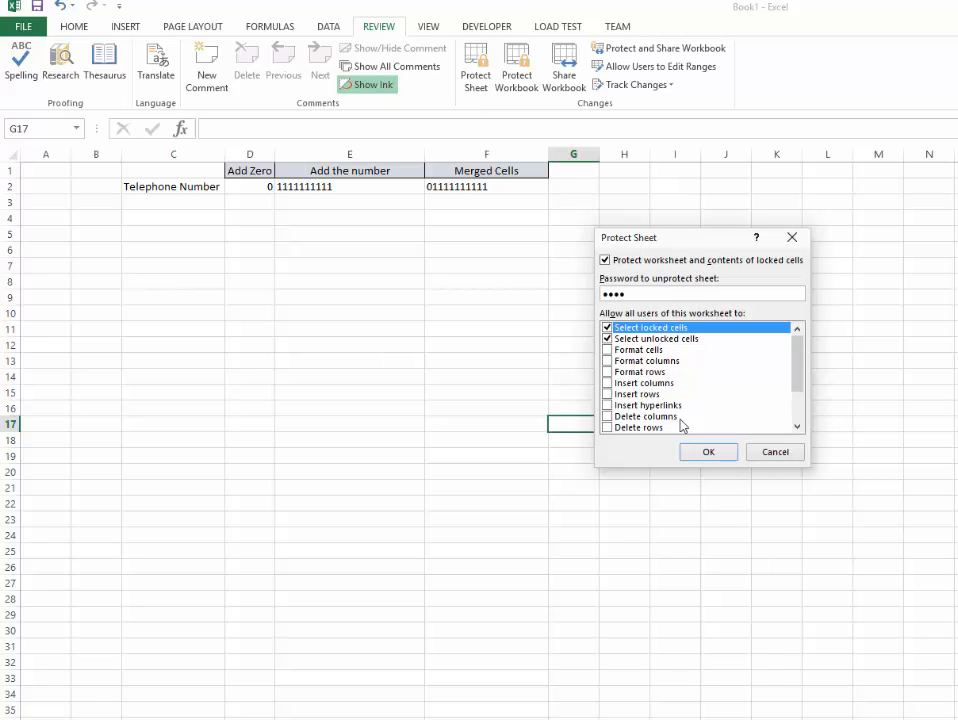
{"action": "left_click", "coordinate": [708, 451]}
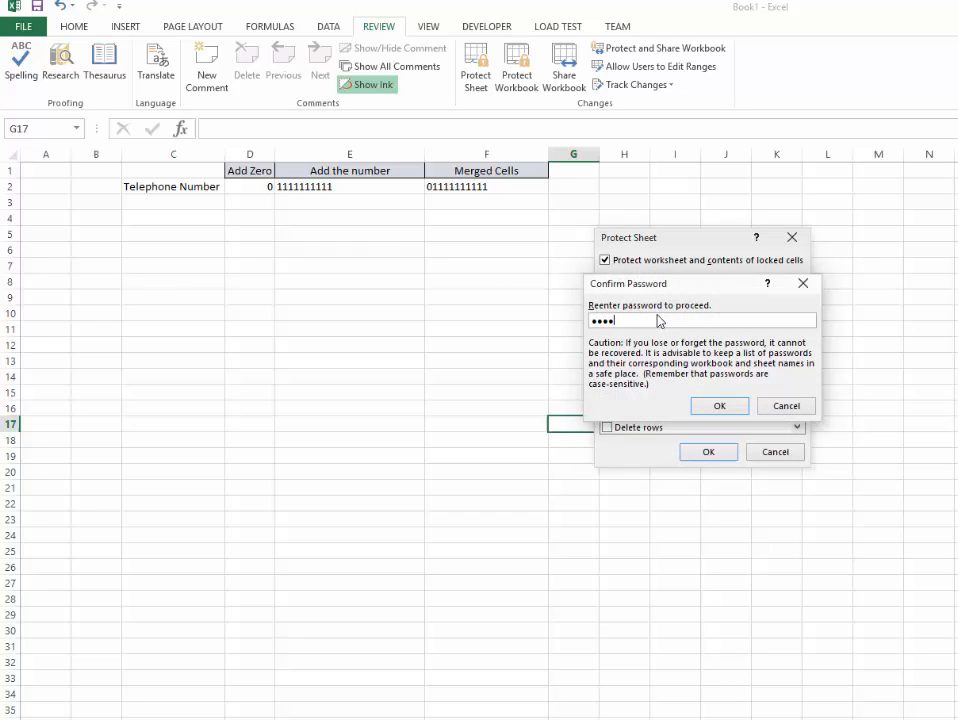
{"action": "left_click", "coordinate": [719, 405]}
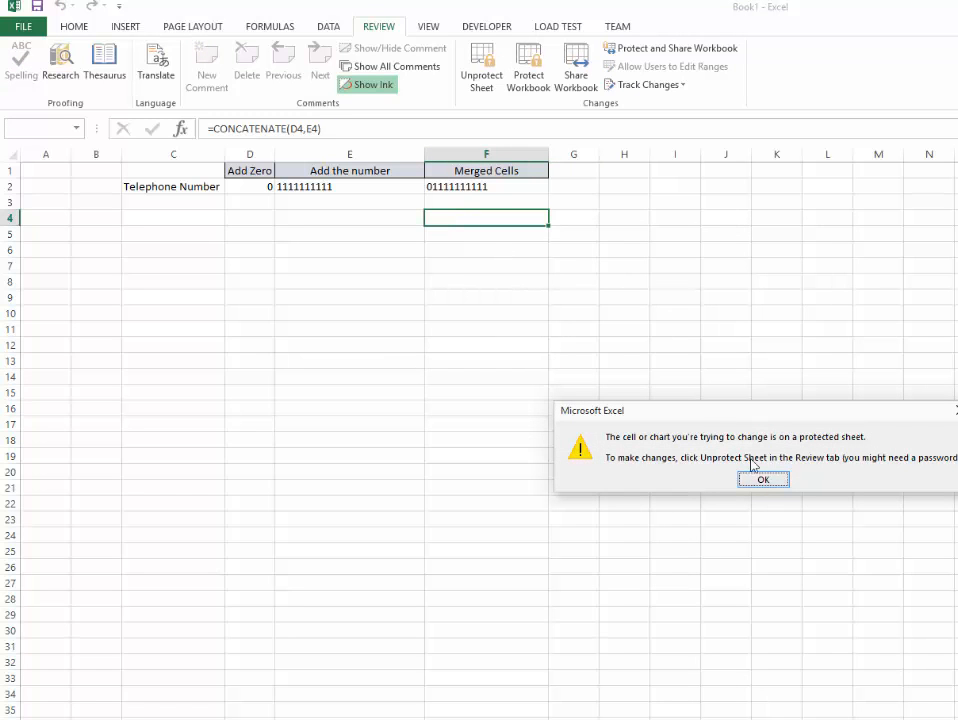
{"action": "left_click", "coordinate": [763, 480]}
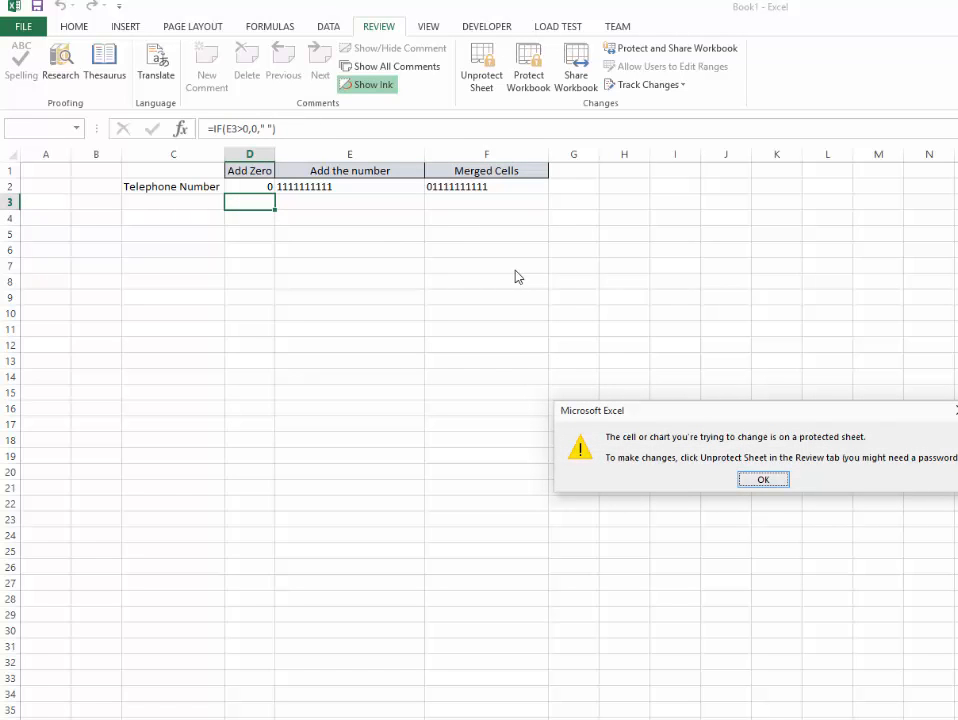
{"action": "left_click", "coordinate": [762, 479]}
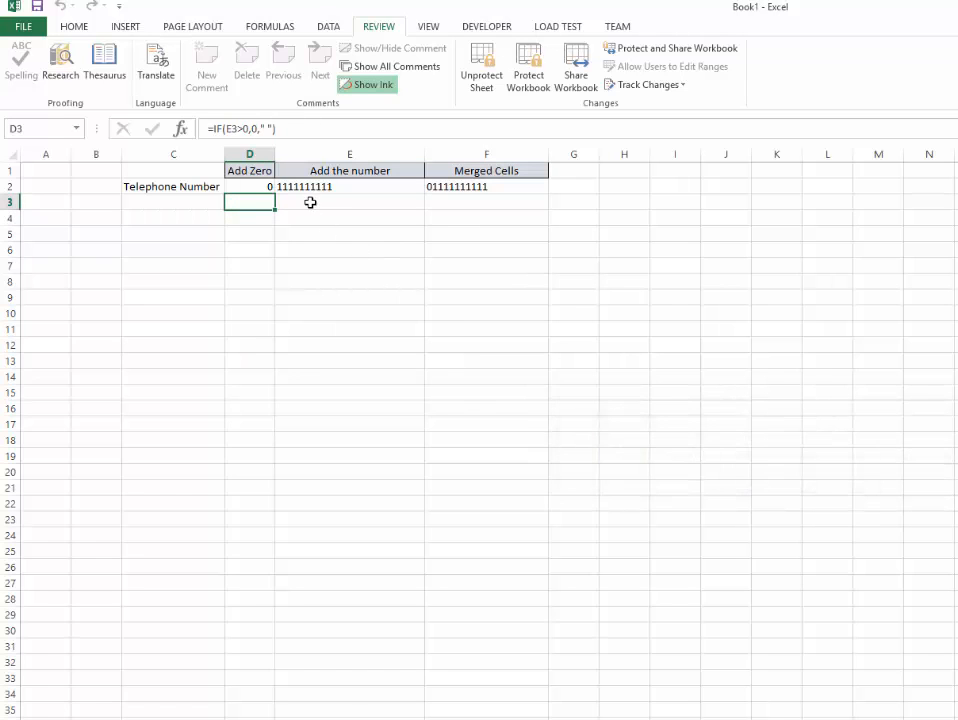
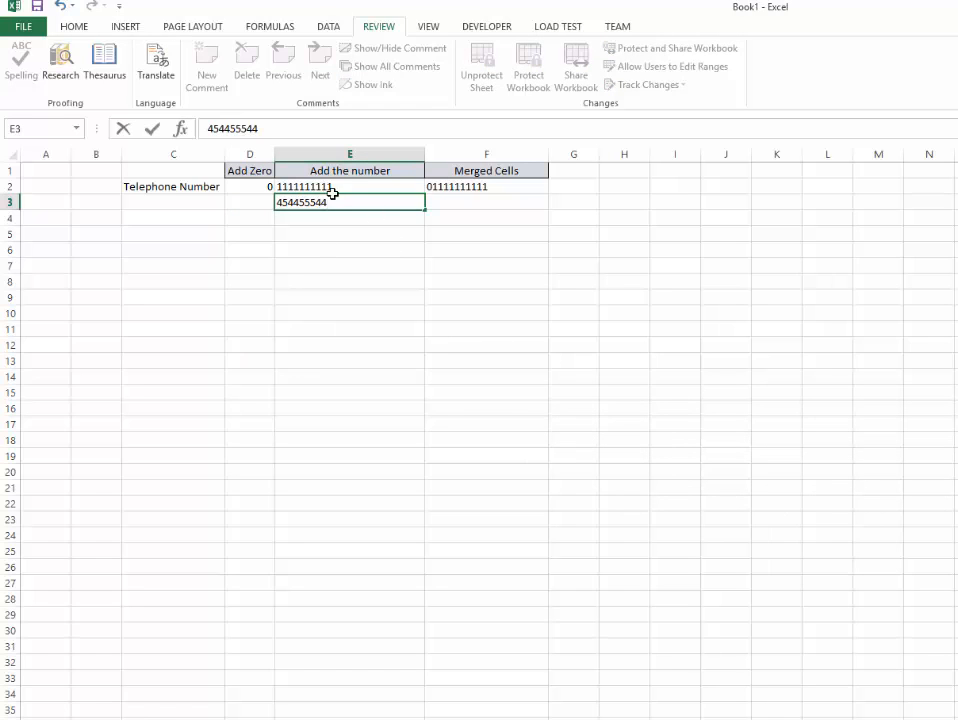
{"action": "key", "text": "Return"}
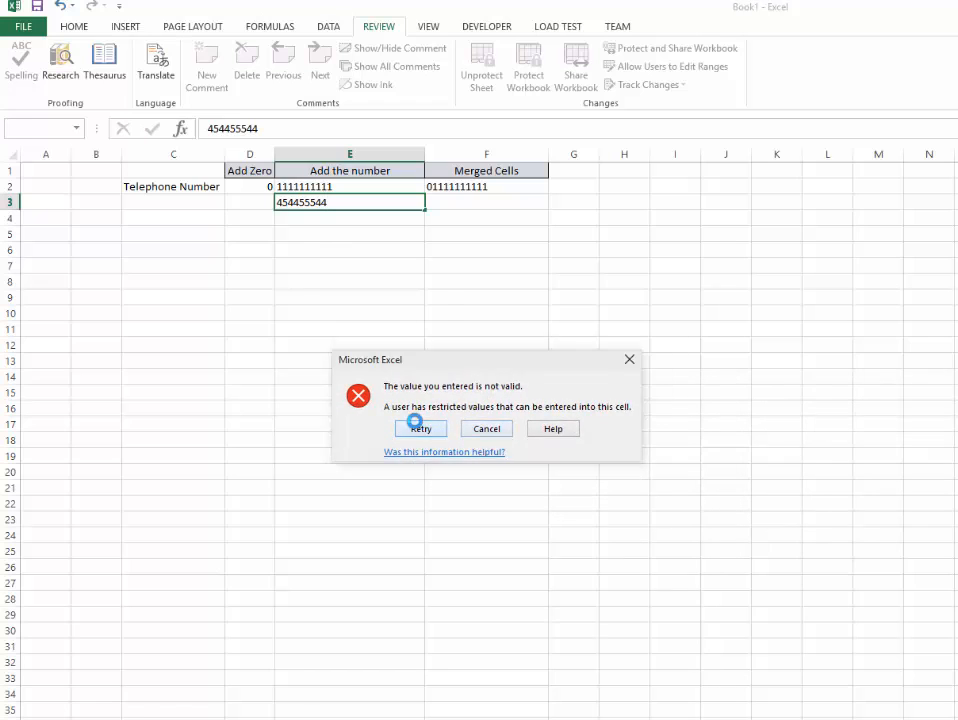
{"action": "left_click", "coordinate": [420, 428]}
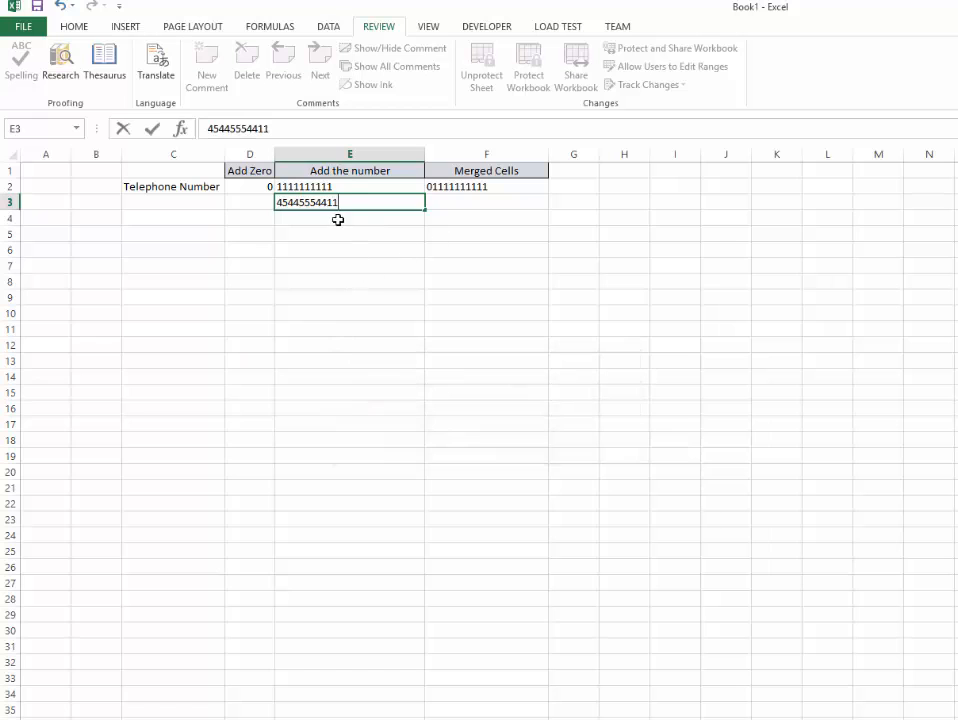
{"action": "key", "text": "Return"}
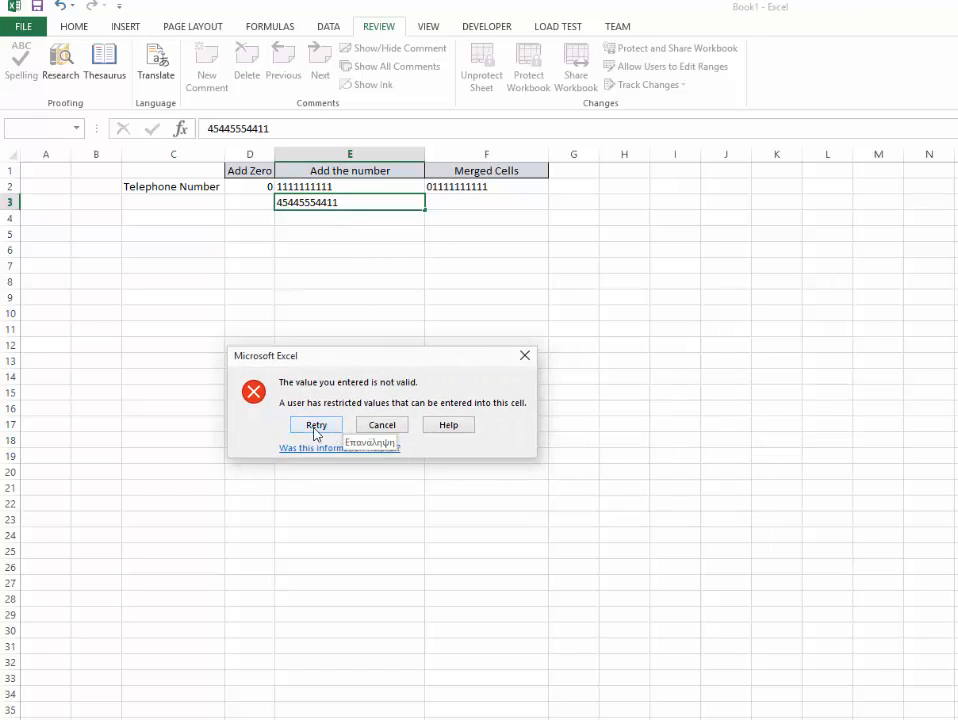
{"action": "left_click", "coordinate": [315, 424]}
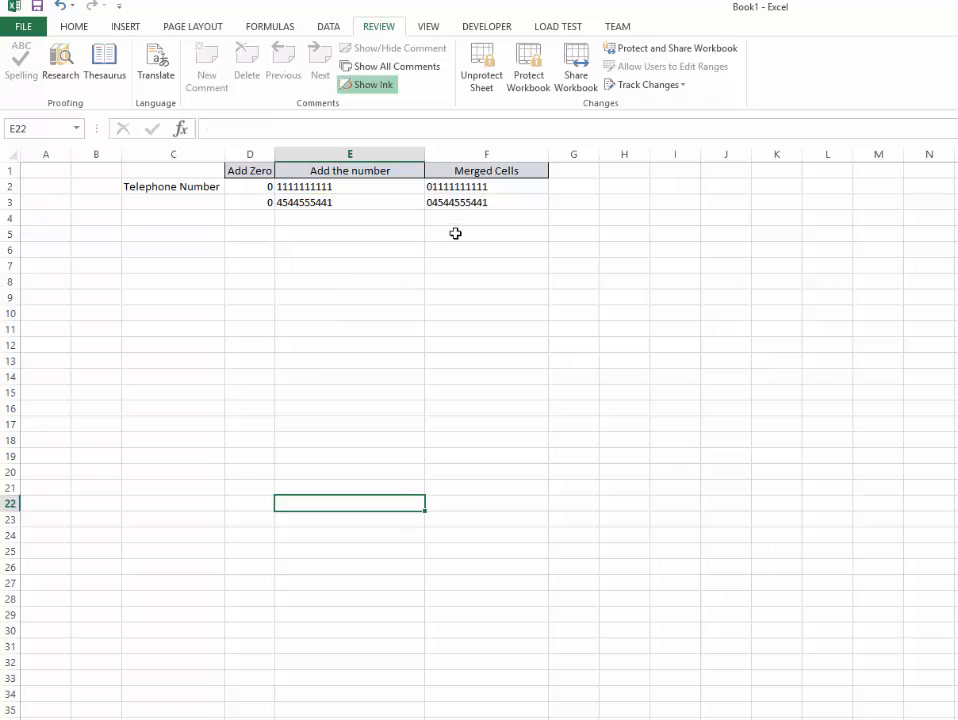
{"action": "left_click", "coordinate": [349, 233]}
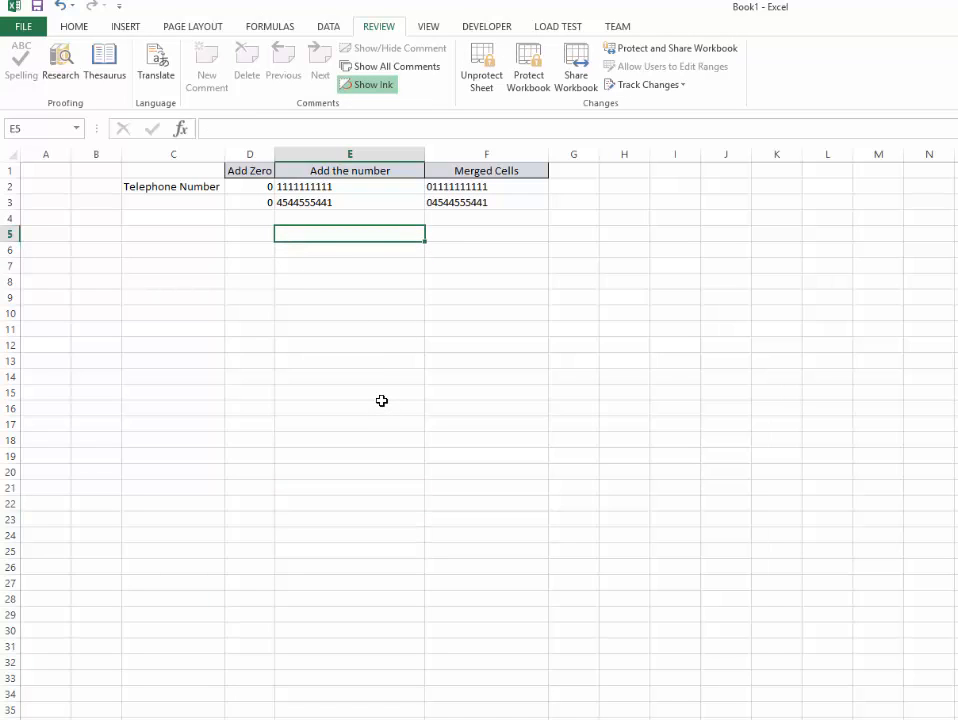
{"action": "left_click", "coordinate": [349, 265]}
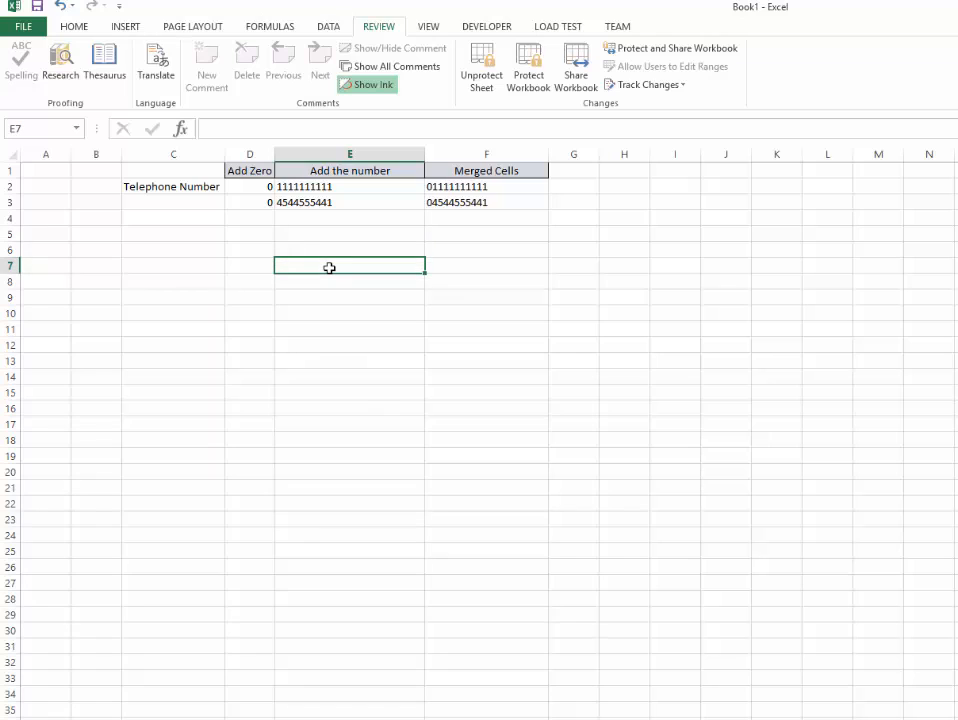